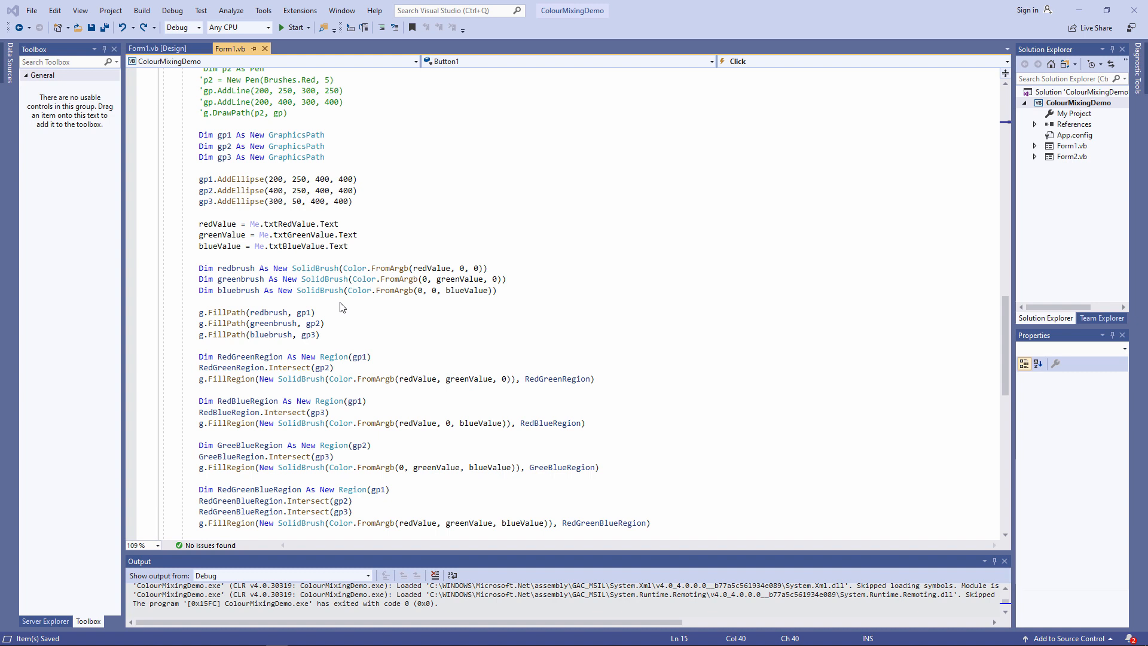
mouse_move(339, 303)
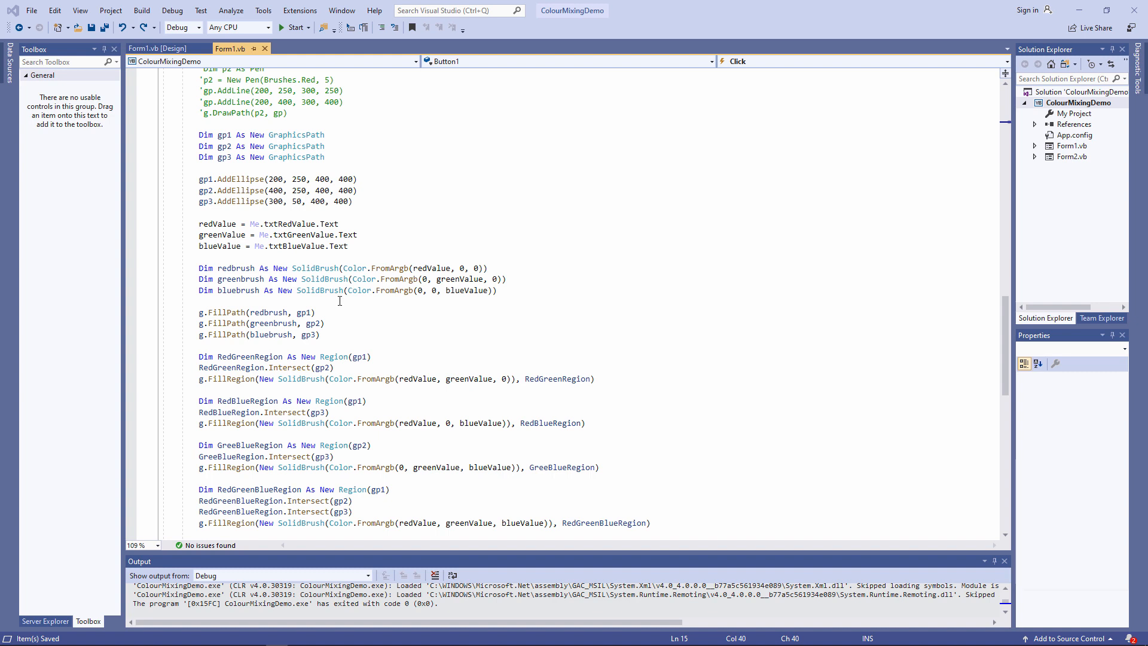
- Run the app, draw the three circles with Button1, set Red to 120, then restart debugging
click(294, 27)
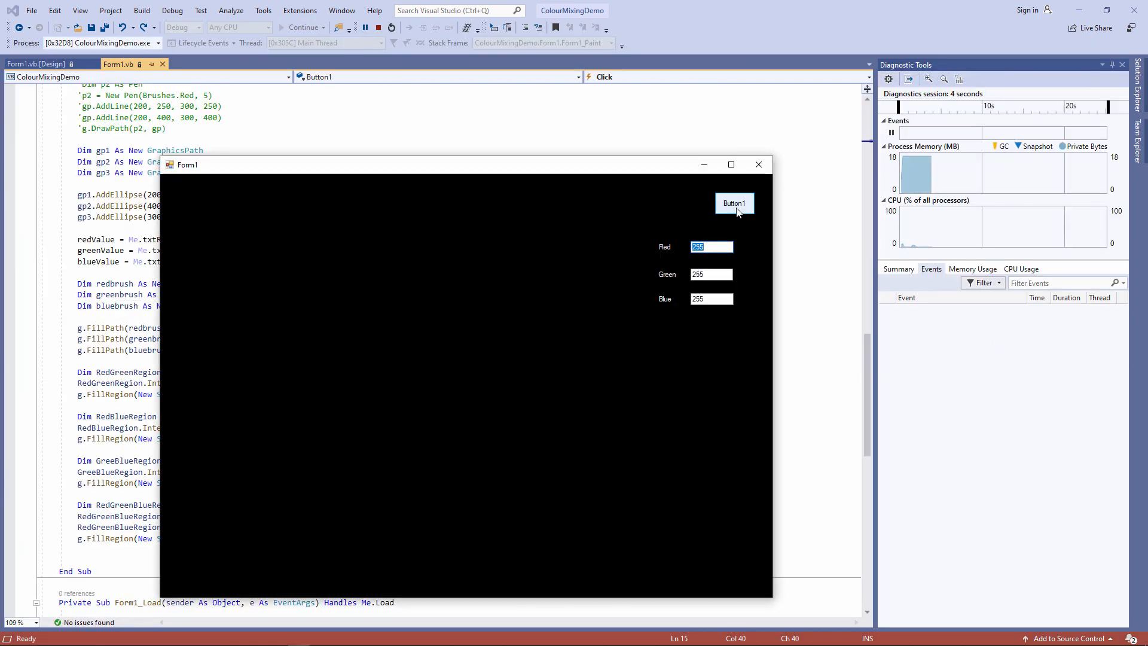
click(733, 203)
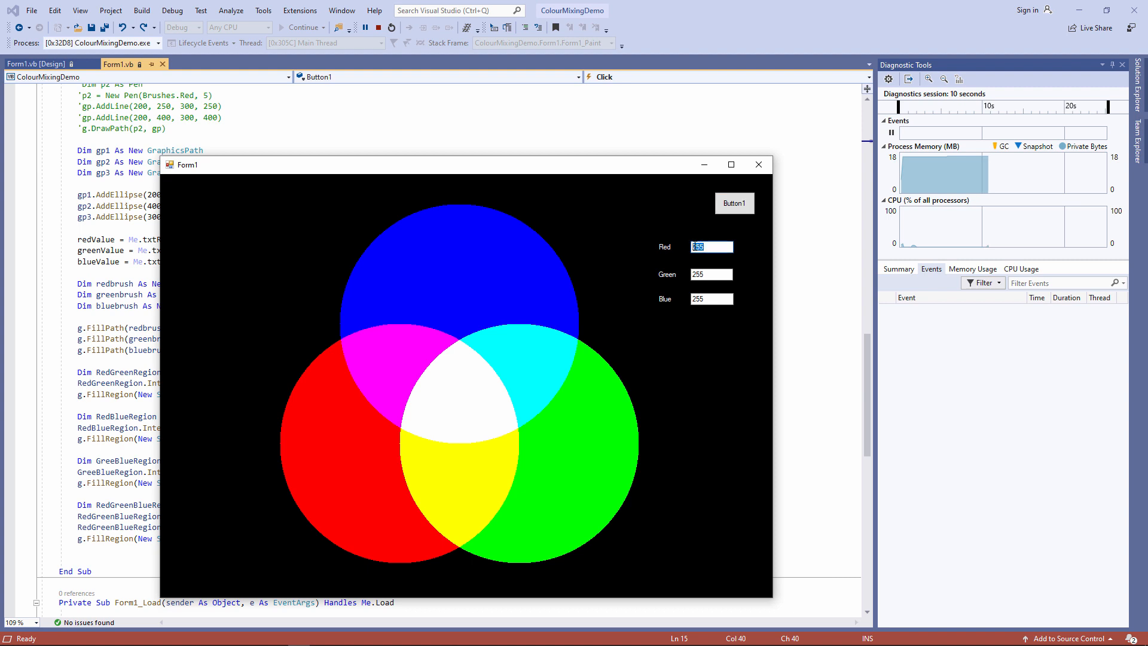
text(120)
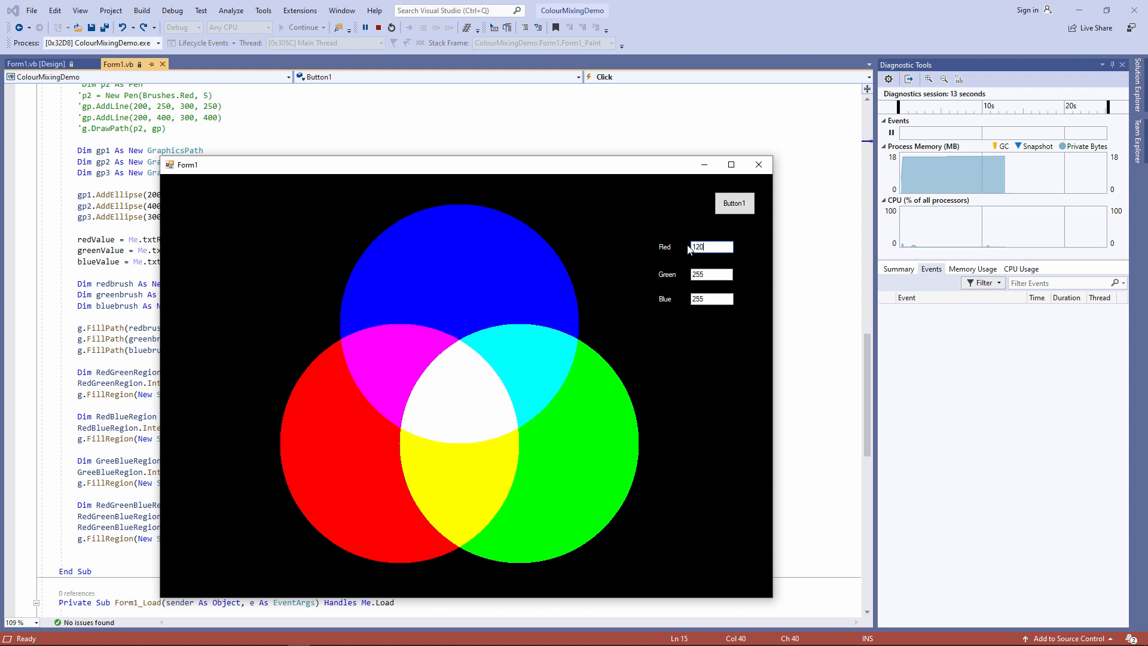
click(733, 203)
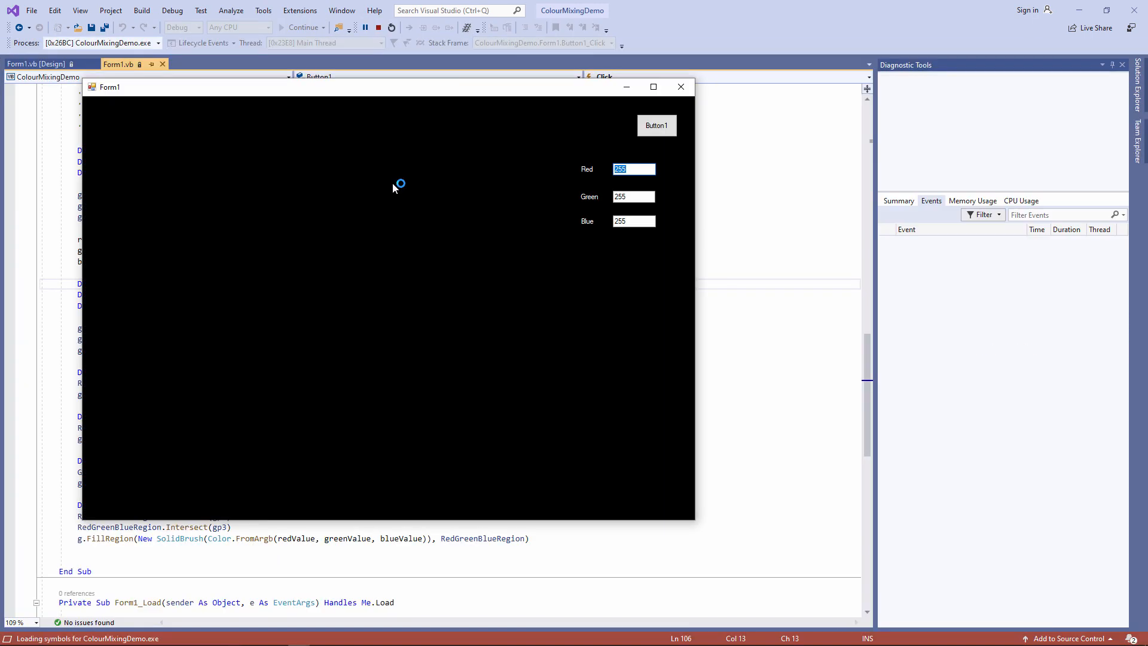
- Draw the circles, shrink and enlarge the form to erase them, redraw with Button1 and resize again
click(655, 125)
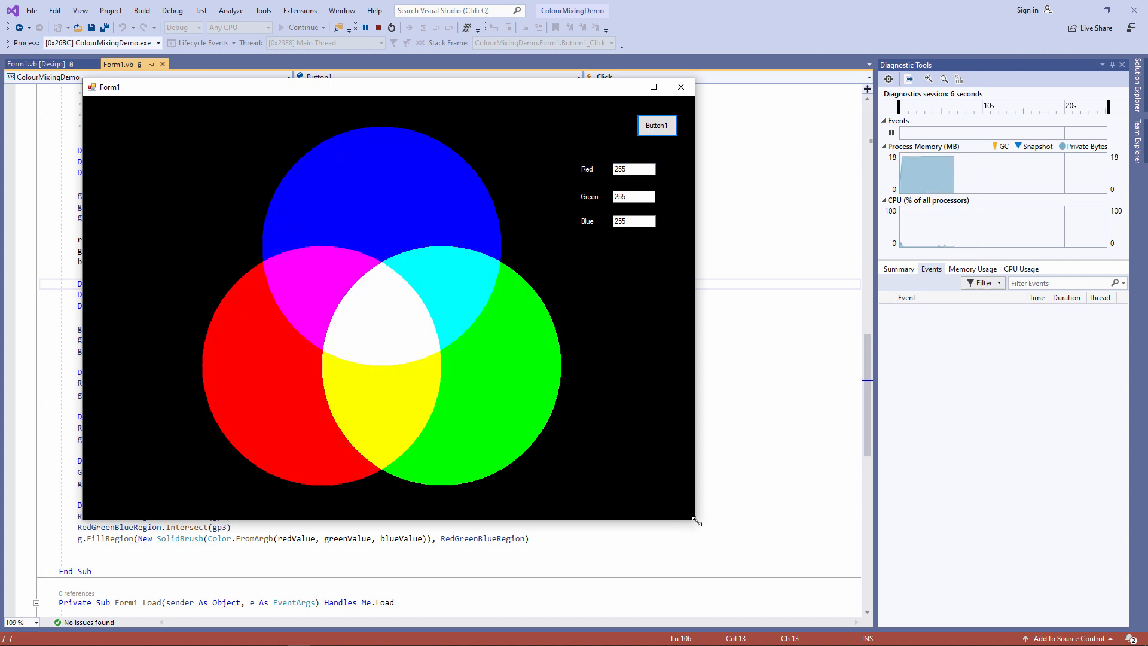
drag(695, 520, 412, 397)
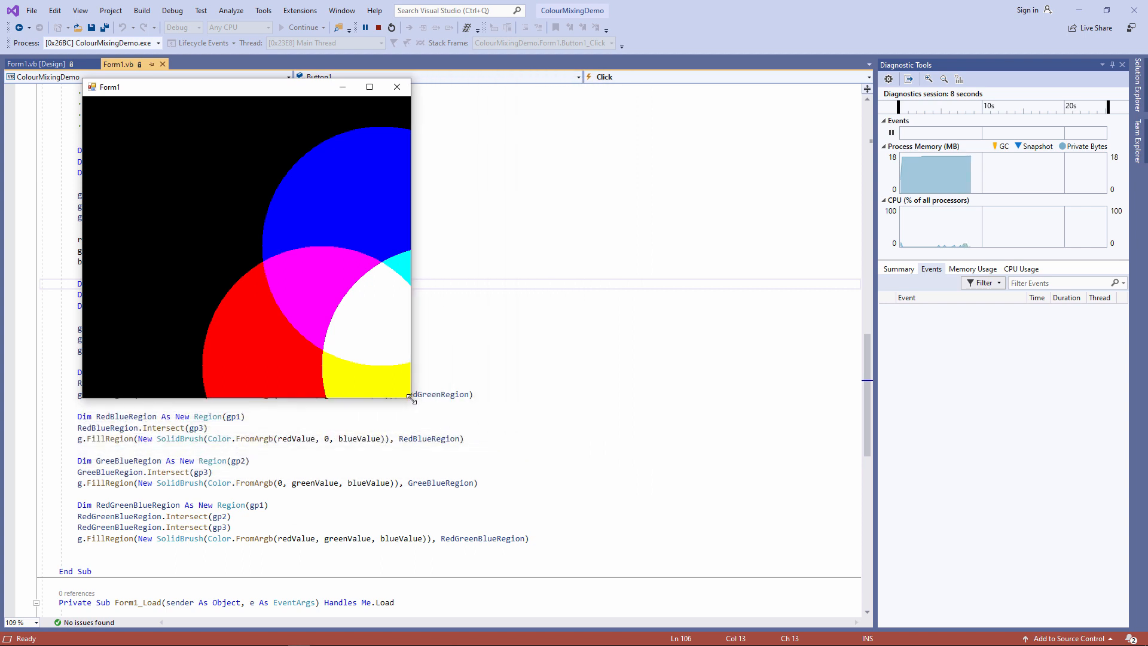
drag(410, 395, 705, 525)
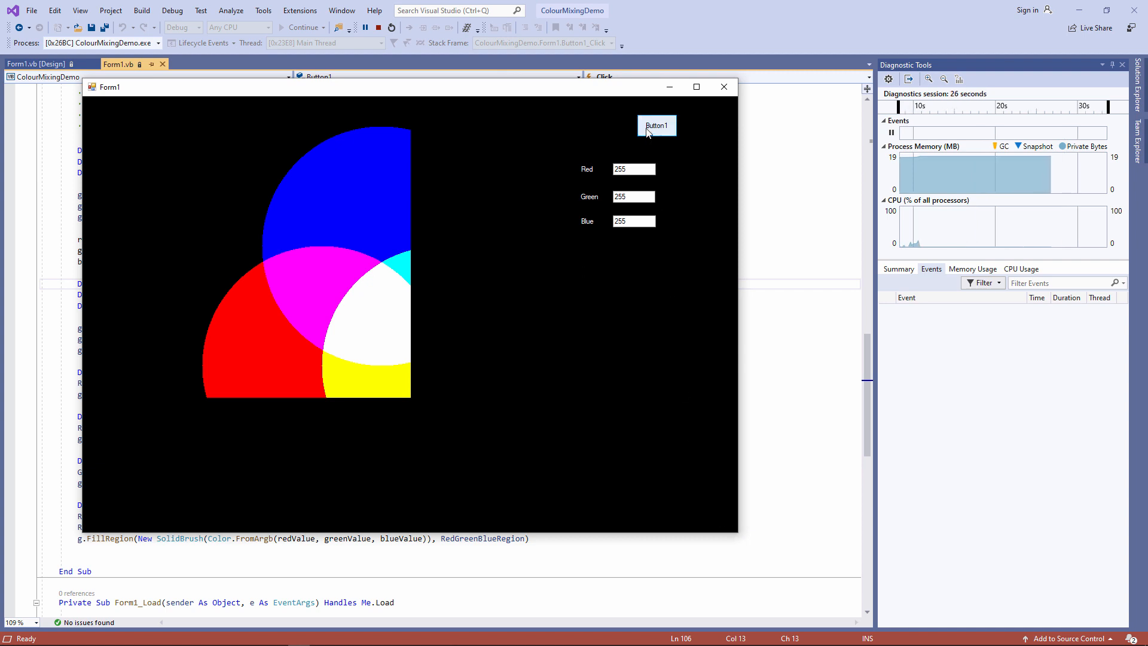
click(657, 126)
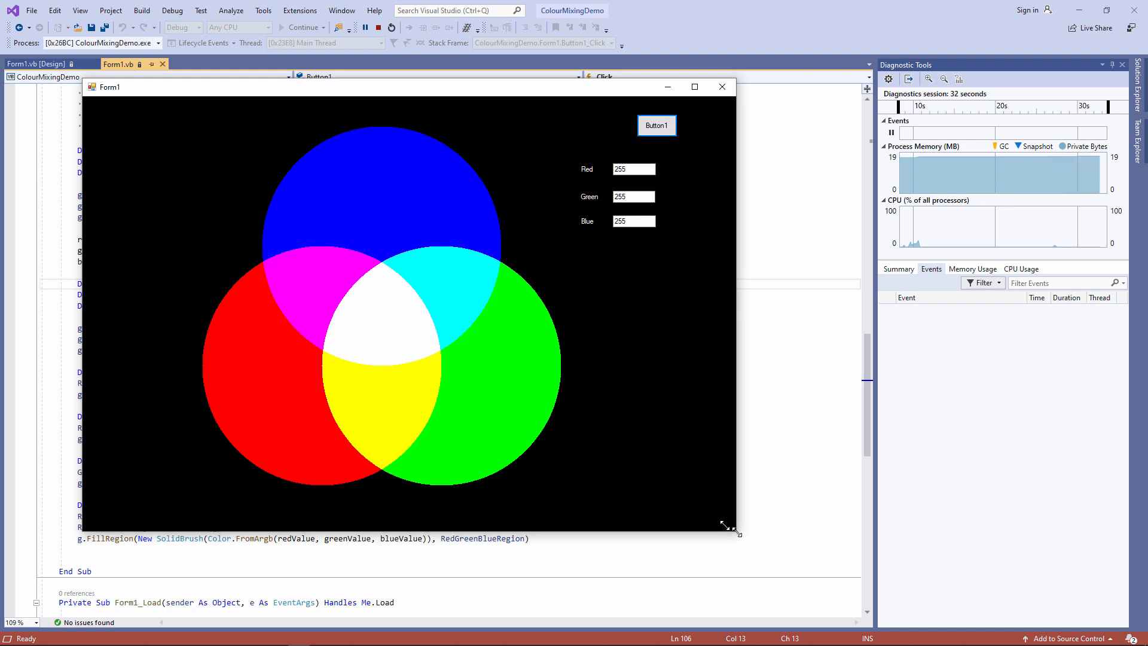
drag(737, 531, 731, 526)
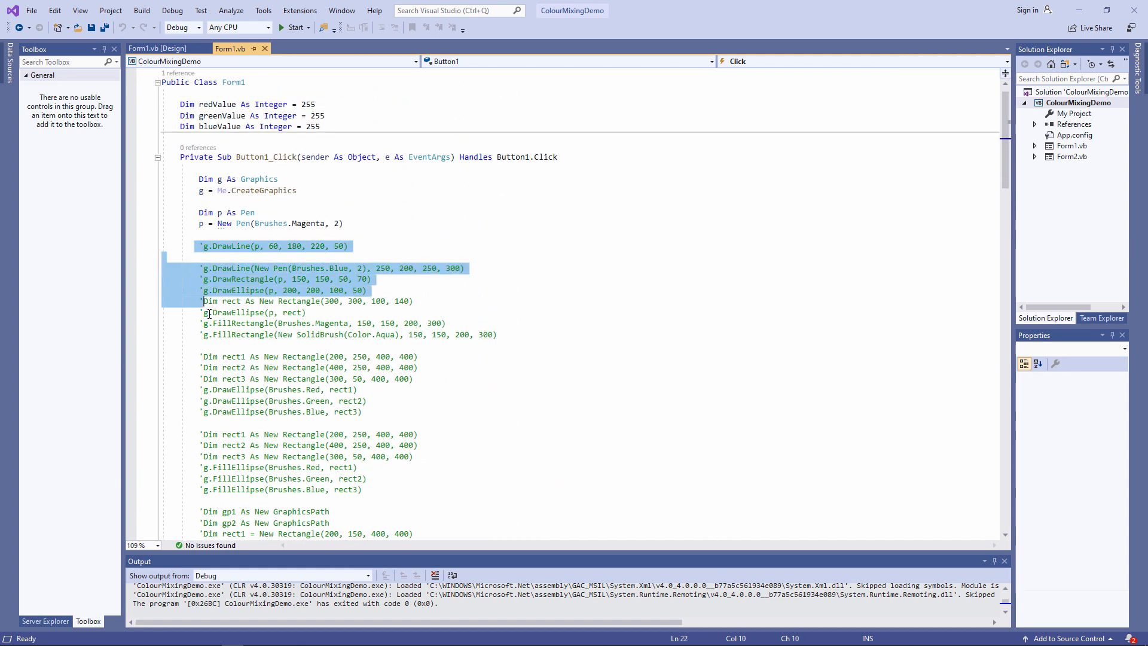
- Delete the commented-out DrawLine/DrawRectangle/DrawEllipse lines from Button1_Click
scroll(down, 3)
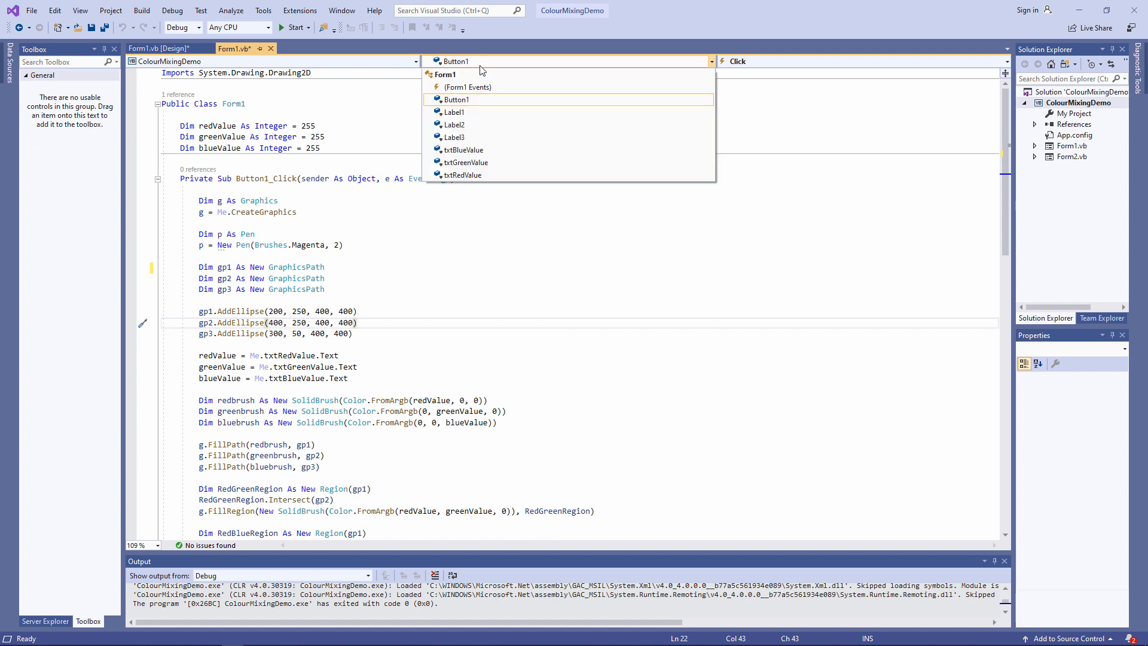
- Create a Form1_Paint handler and move the circle-drawing code from Button1_Click into it
click(468, 86)
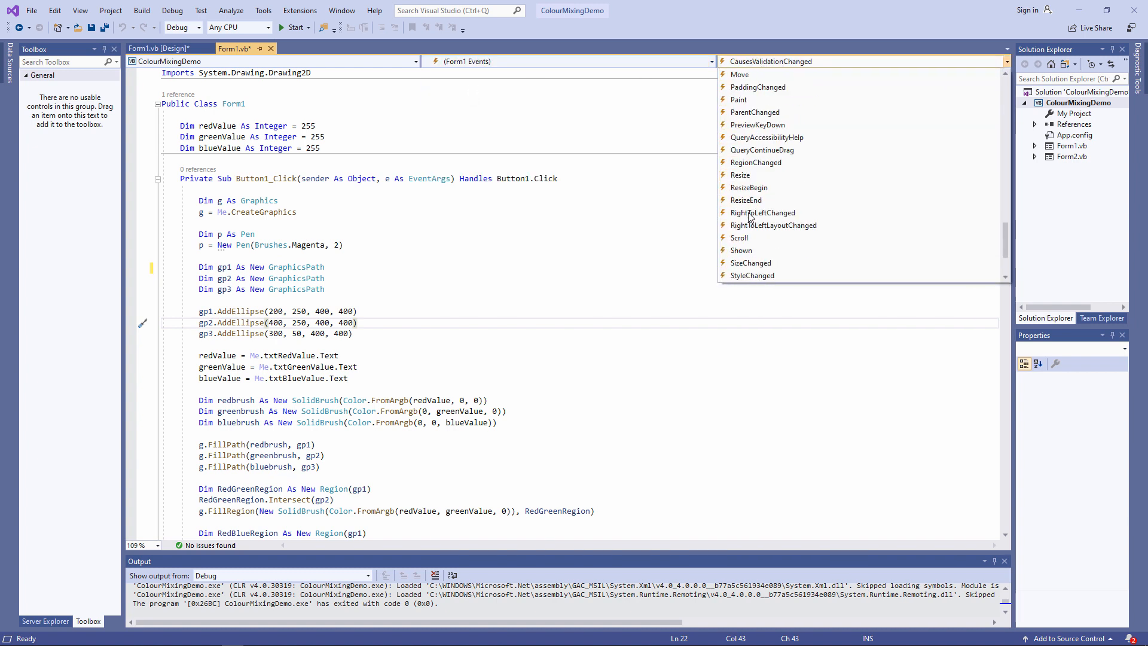
click(738, 99)
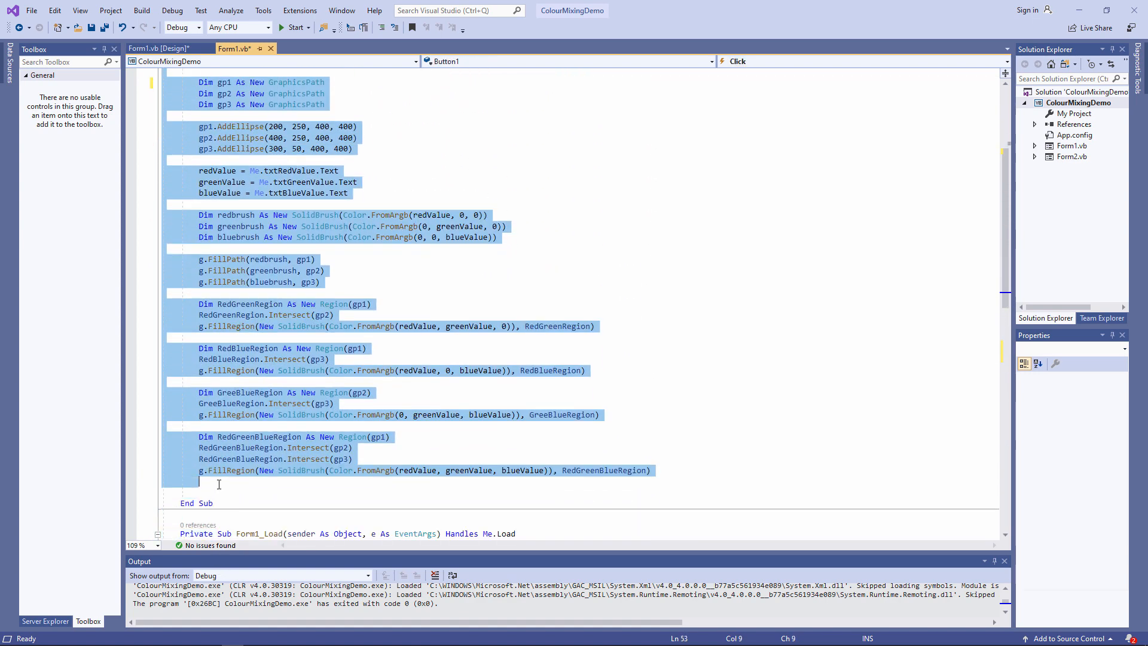
scroll(down, 3)
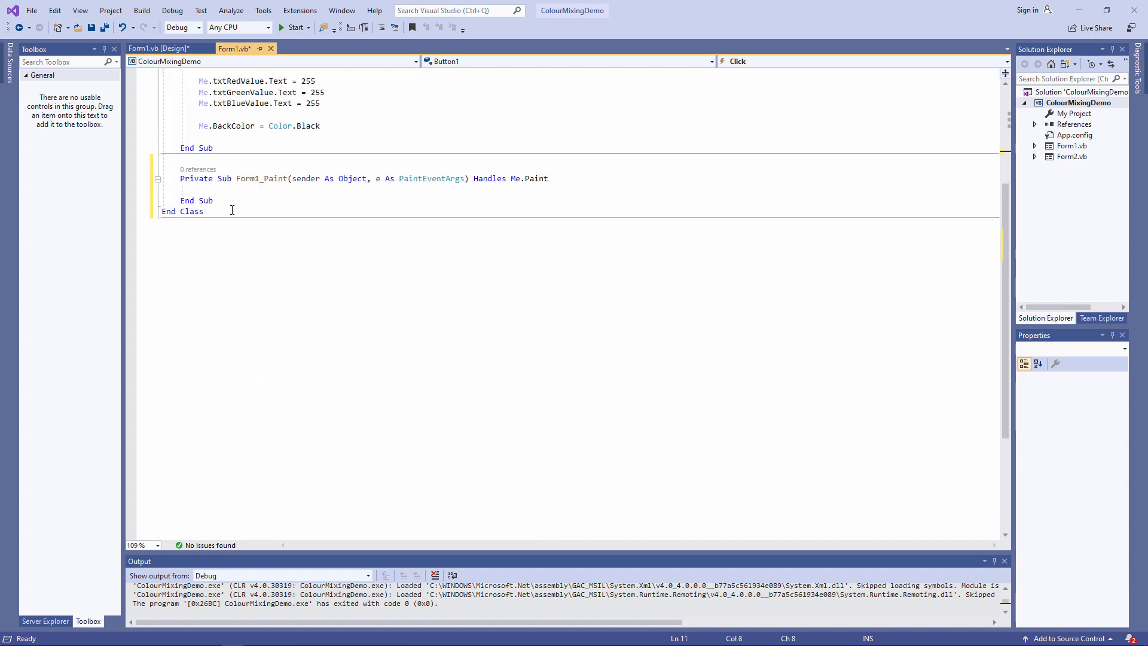
scroll(down, 3)
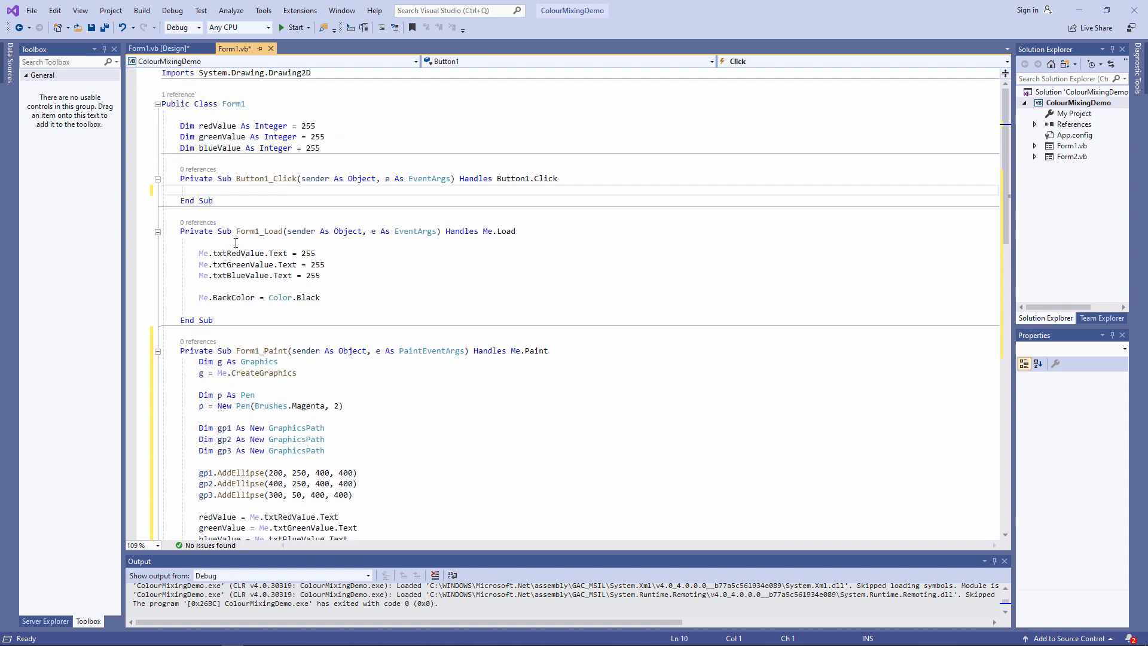
- Run the app, test the auto-painted circles with Red at 100 then 255, and close the form
click(293, 27)
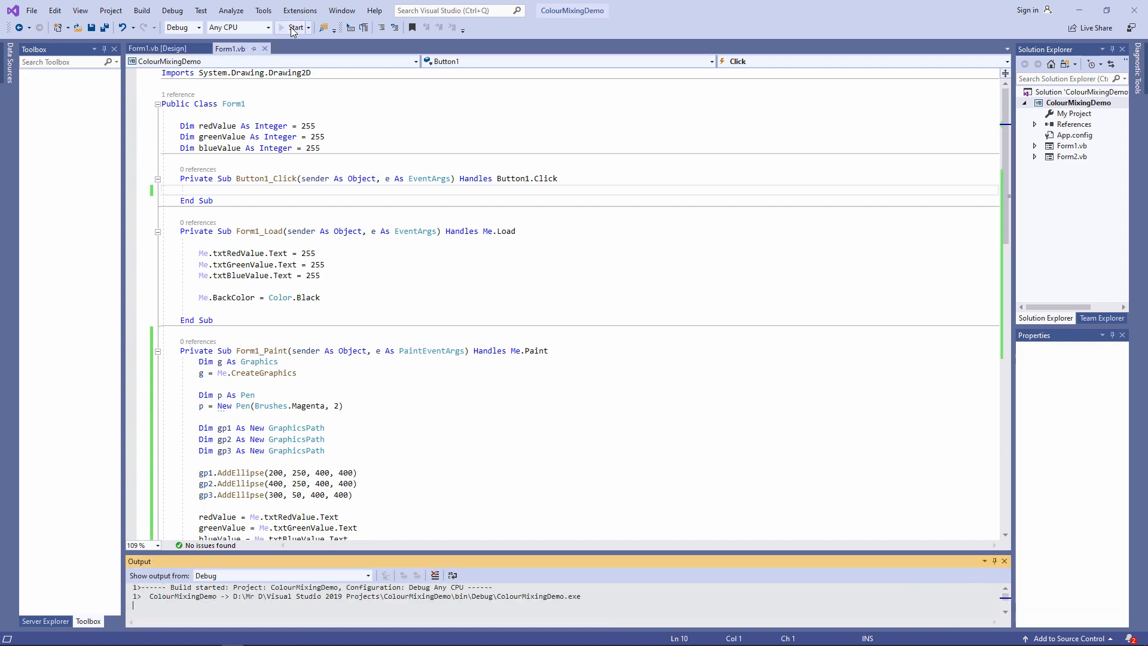
click(297, 27)
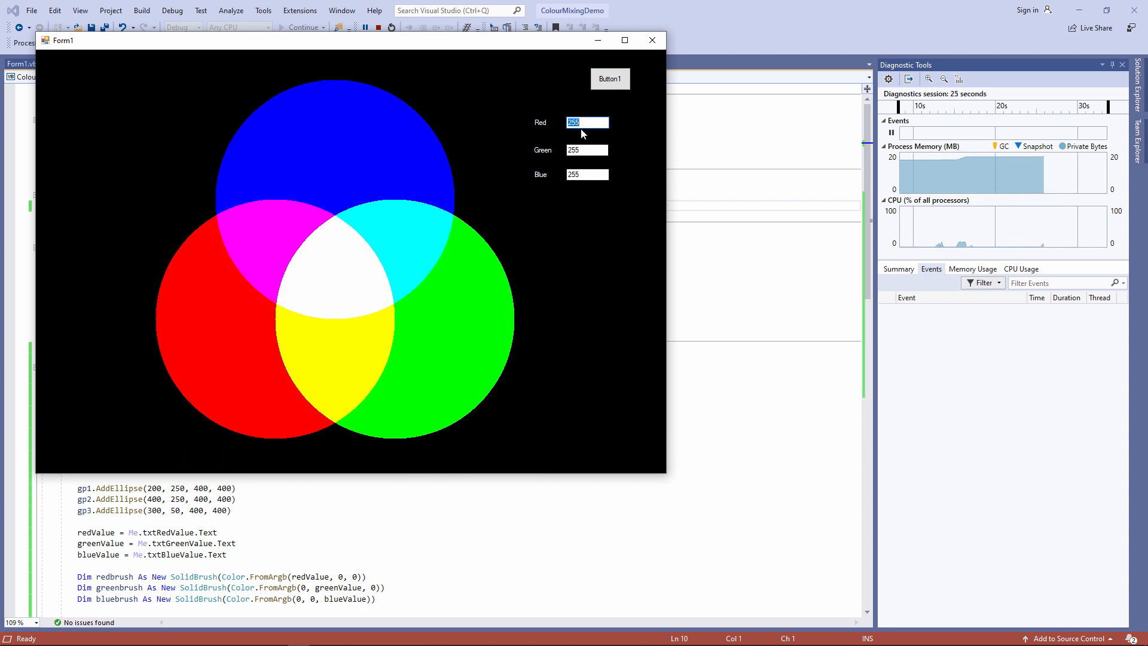
text(100)
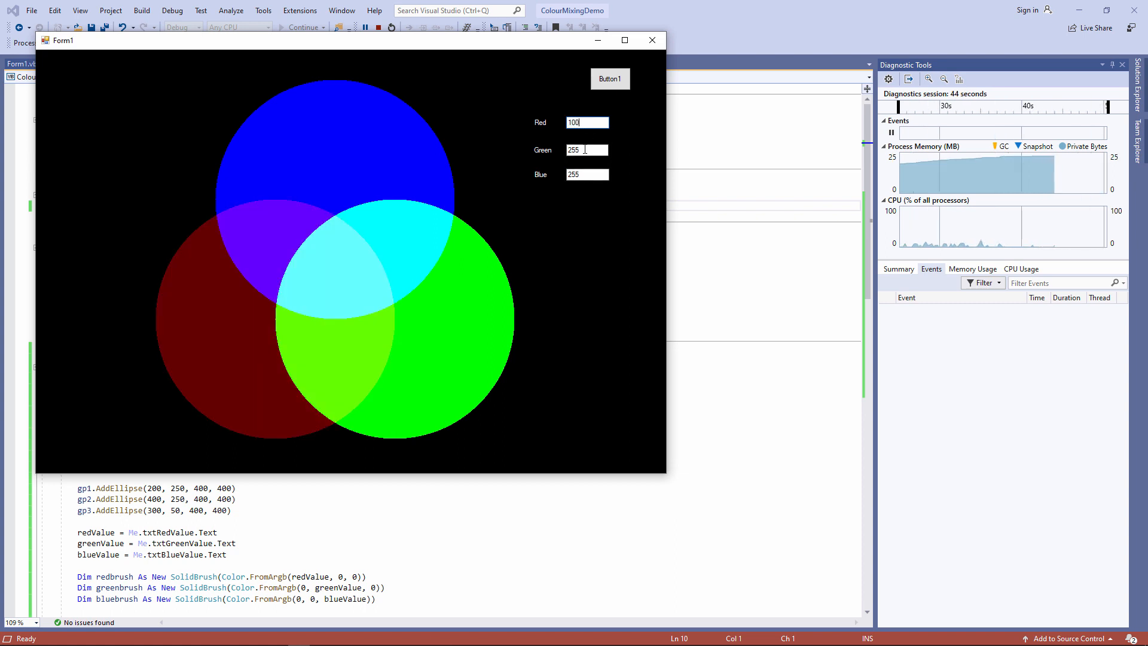
text(255)
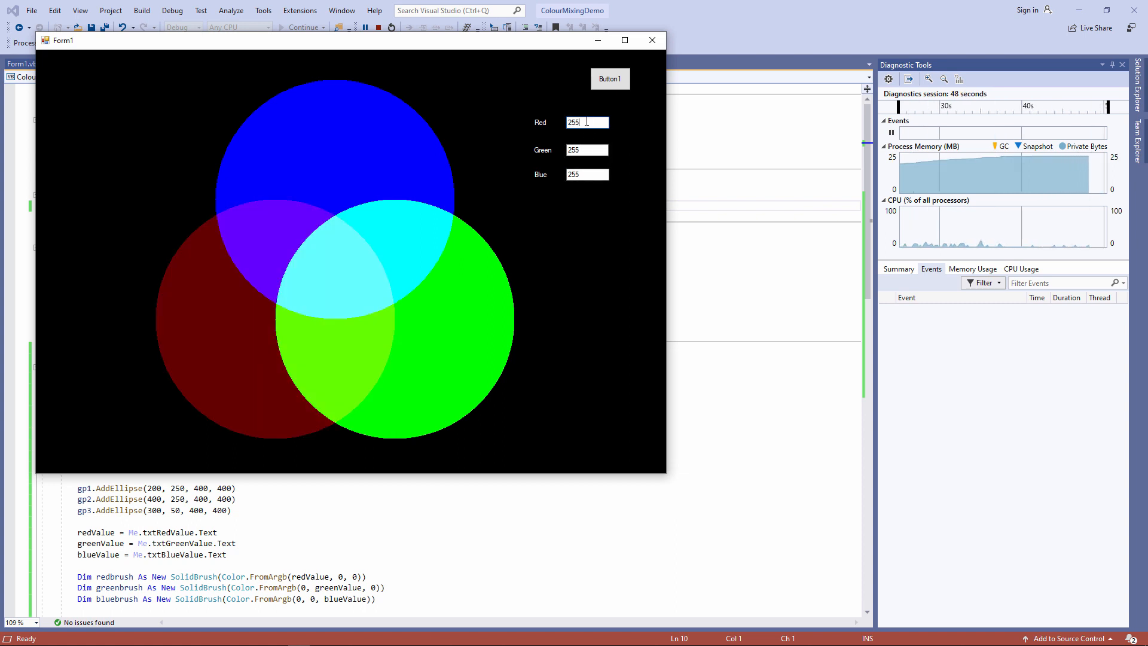
click(608, 78)
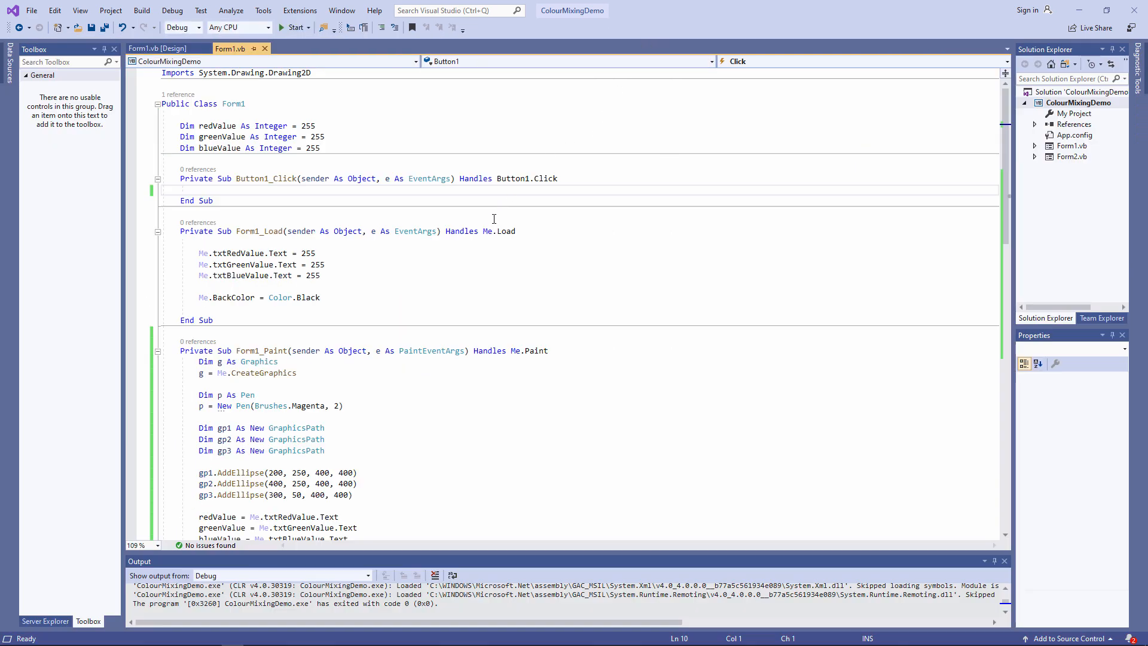
- Remove the 'Dim g As Graphics' and 'g = Me.CreateGraphics' lines from Form1_Paint
scroll(down, 3)
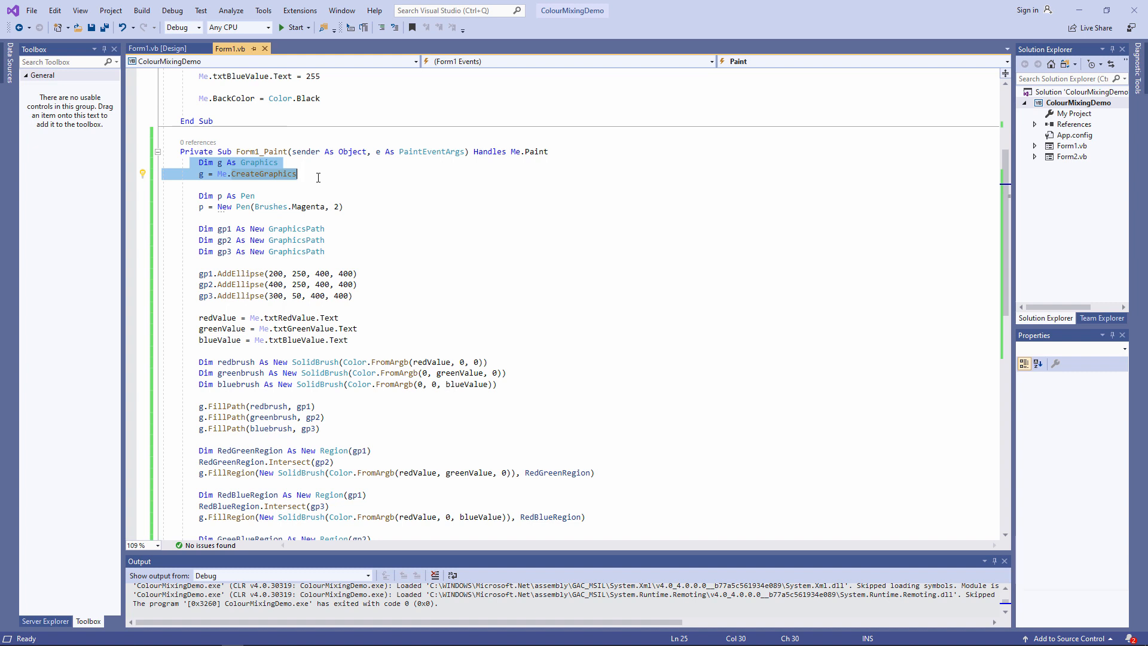
mouse_move(316, 178)
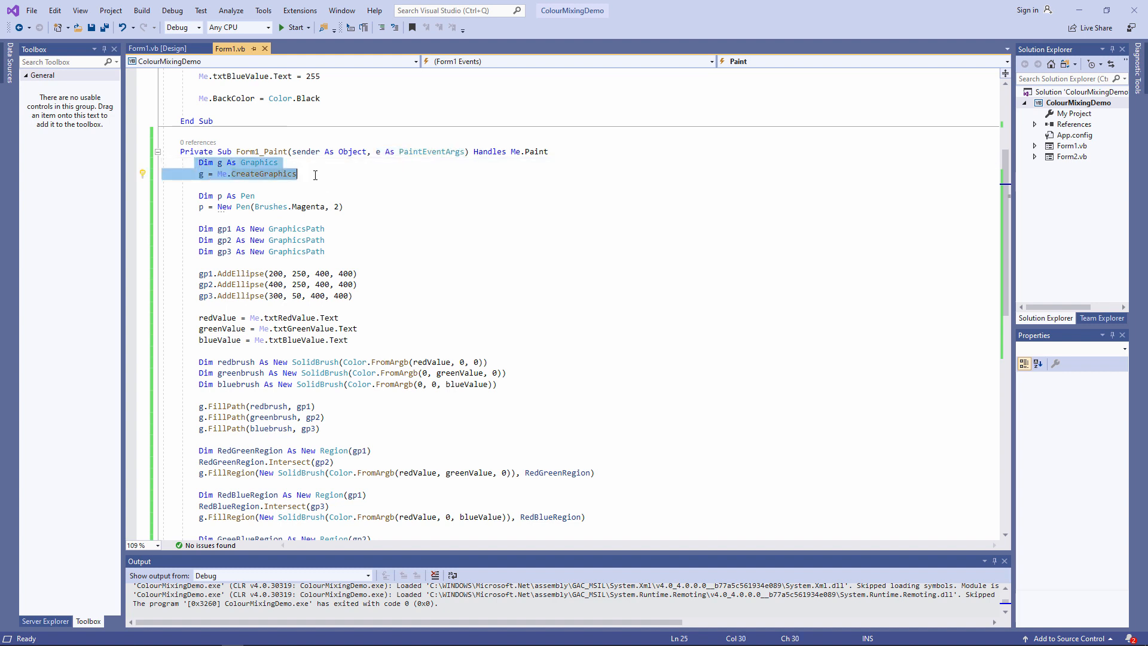
key(Delete)
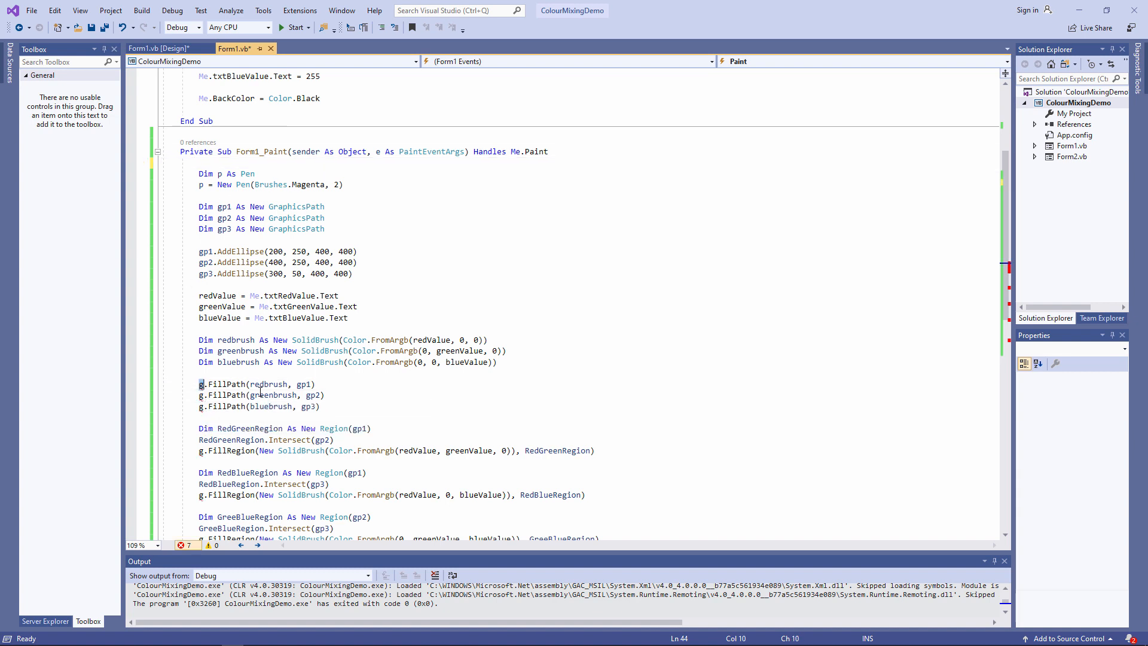
- Change the three g.FillPath calls to e.Graphics.FillPath
text(e.Graphics.Fil)
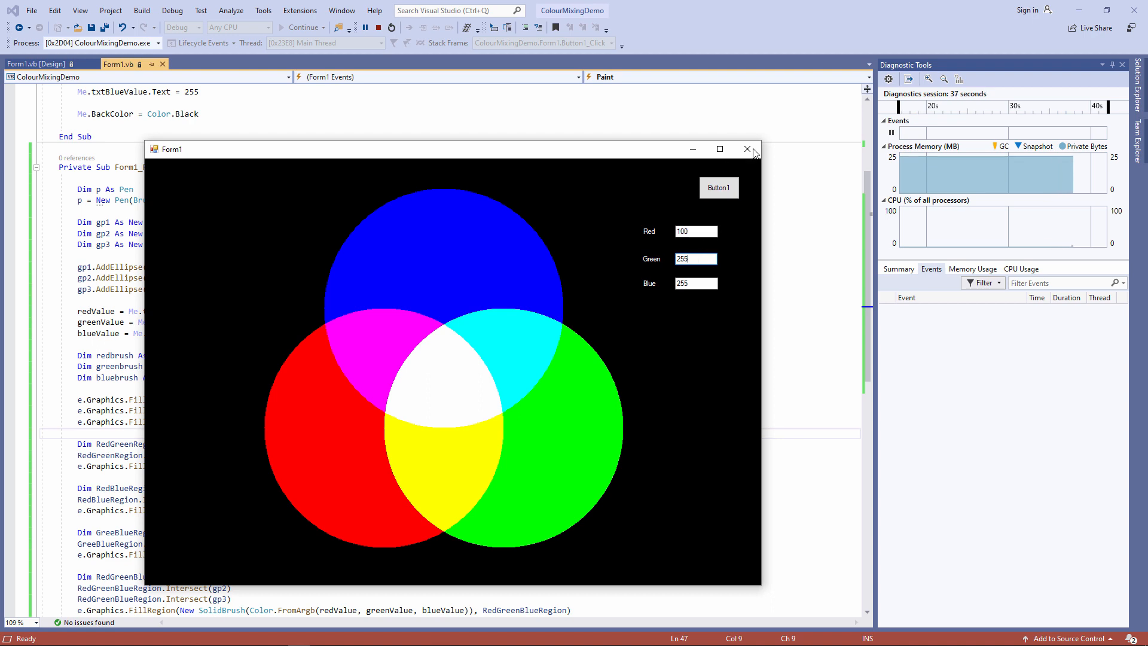
- Change each g.FillRegion to e.Graphics.FillRegion, run the app to test, and close the form
click(746, 149)
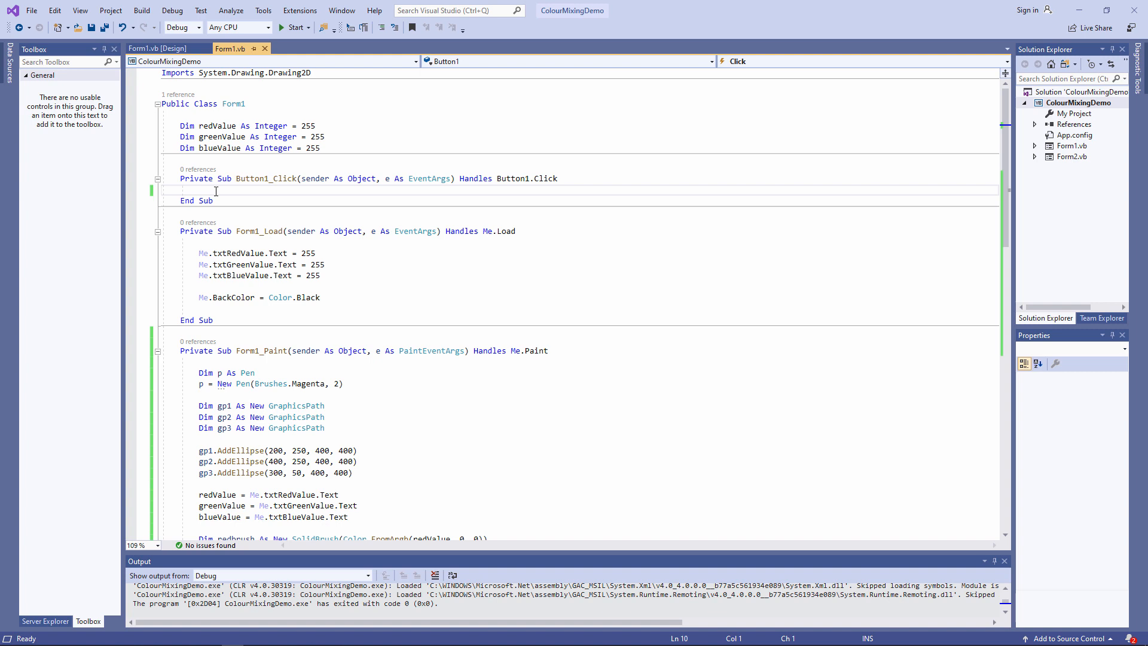
- Add Me.Invalidate() to Button1_Click and run the app
text(Me.Invalidate())
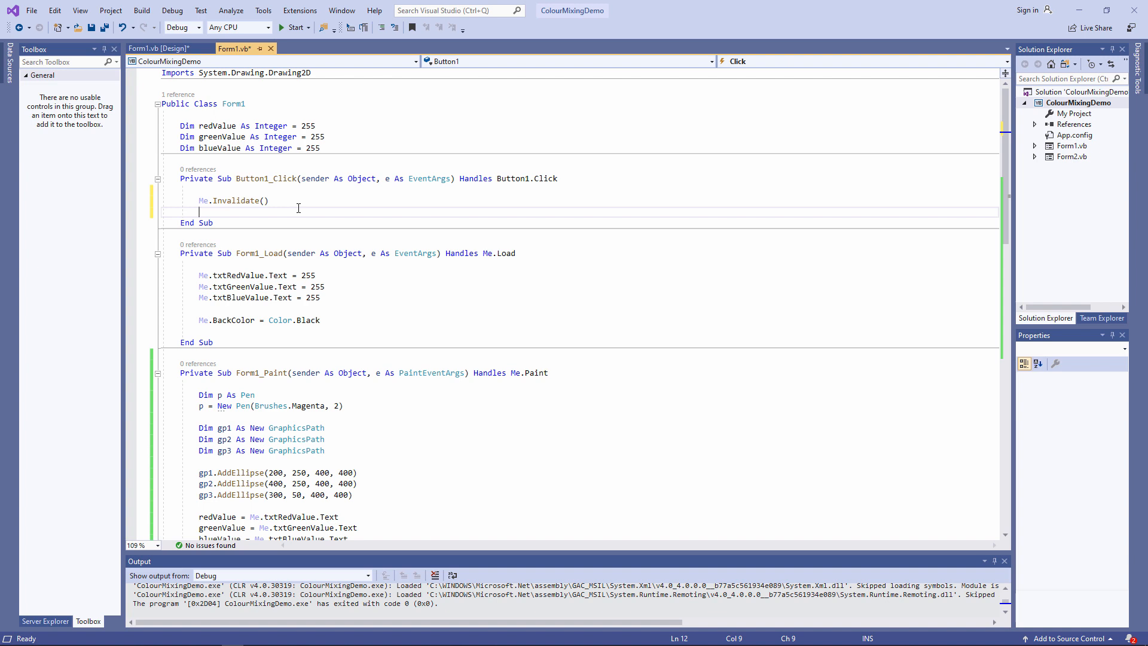
click(294, 28)
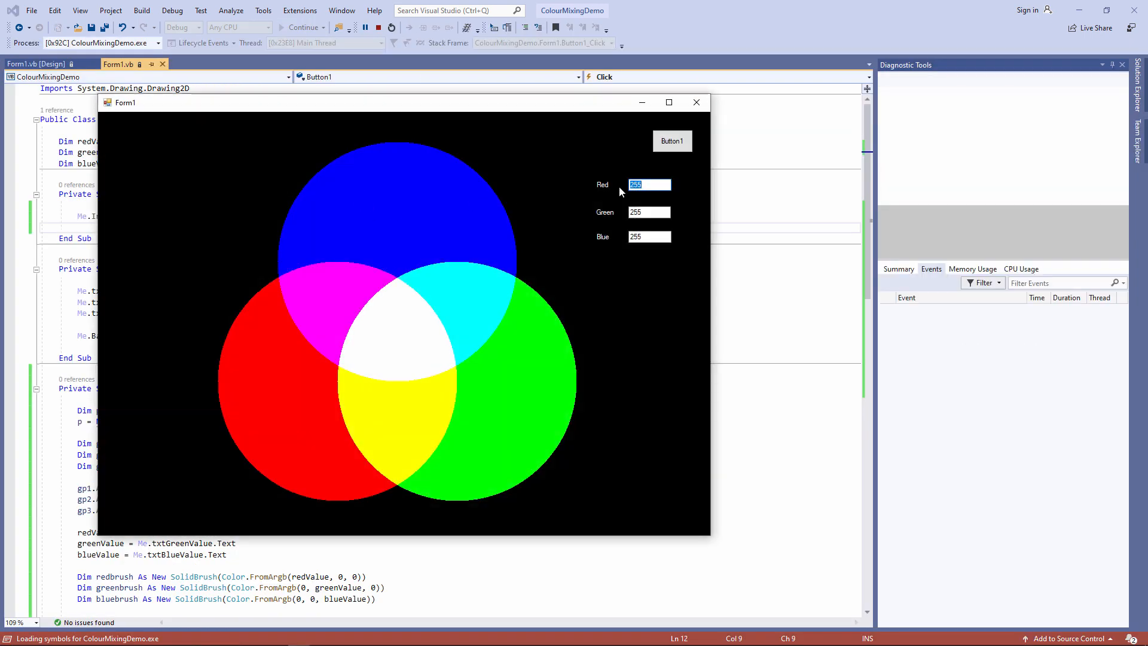
- Repaint the circles with Red at 100 and 255 via Button1, resize the form, then stop debugging
click(671, 141)
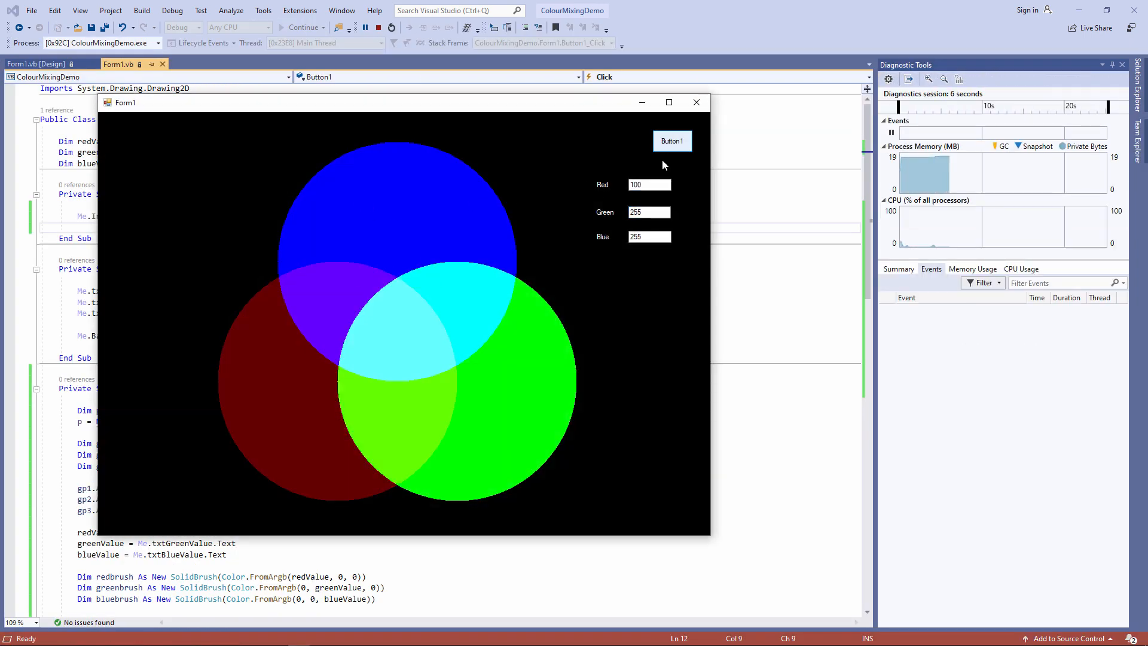
click(670, 141)
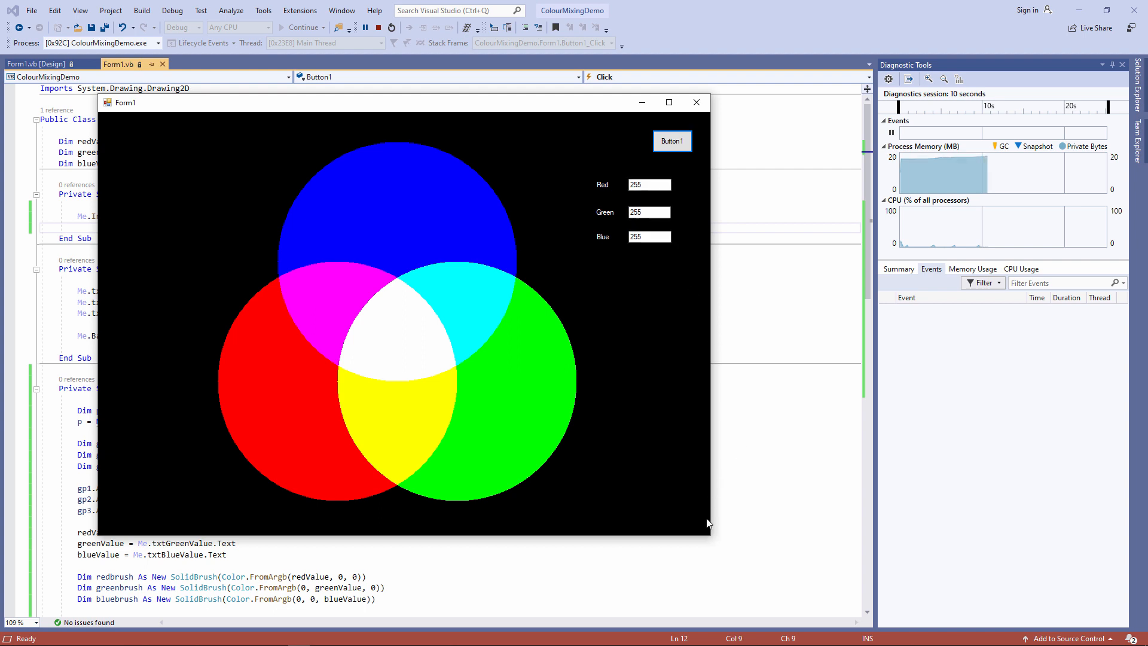
drag(702, 523, 472, 526)
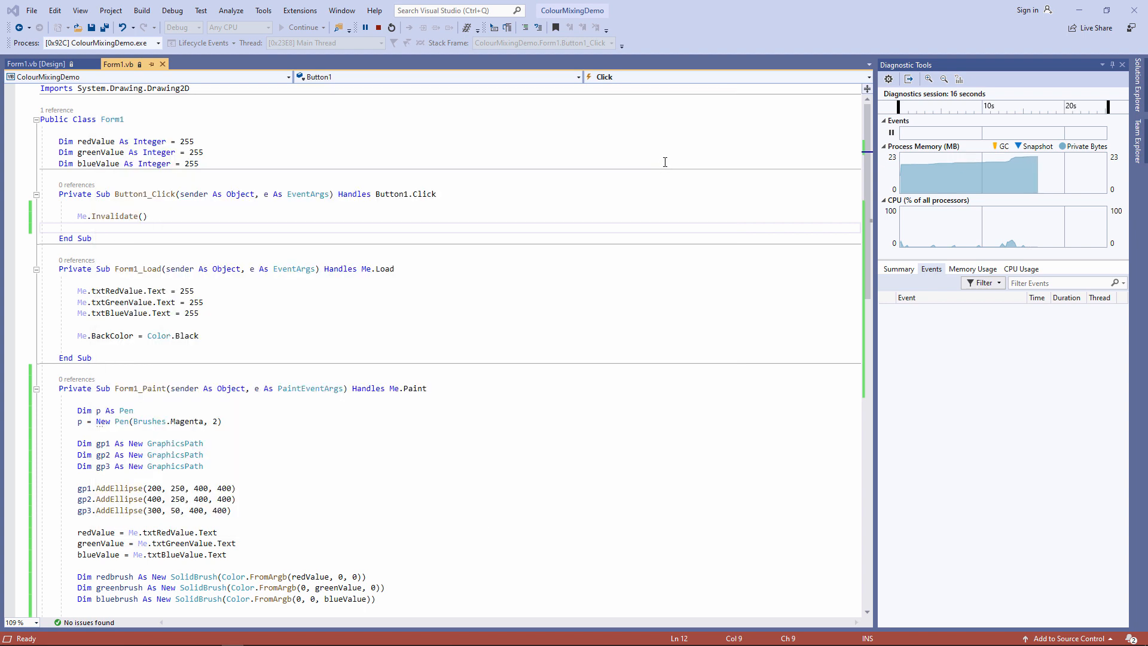
click(301, 27)
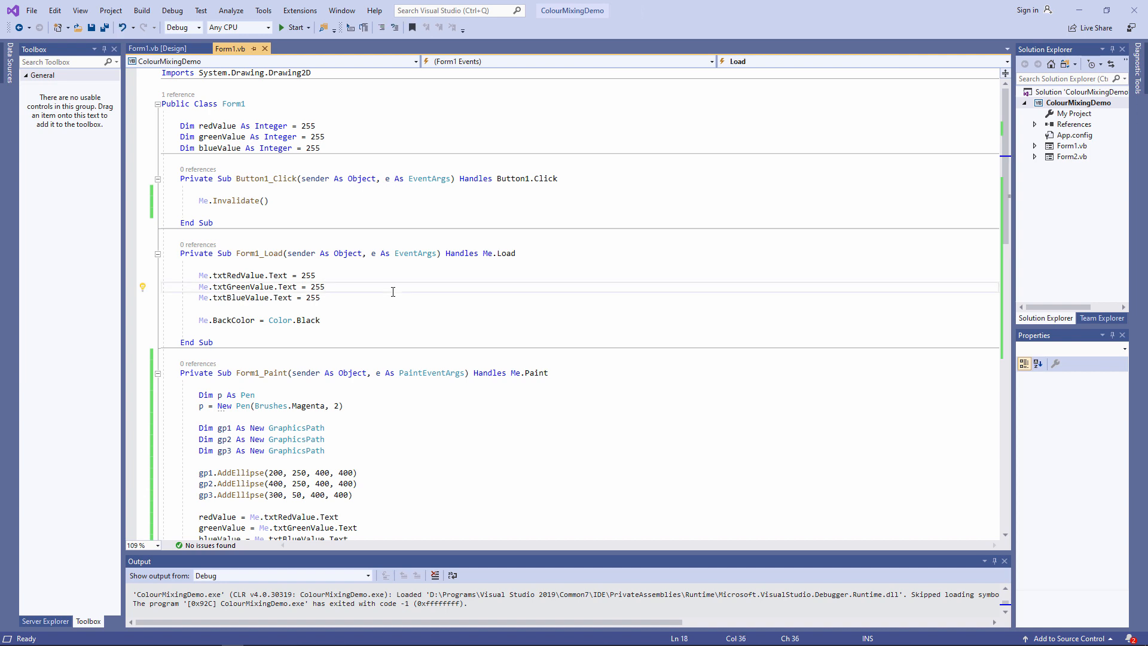
- Set the project's startup form to Form2 in Properties and start debugging so Form2 runs
click(1071, 155)
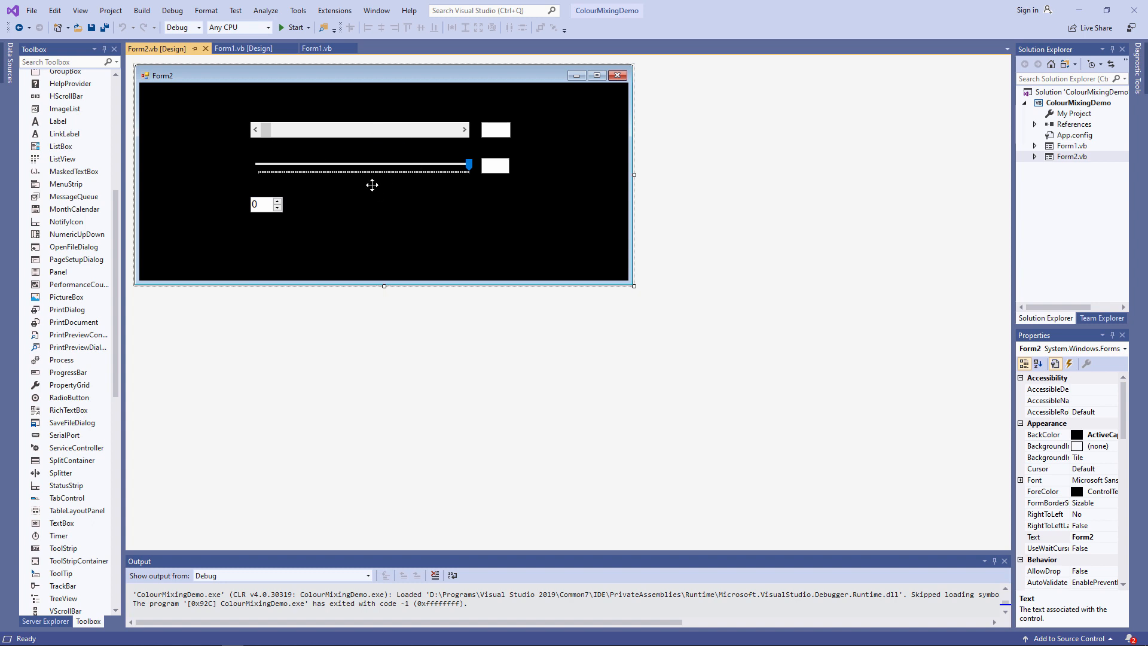
click(110, 11)
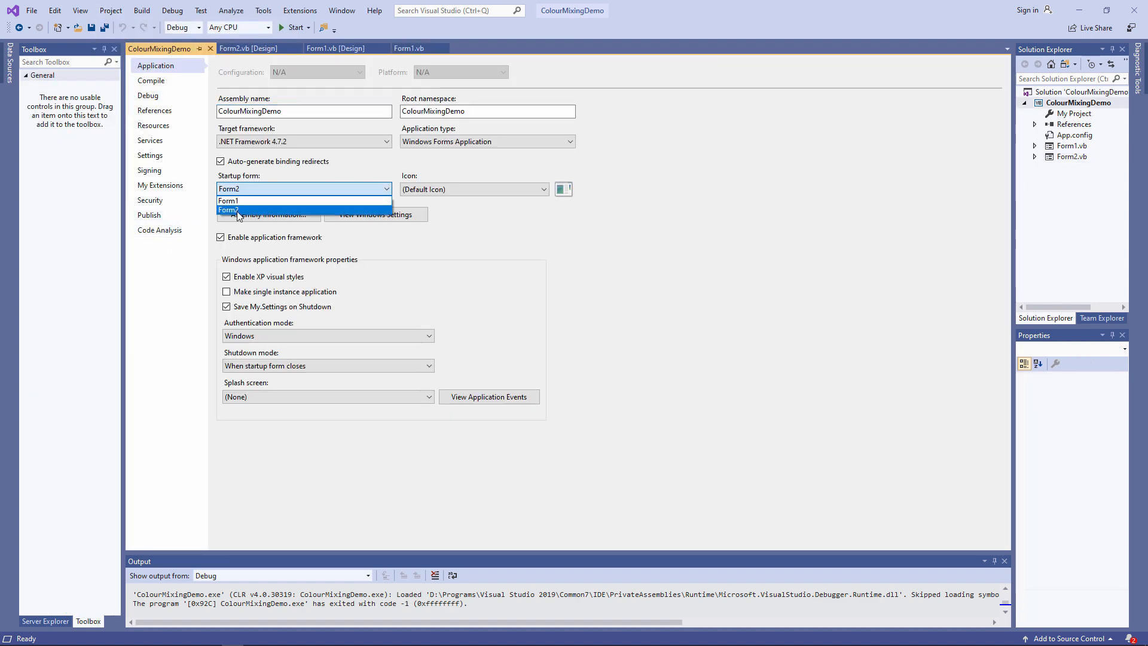
click(294, 28)
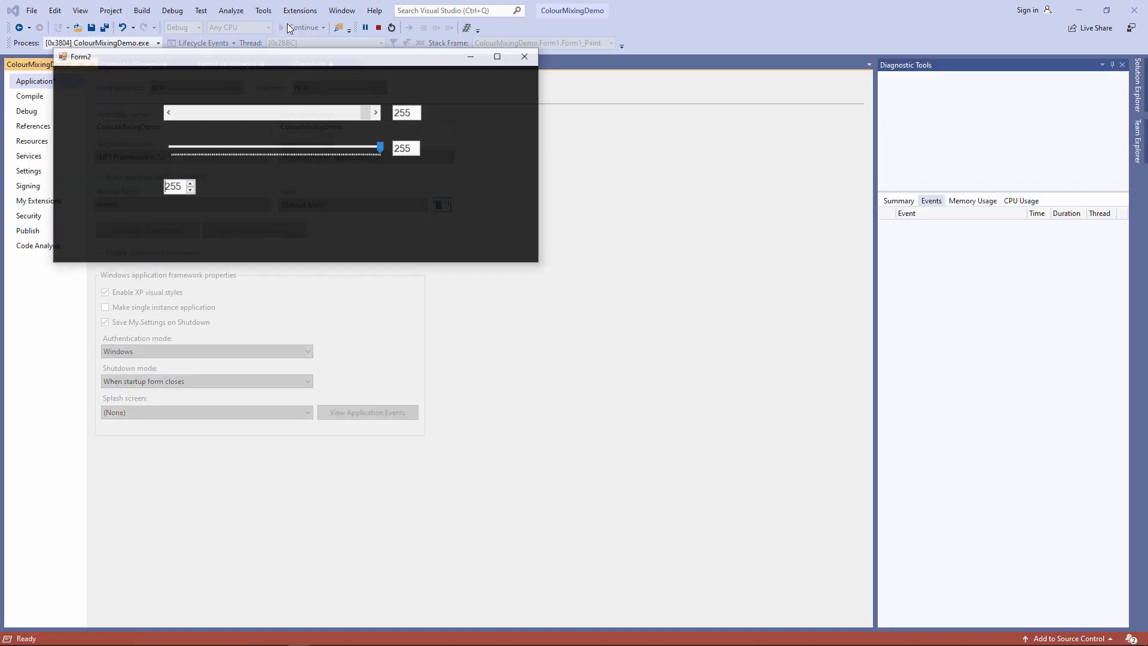
- Exercise Form2's scroll bar through 147, 28, 195, 255, 107, 172, 168, ending at 206
drag(375, 112, 282, 112)
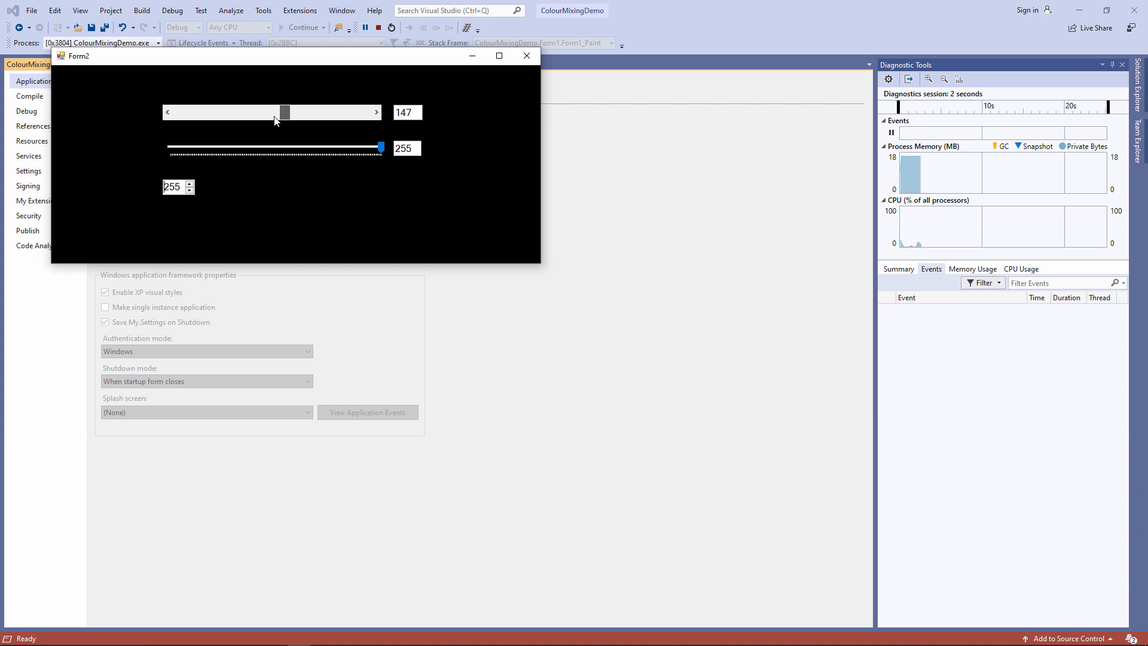
drag(283, 112, 197, 113)
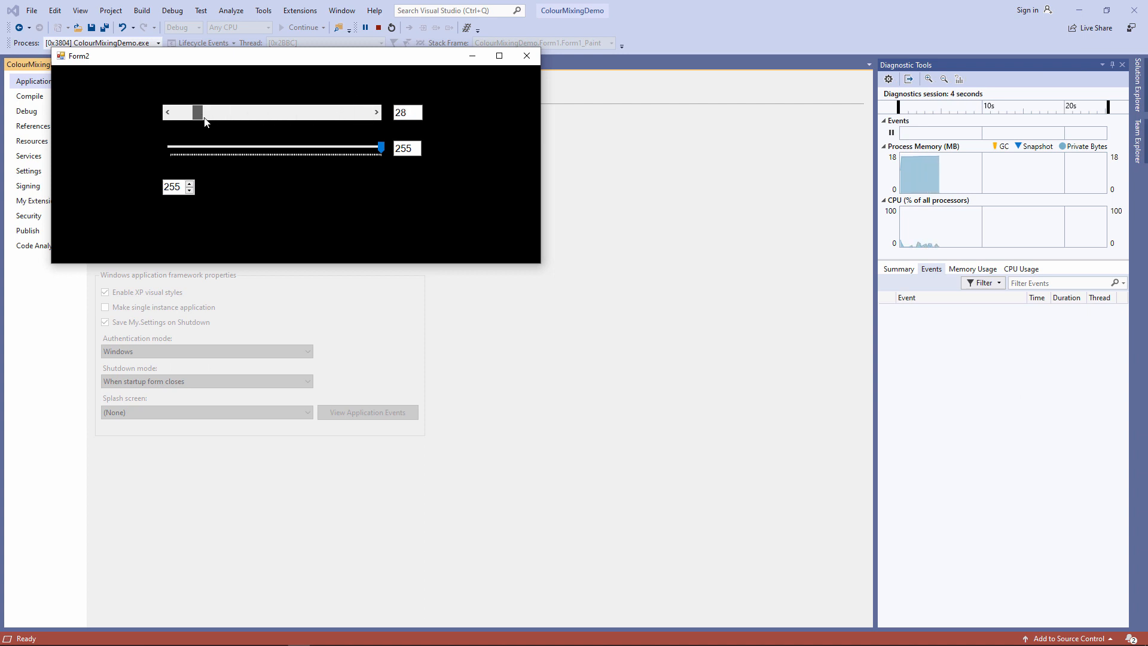
drag(196, 113, 322, 112)
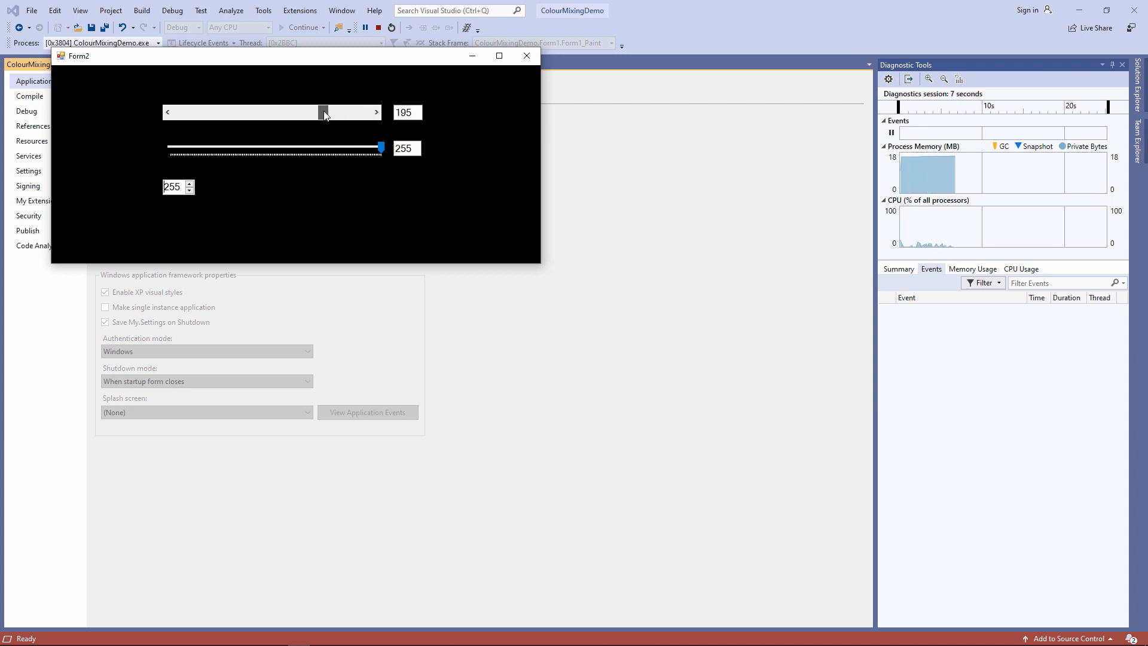
click(376, 112)
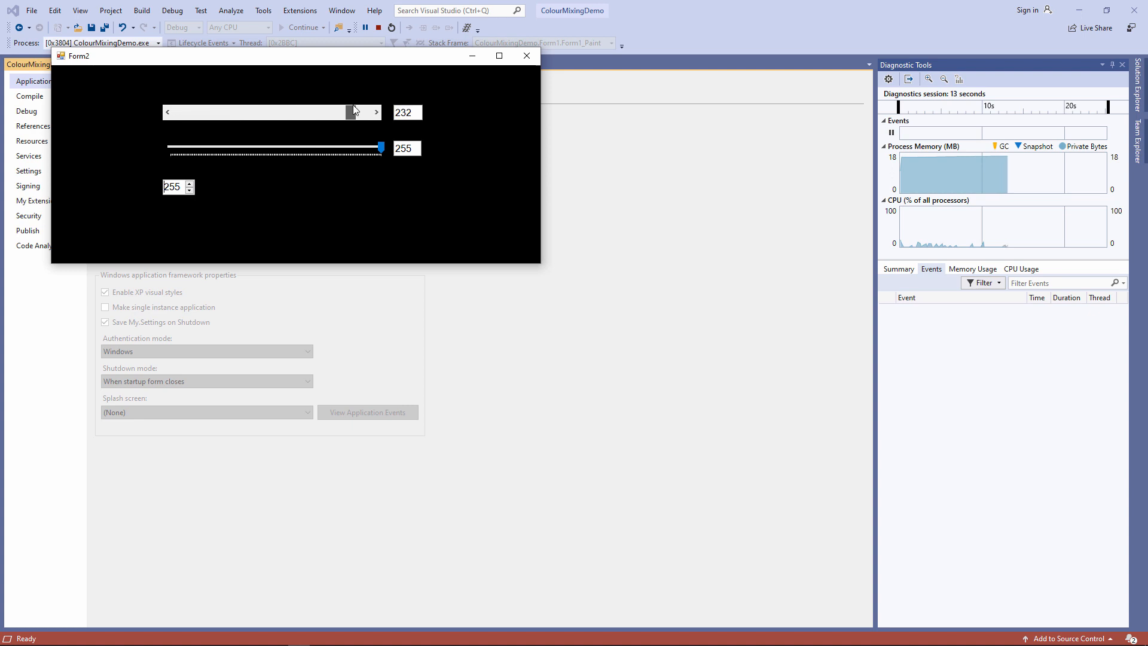
click(374, 112)
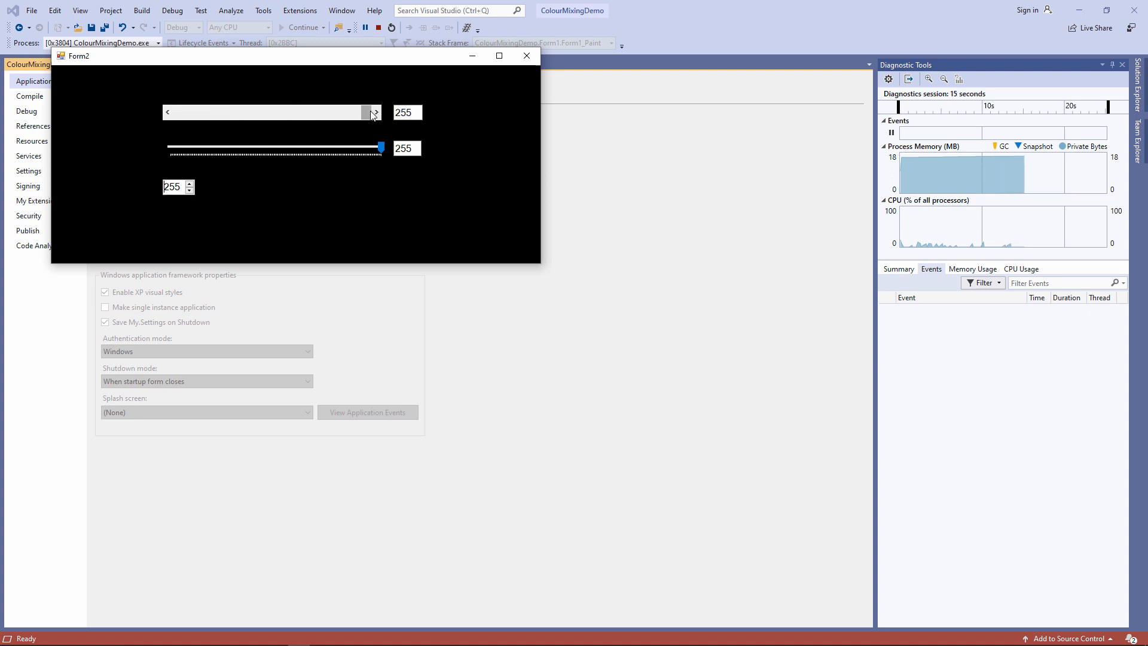
drag(366, 112, 255, 112)
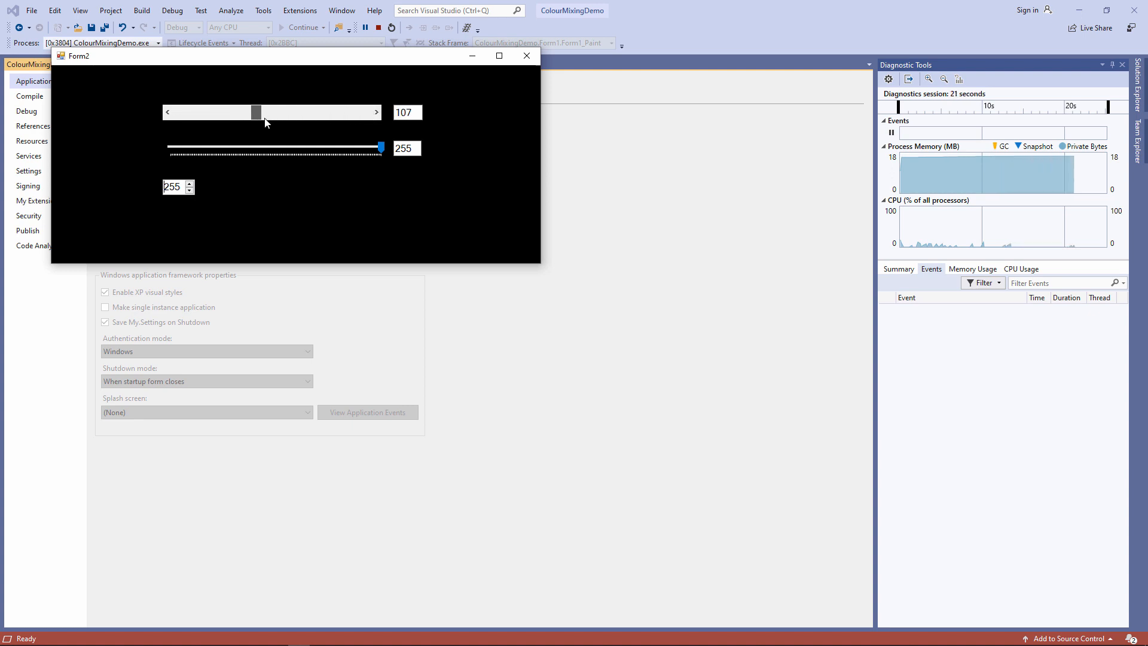
drag(256, 111, 305, 111)
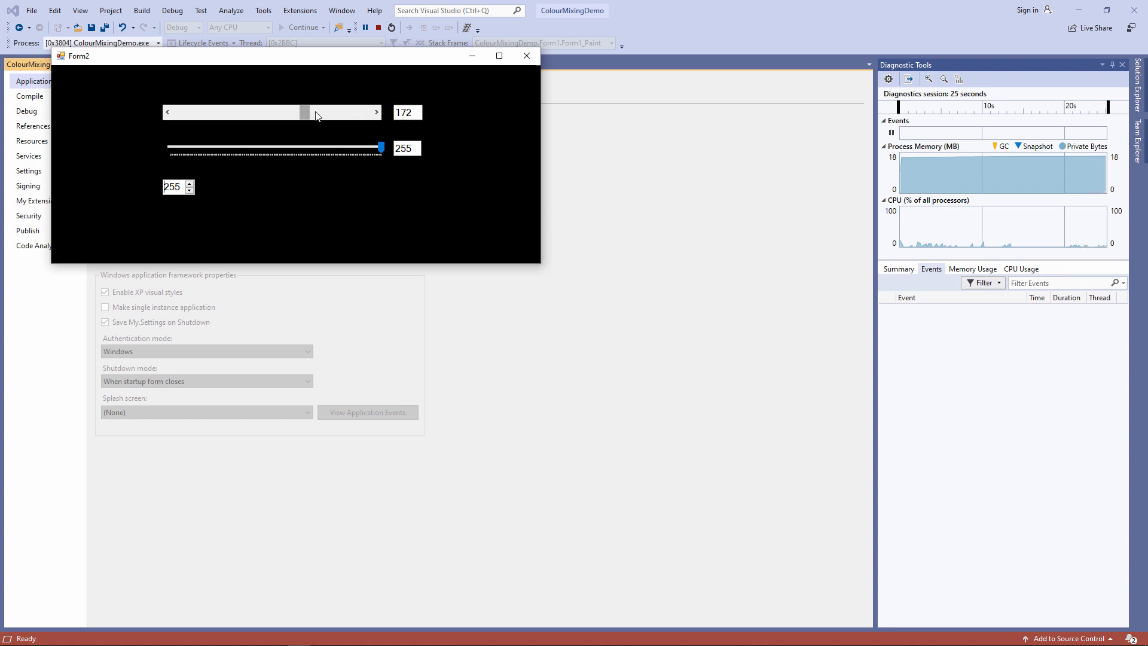
drag(304, 112, 322, 112)
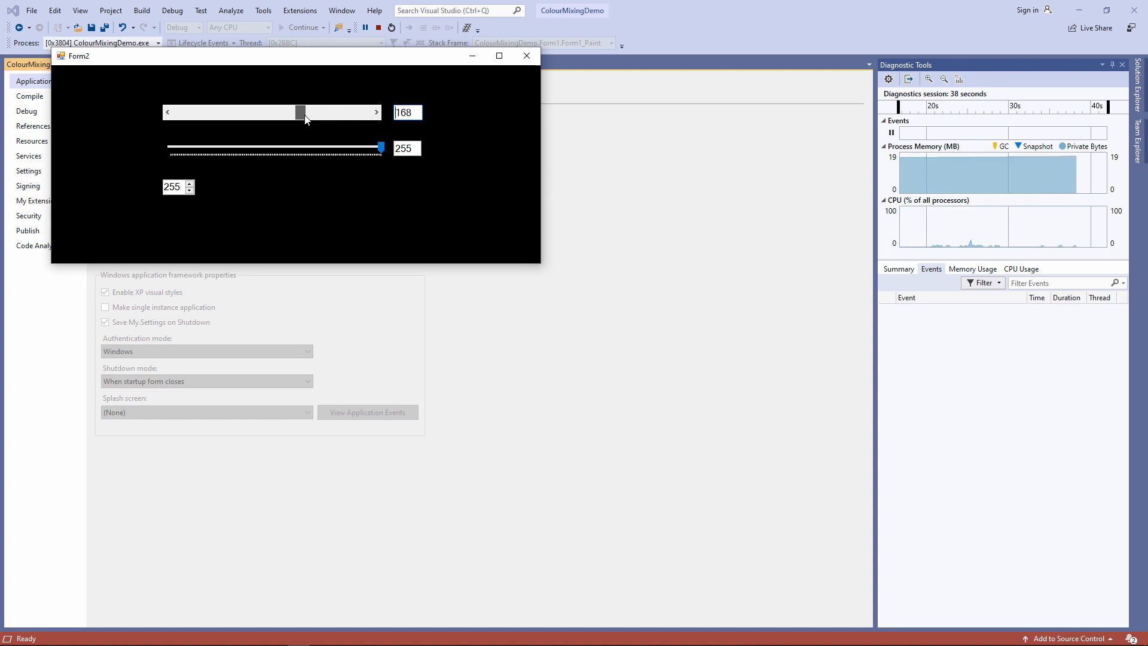
drag(300, 111, 325, 111)
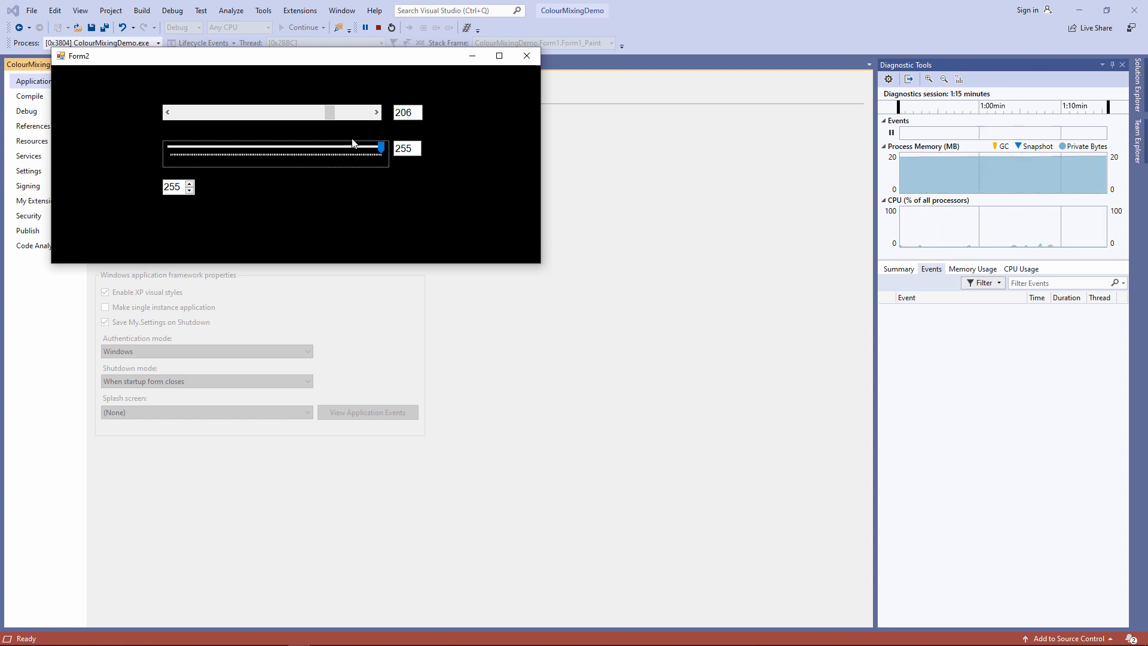
- Lower the slider through 218 and 154 down to 78
drag(379, 145, 355, 146)
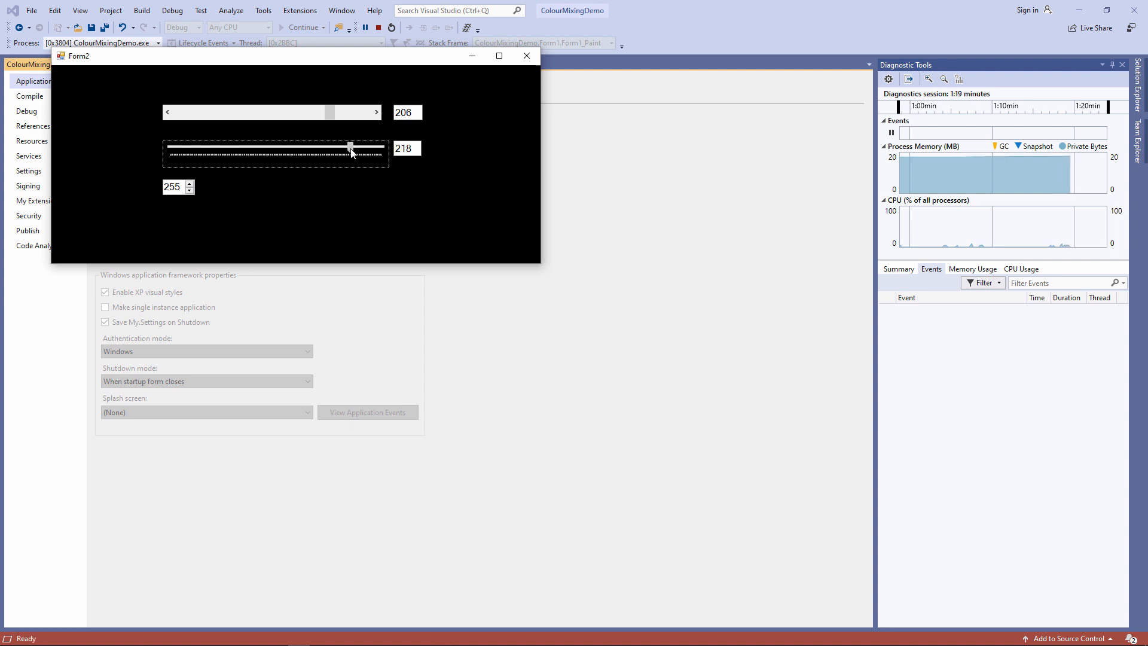
drag(350, 145, 321, 145)
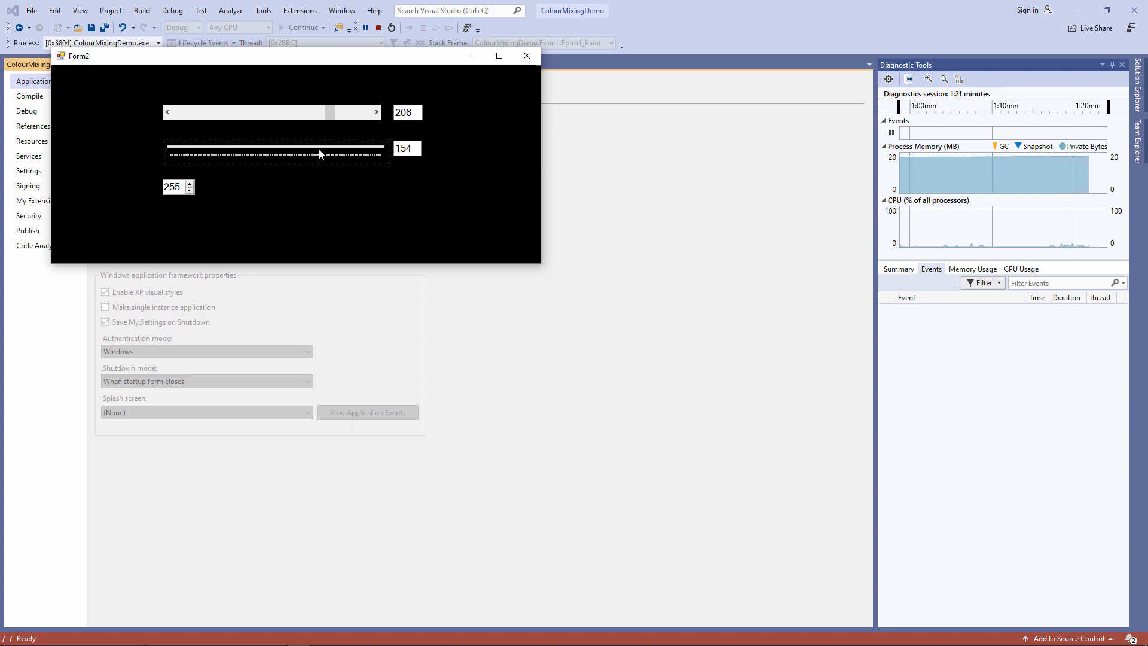
drag(318, 152, 234, 151)
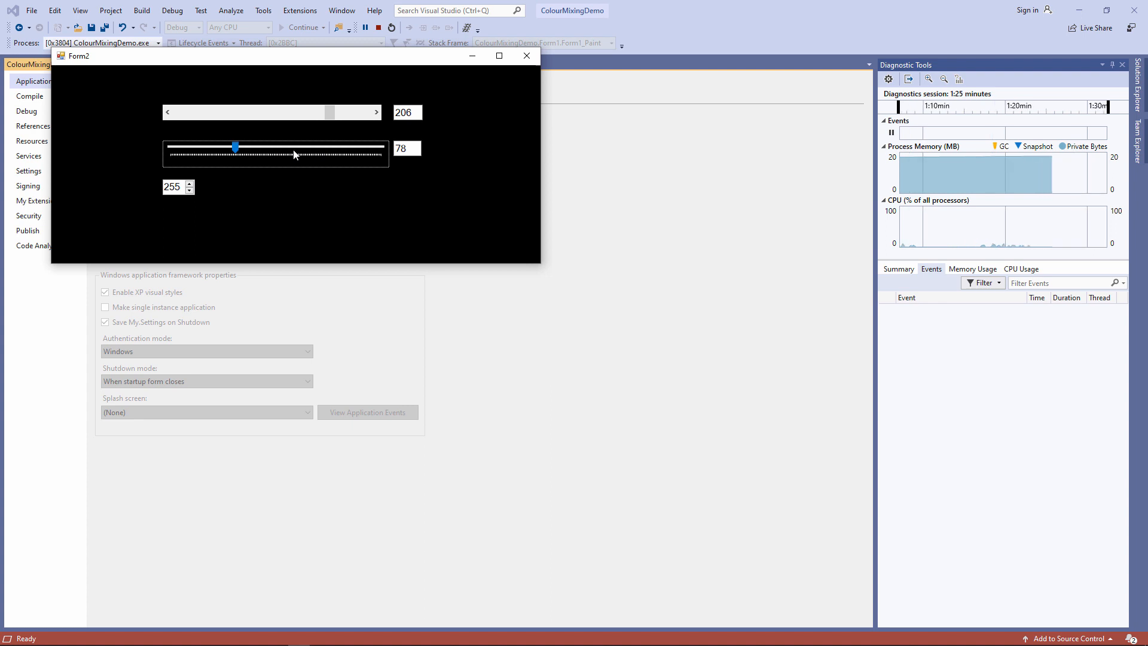
- Step the number box down and up to 113, then close the running Form2
click(190, 190)
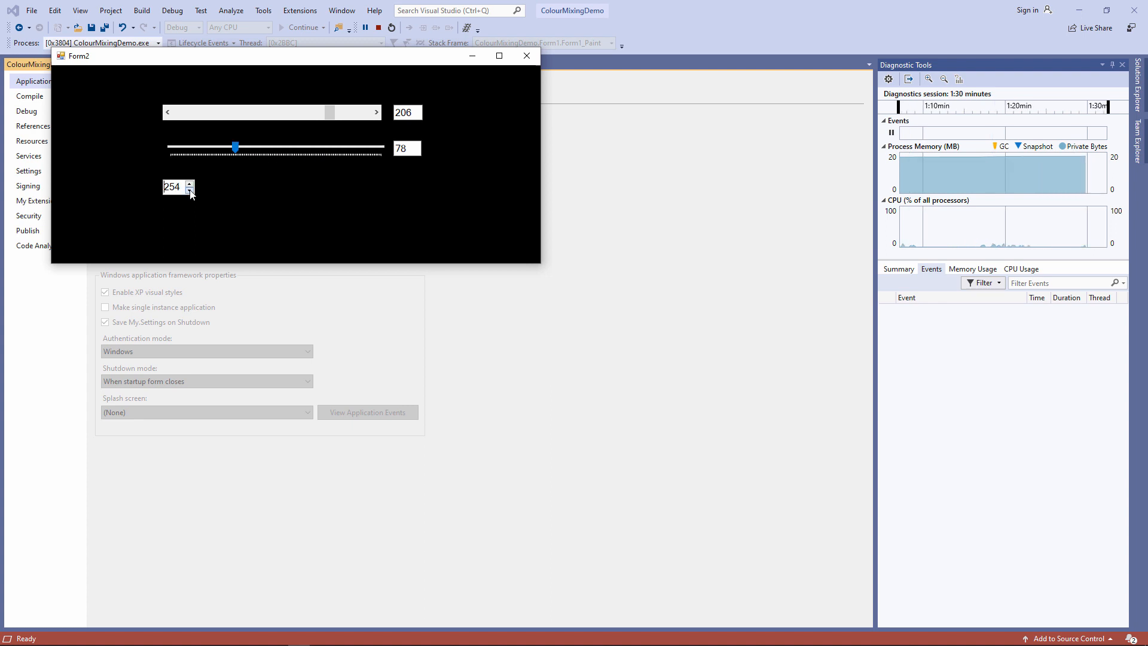
click(191, 190)
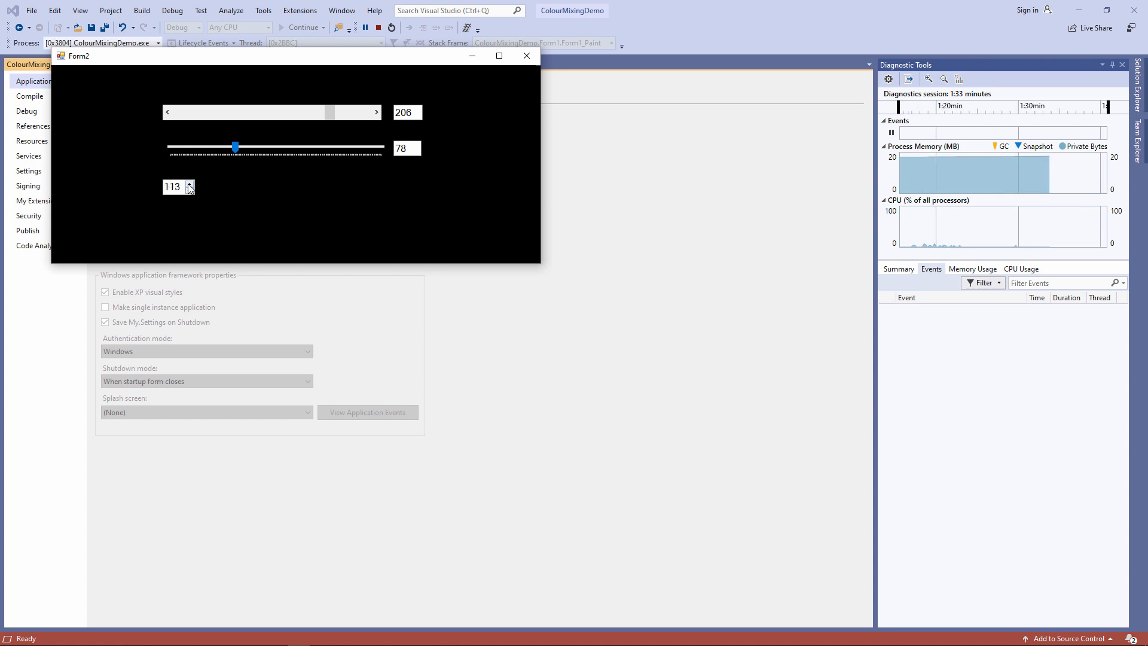
click(190, 184)
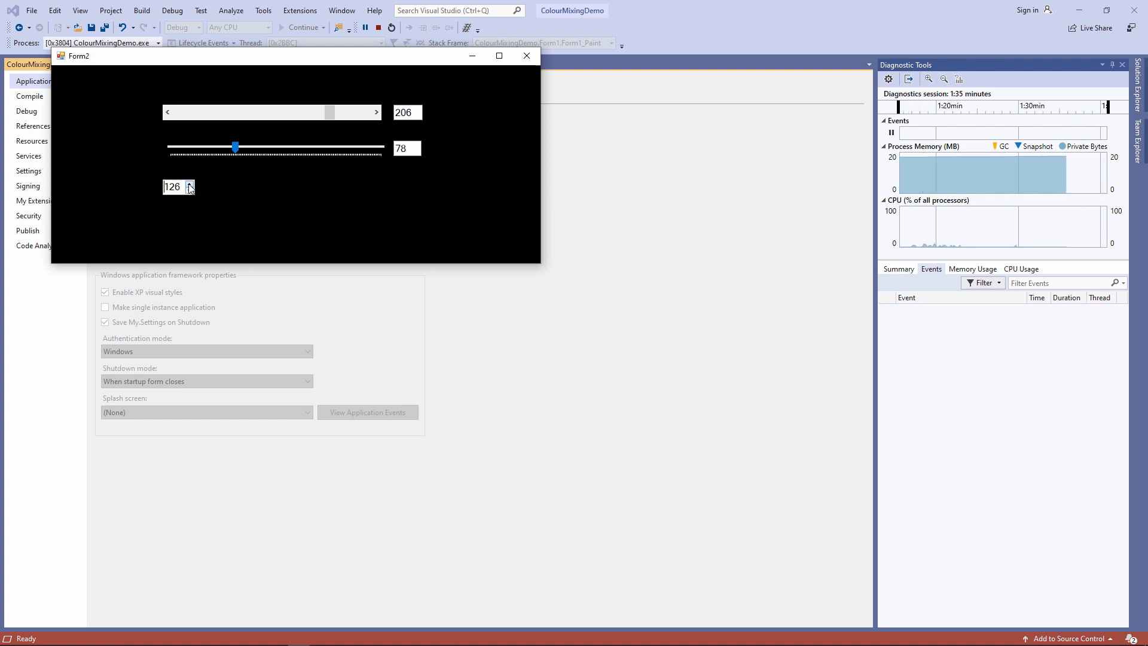
click(190, 182)
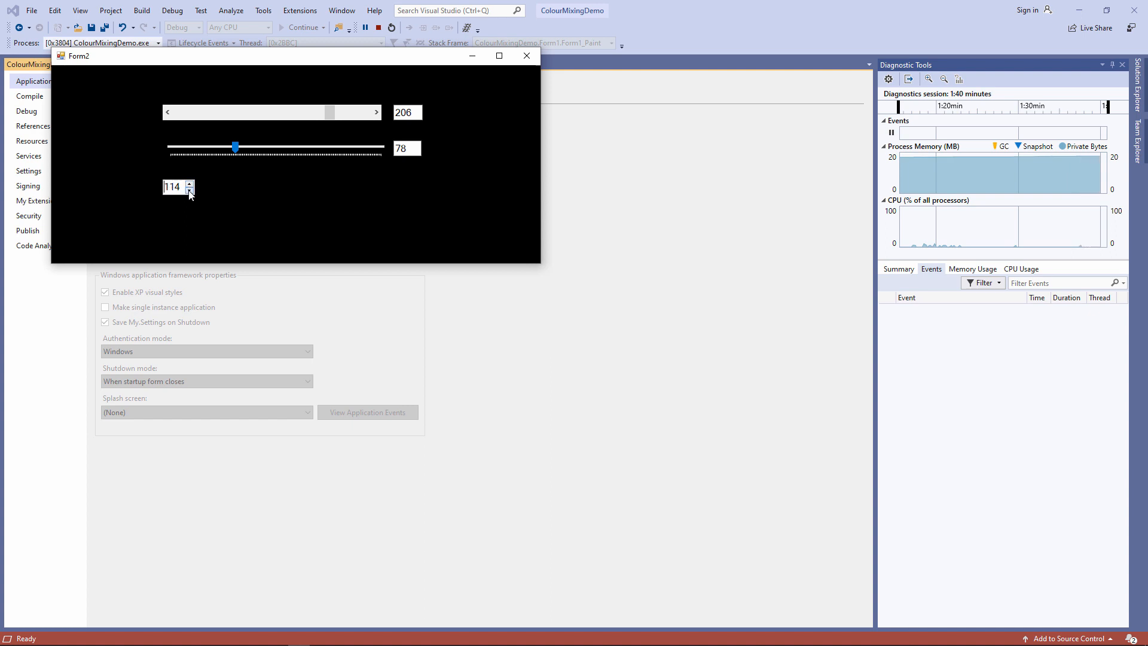
click(191, 190)
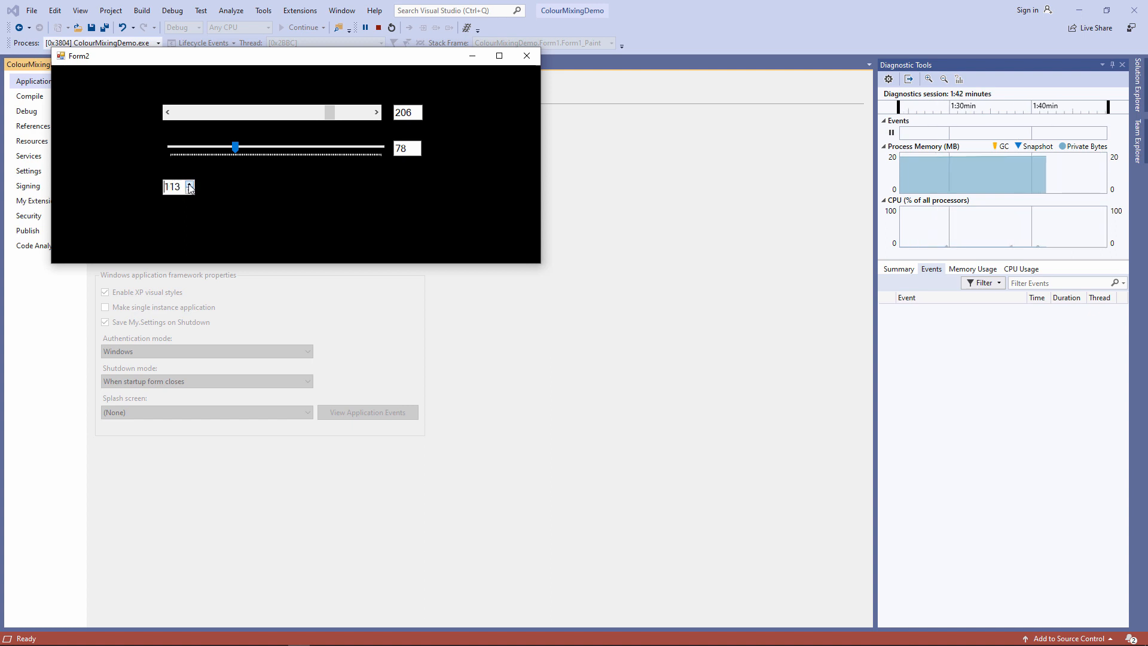
click(190, 190)
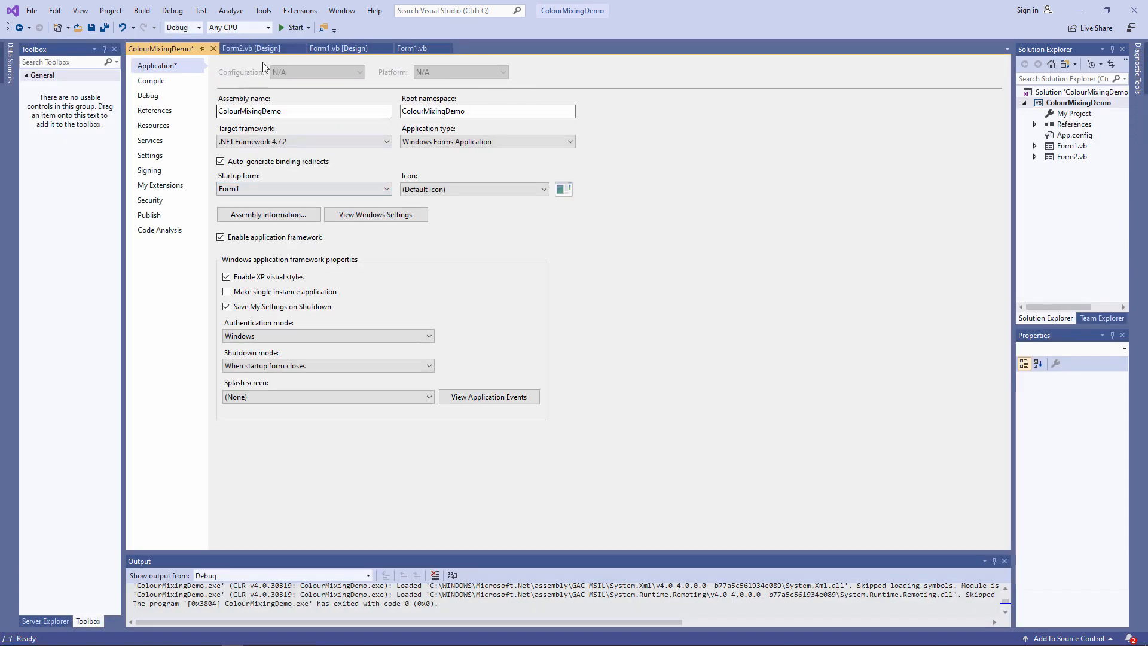
- Switch to Form1's designer and drag its bottom edge down to make the form taller
click(338, 48)
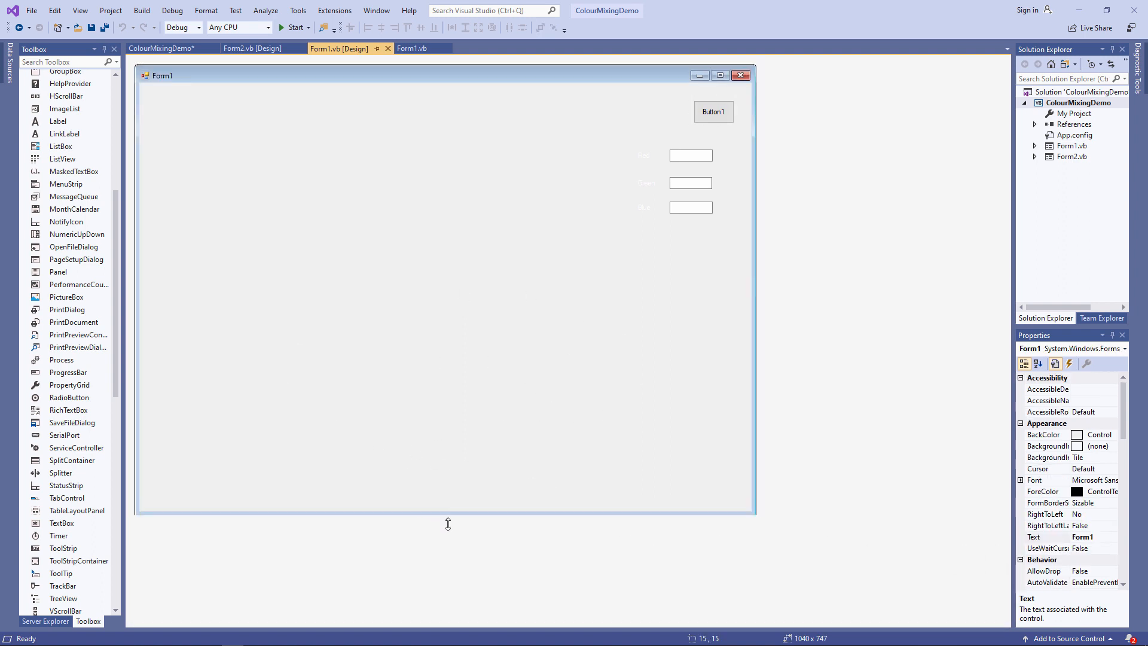
drag(447, 523, 442, 617)
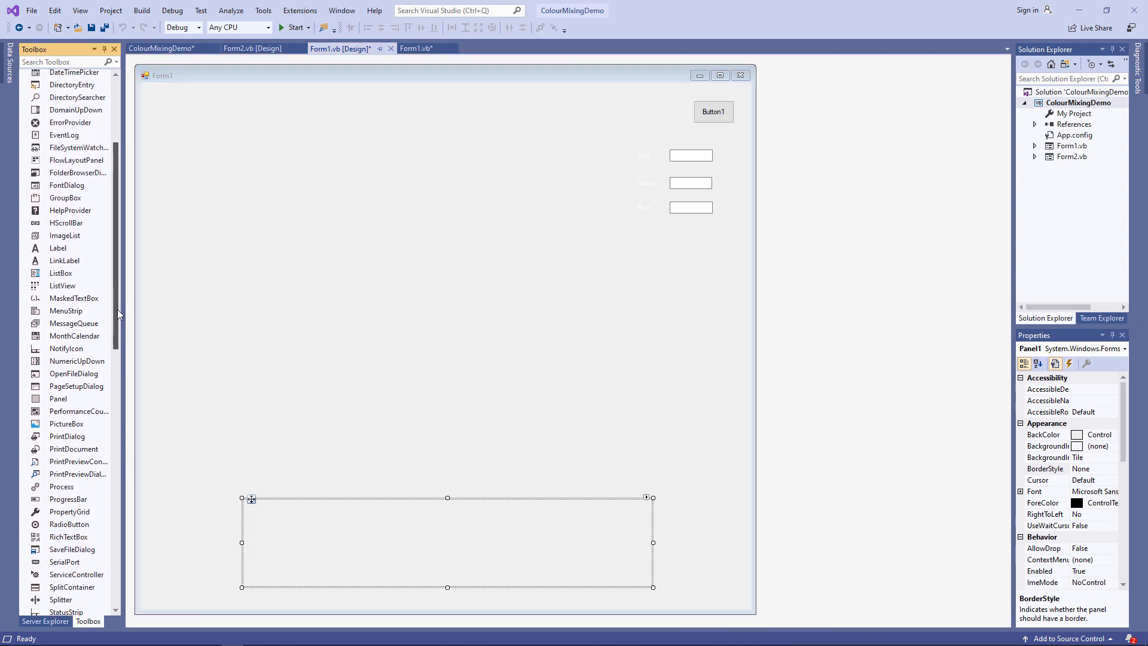
mouse_move(65, 223)
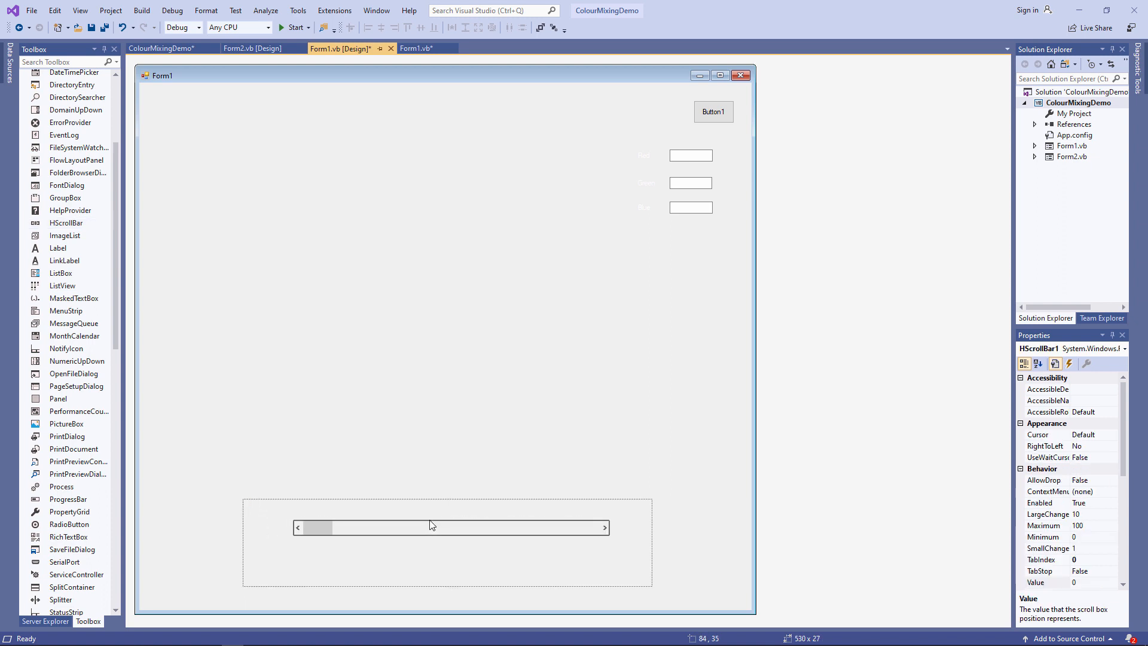
- Select the panel's new HScrollBar and set Maximum 255 and LargeChange 1 in Properties
click(451, 528)
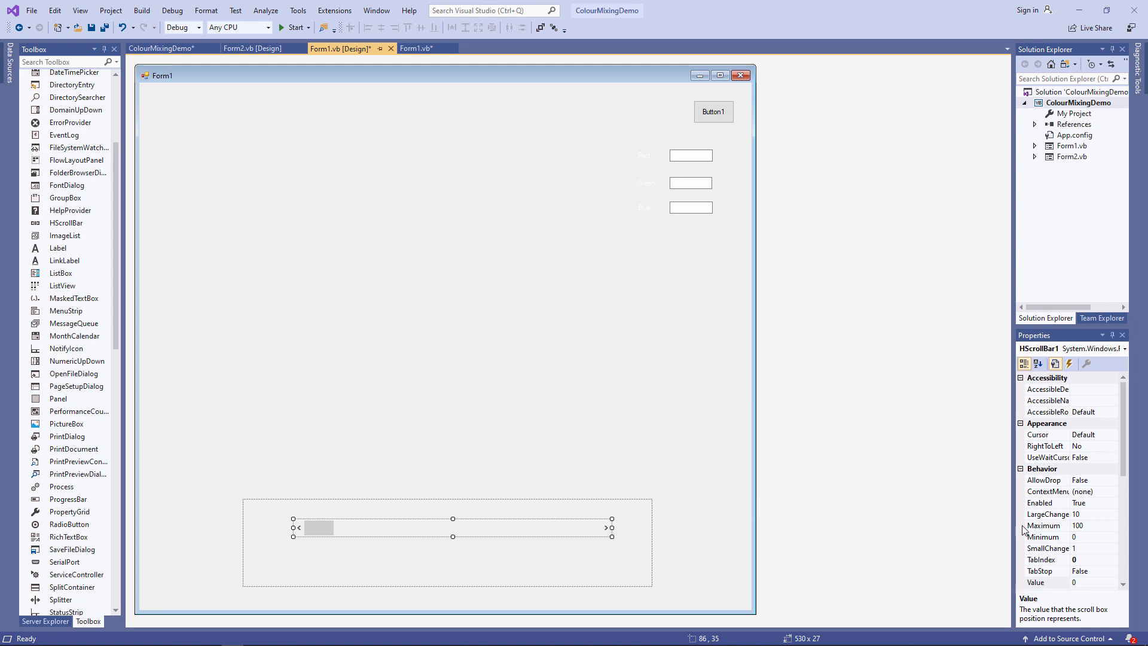
click(1043, 525)
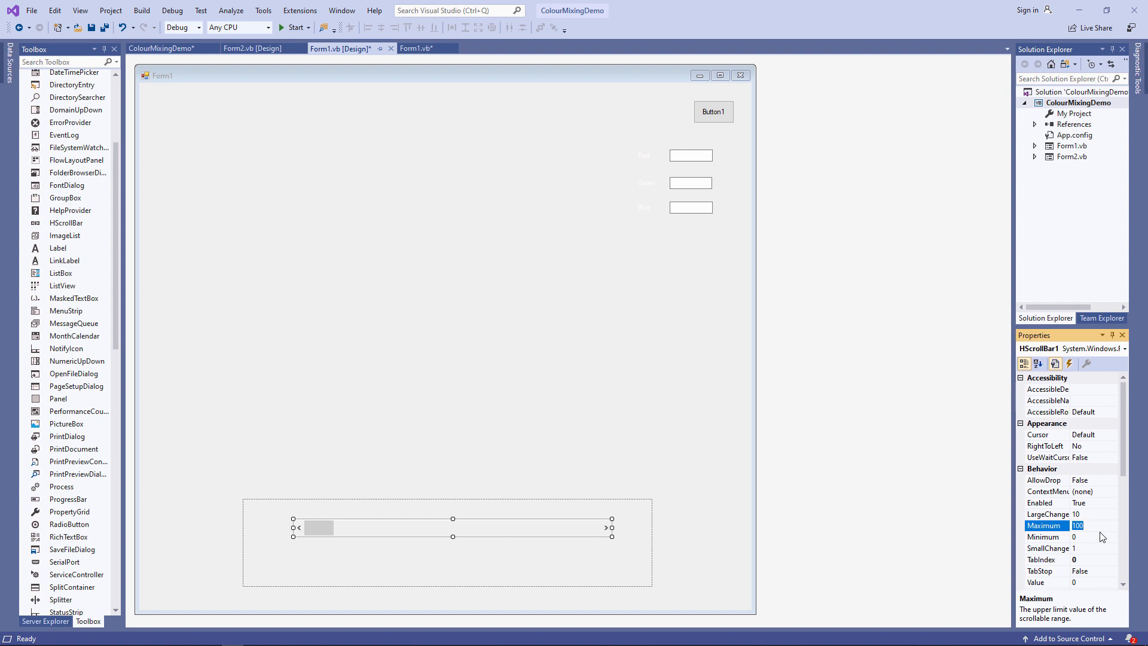
text(255)
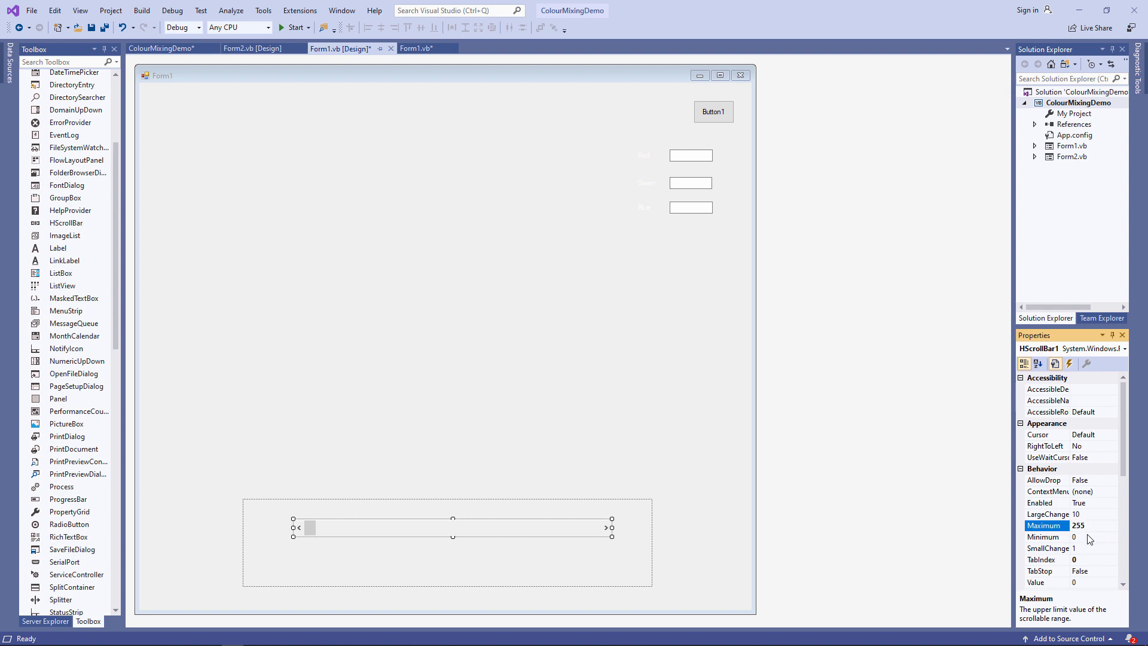
click(1043, 536)
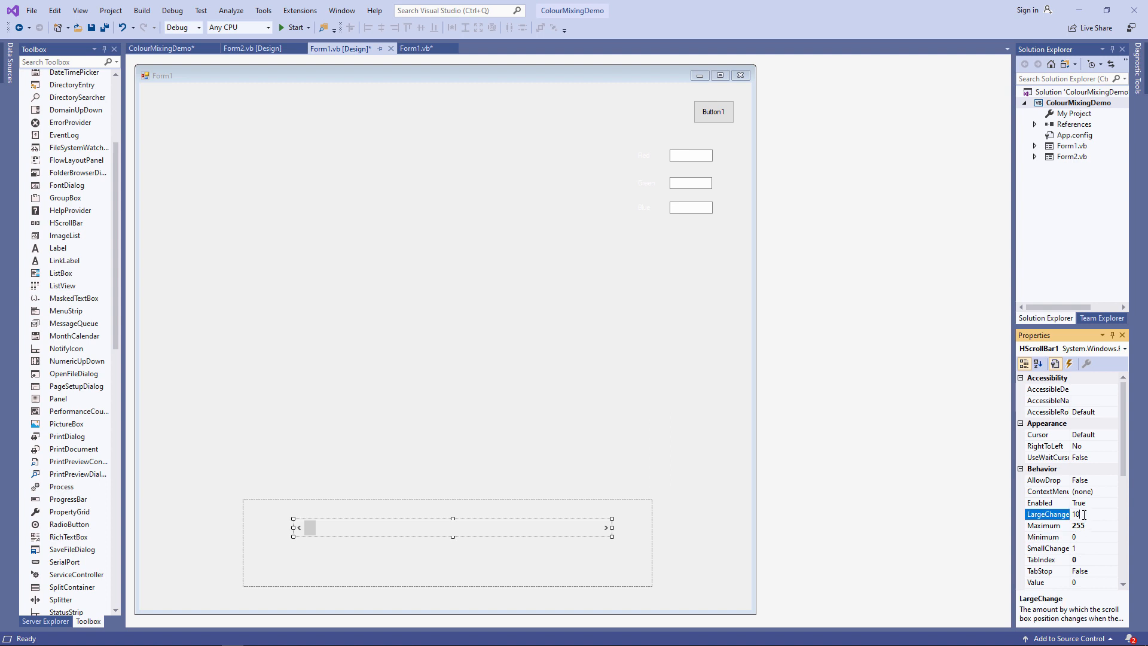
text(1)
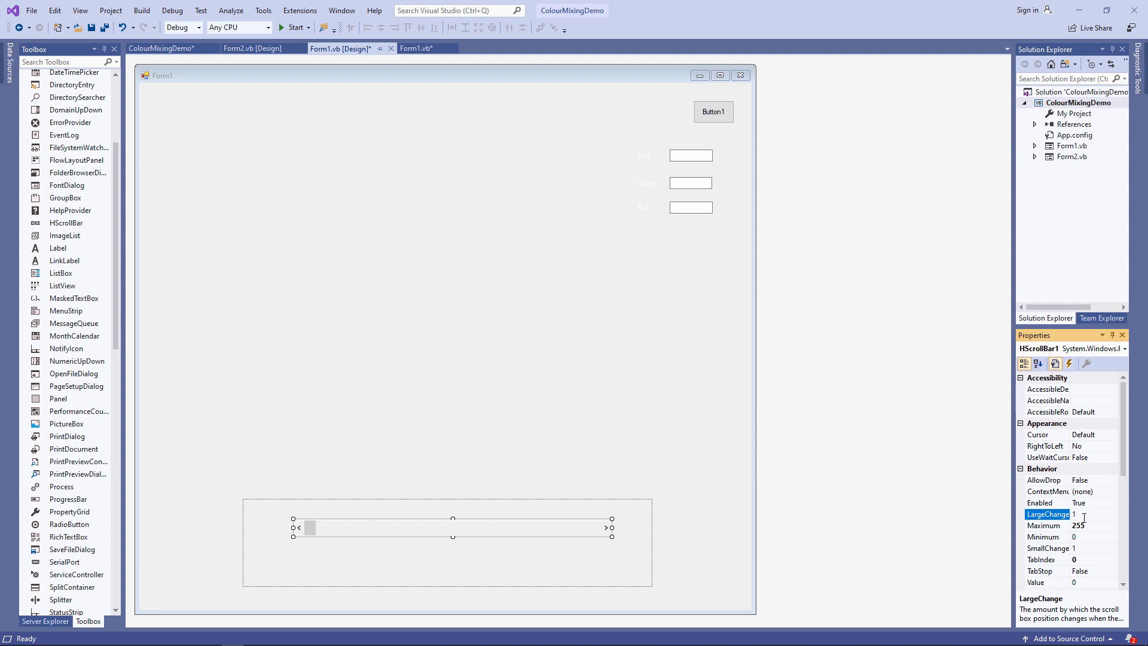
click(1047, 547)
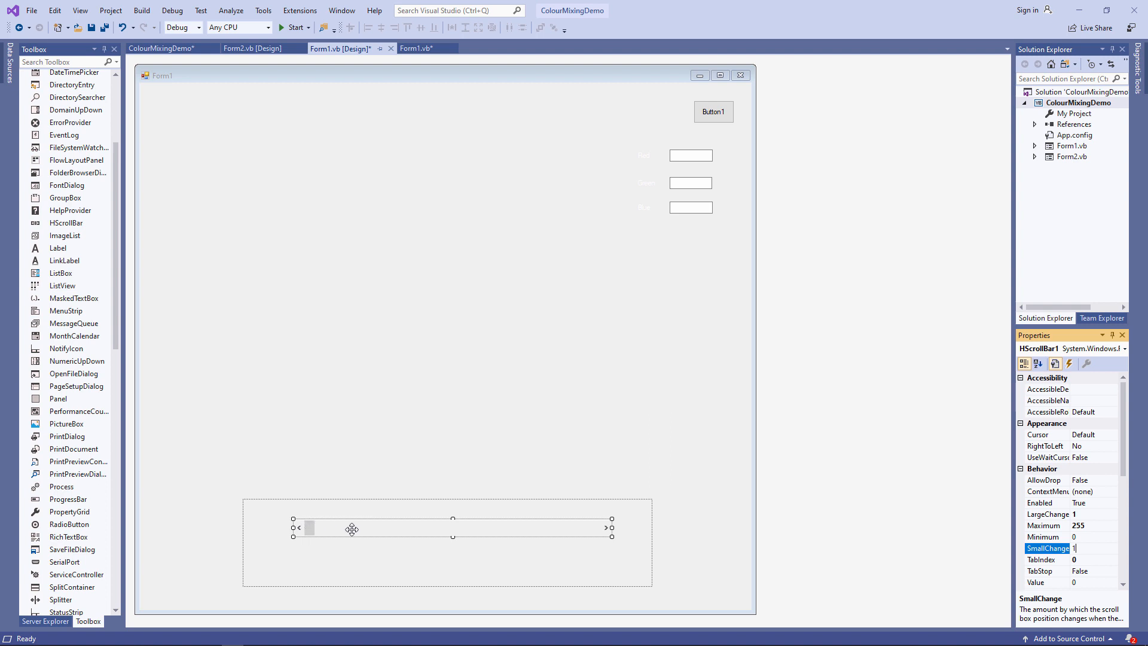
mouse_move(376, 531)
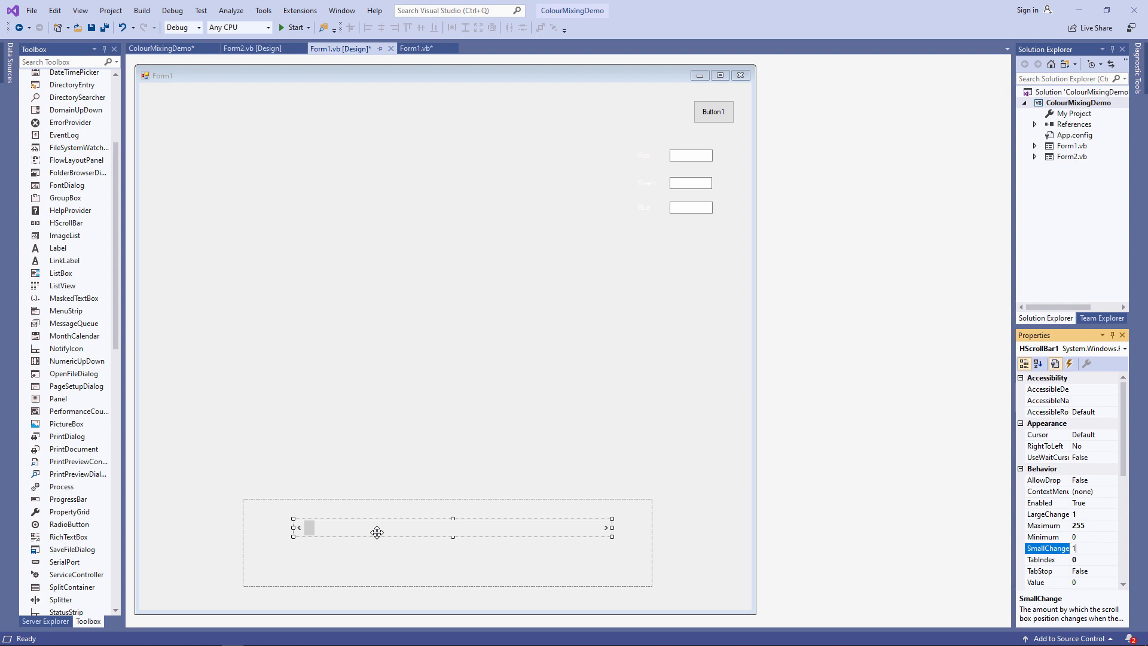
- Place the Red label and the txtRedValue box inside the panel beside HScrollBar1
click(644, 154)
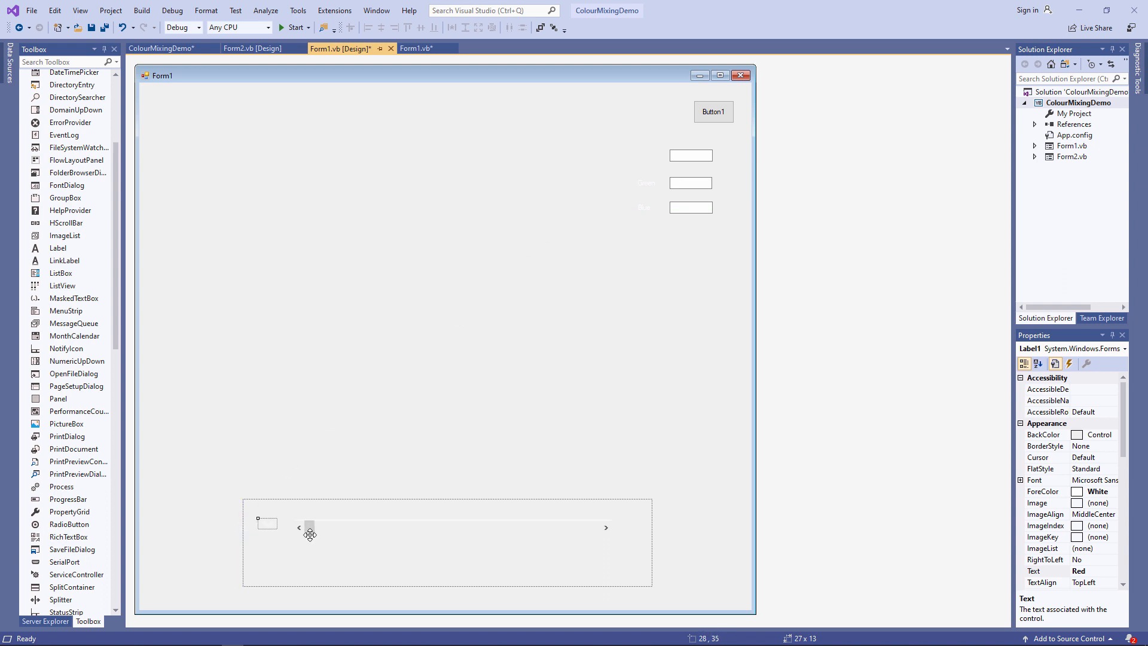
mouse_move(652, 540)
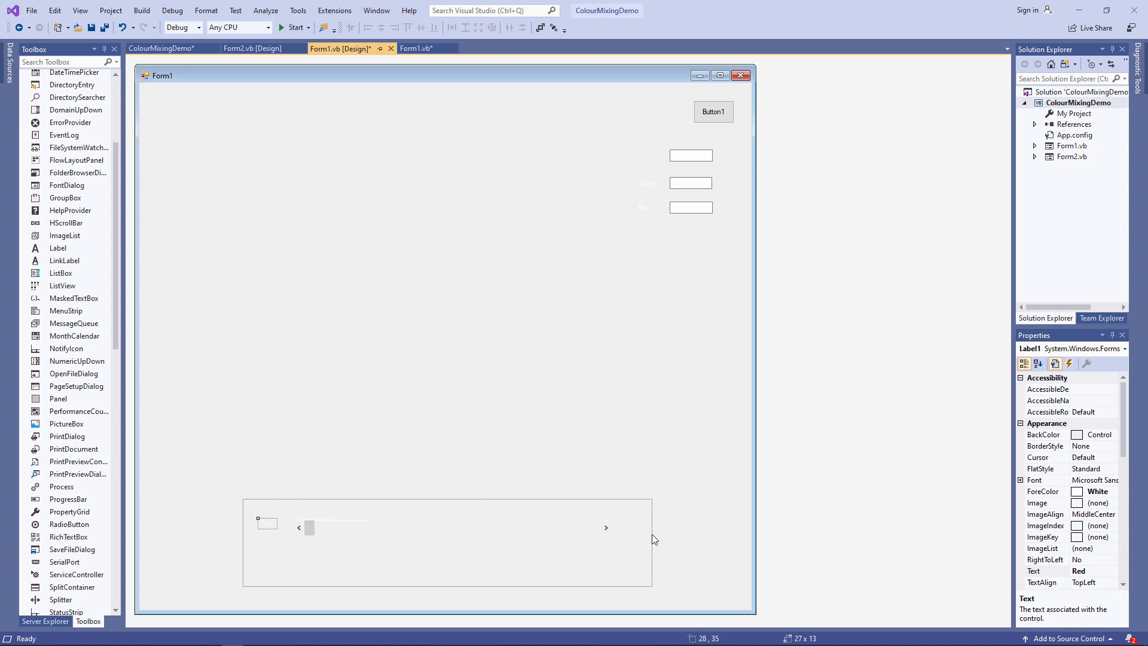
click(446, 542)
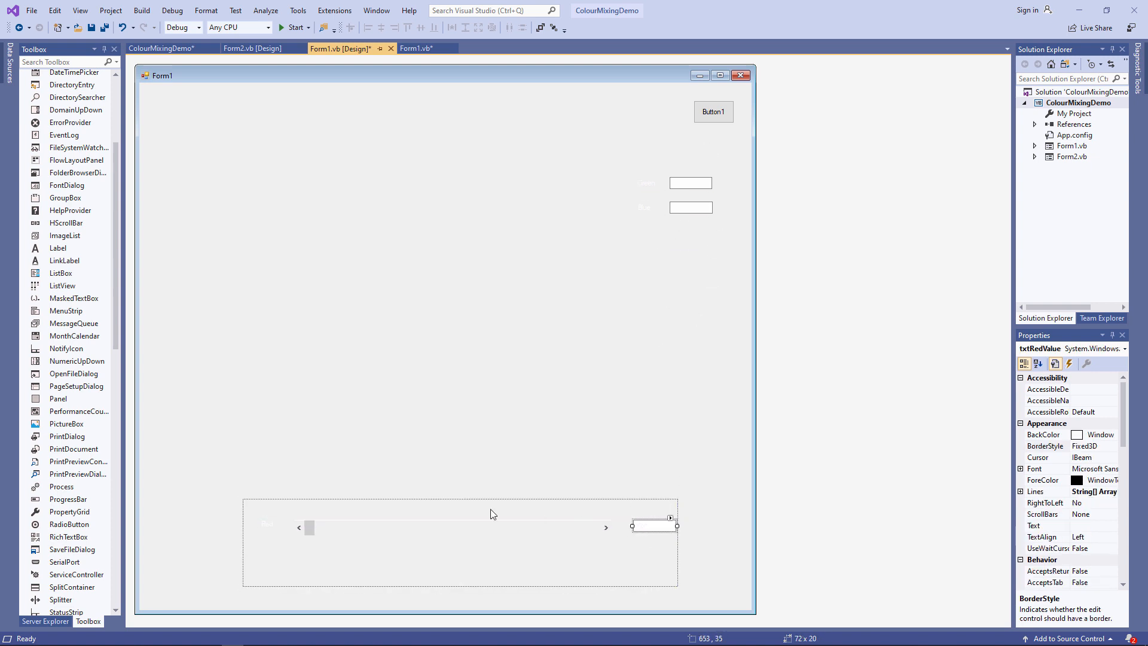
mouse_move(337, 504)
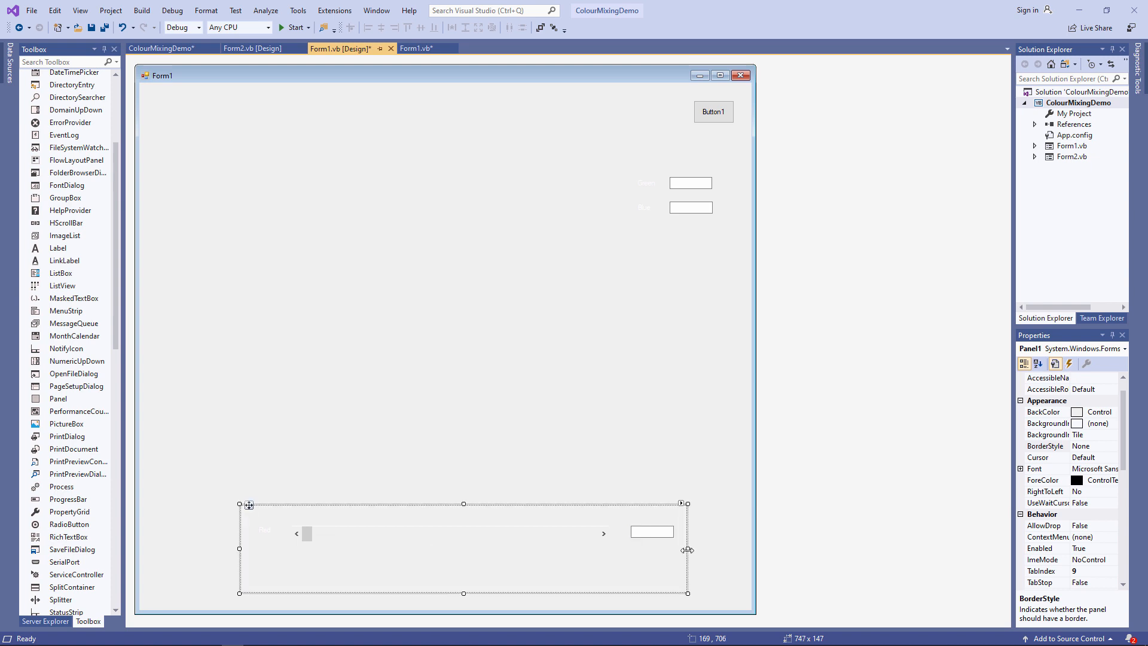
mouse_move(600, 575)
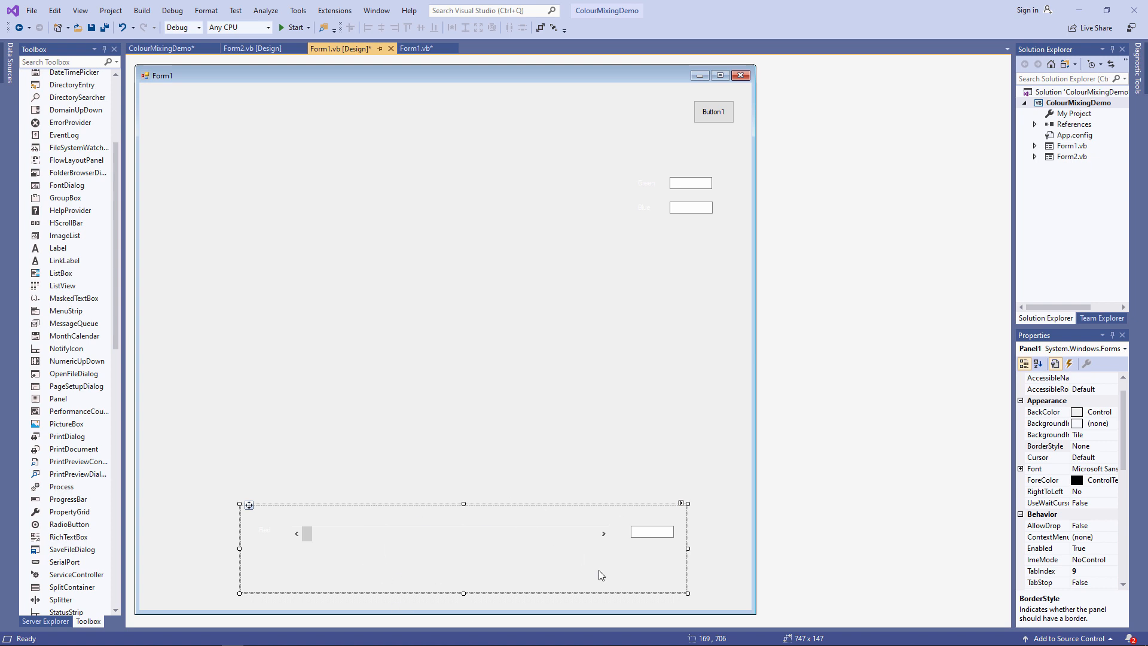
mouse_move(567, 551)
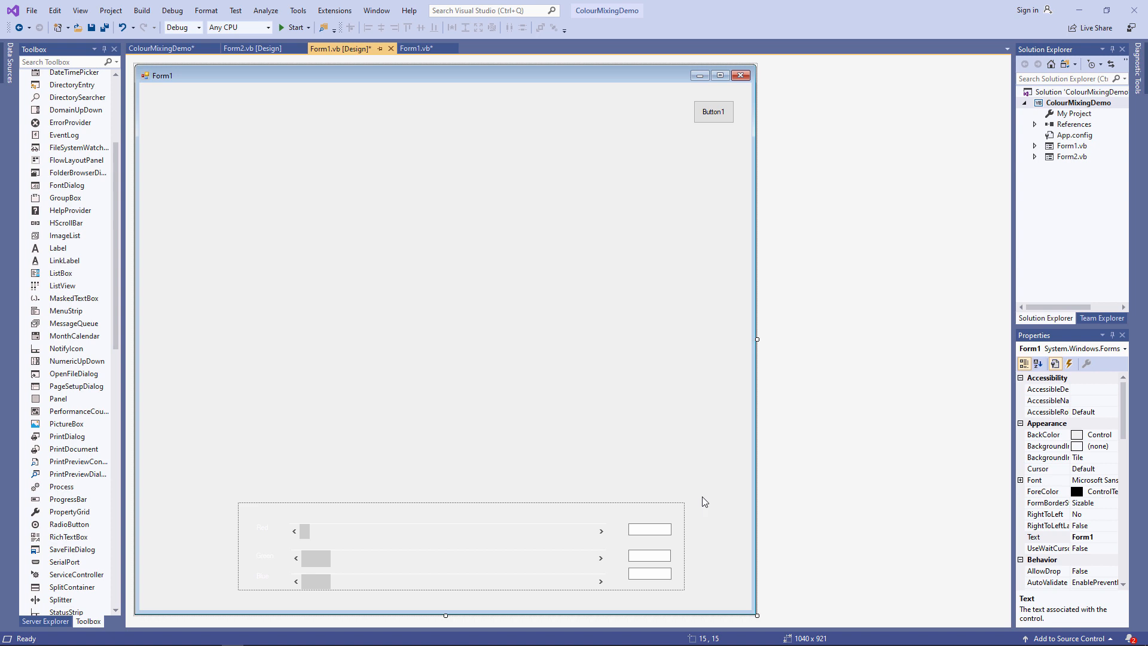
- Make the three selected scroll bars the same size and equally spaced vertically via Format
click(446, 530)
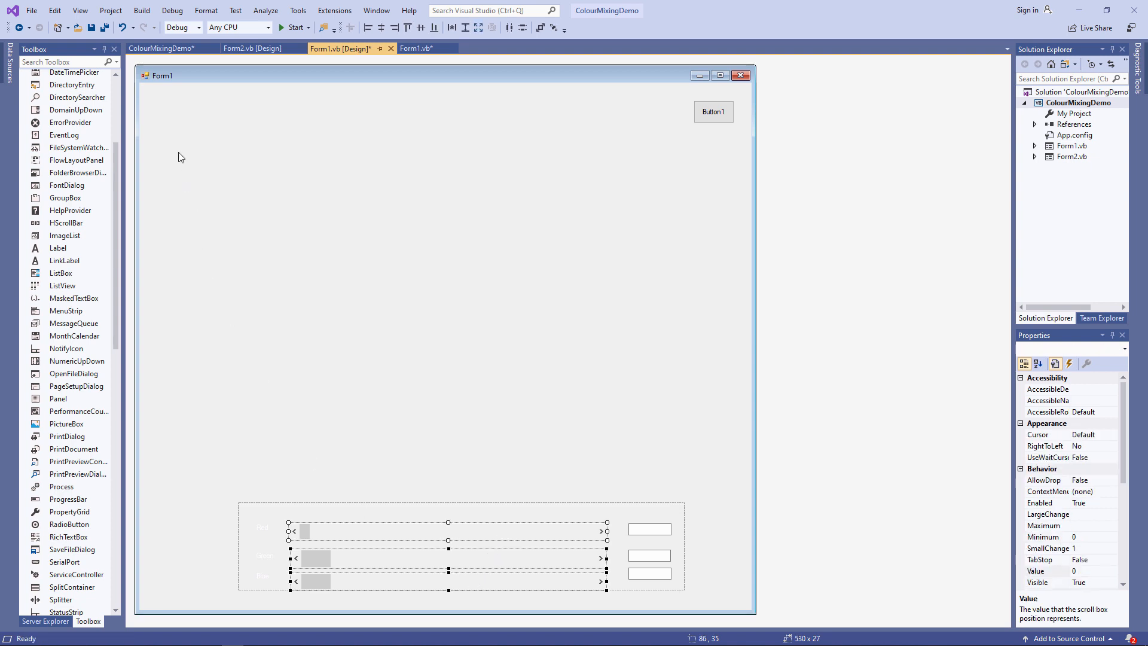
click(206, 11)
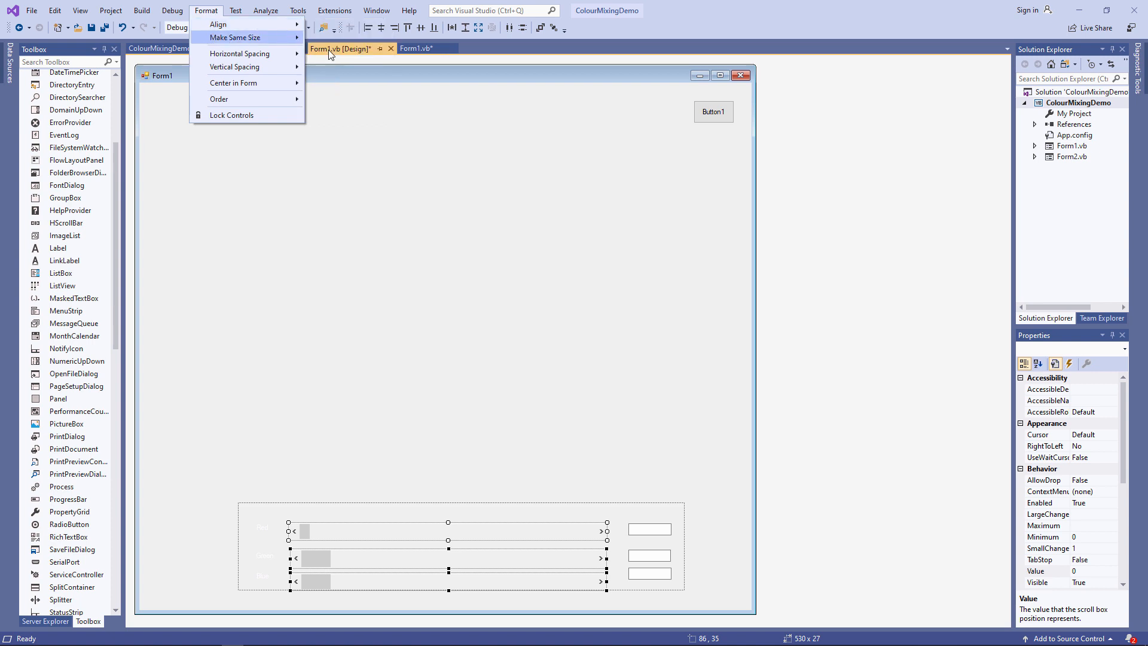
mouse_move(220, 24)
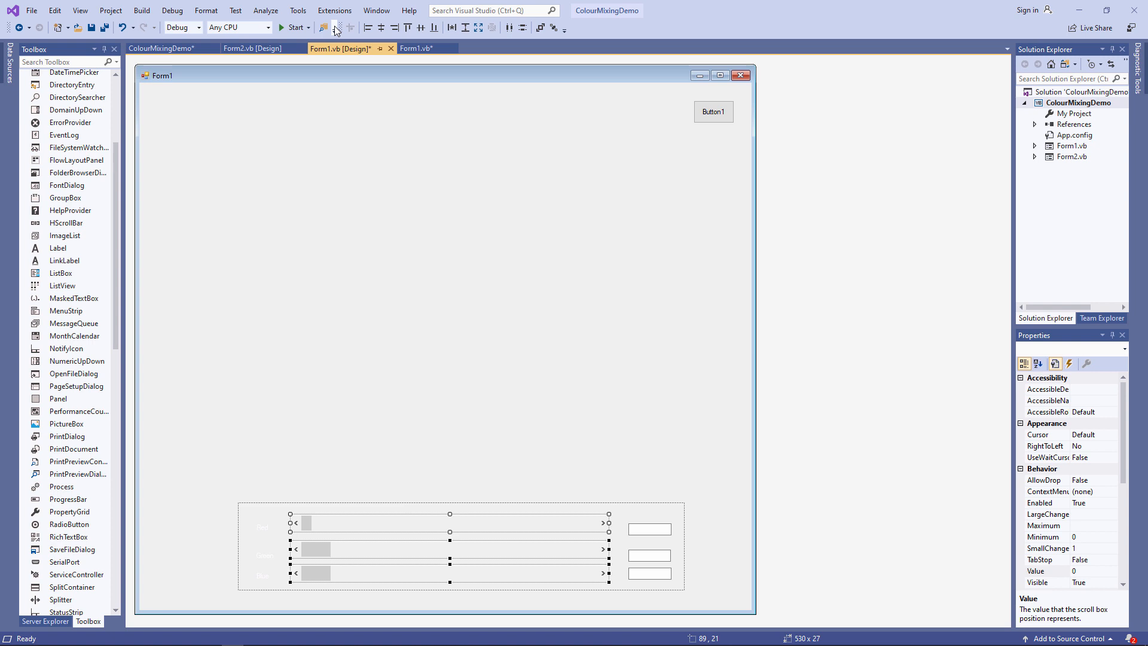
click(206, 10)
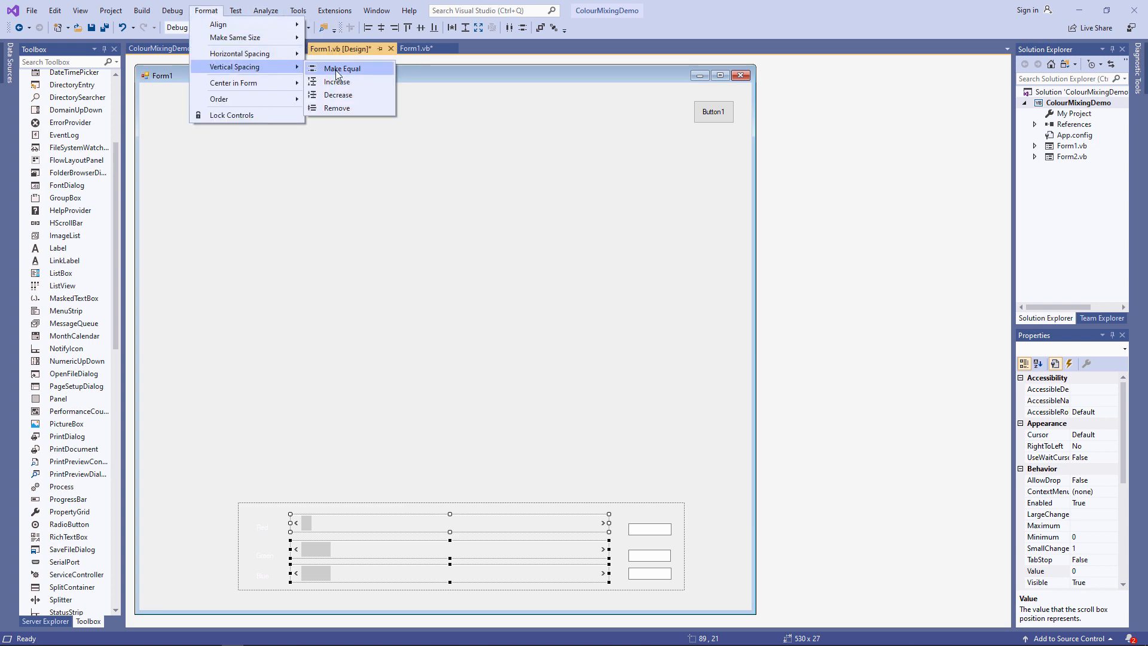
click(342, 68)
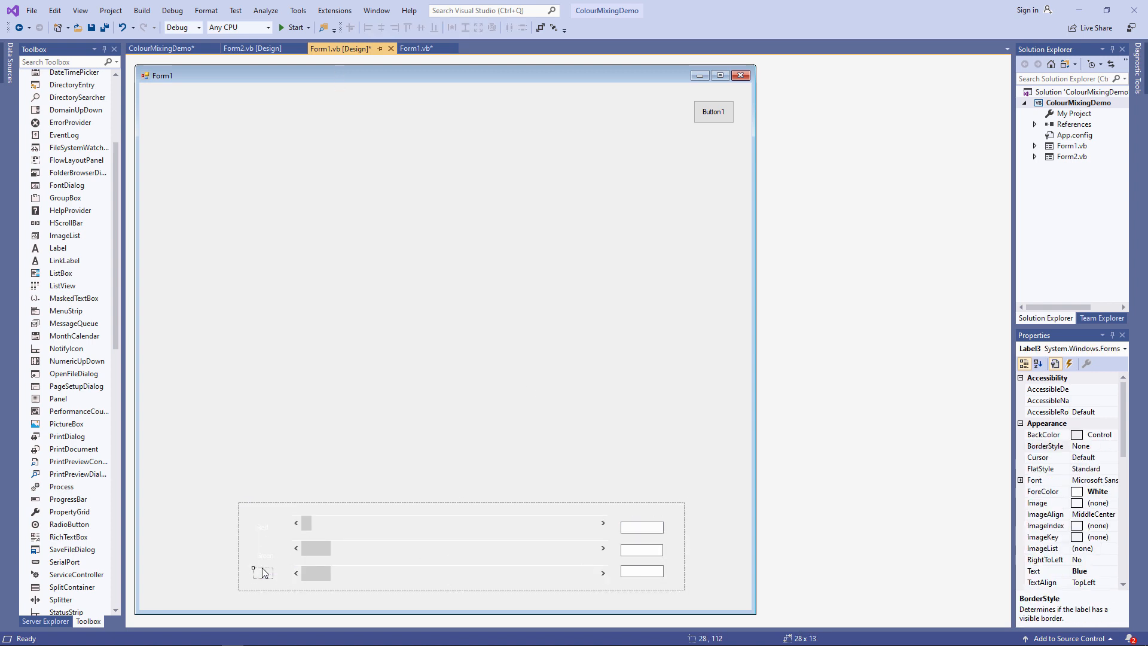
- Select HScrollBar2 (Green) and set its Maximum to 255 with LargeChange 1
click(263, 547)
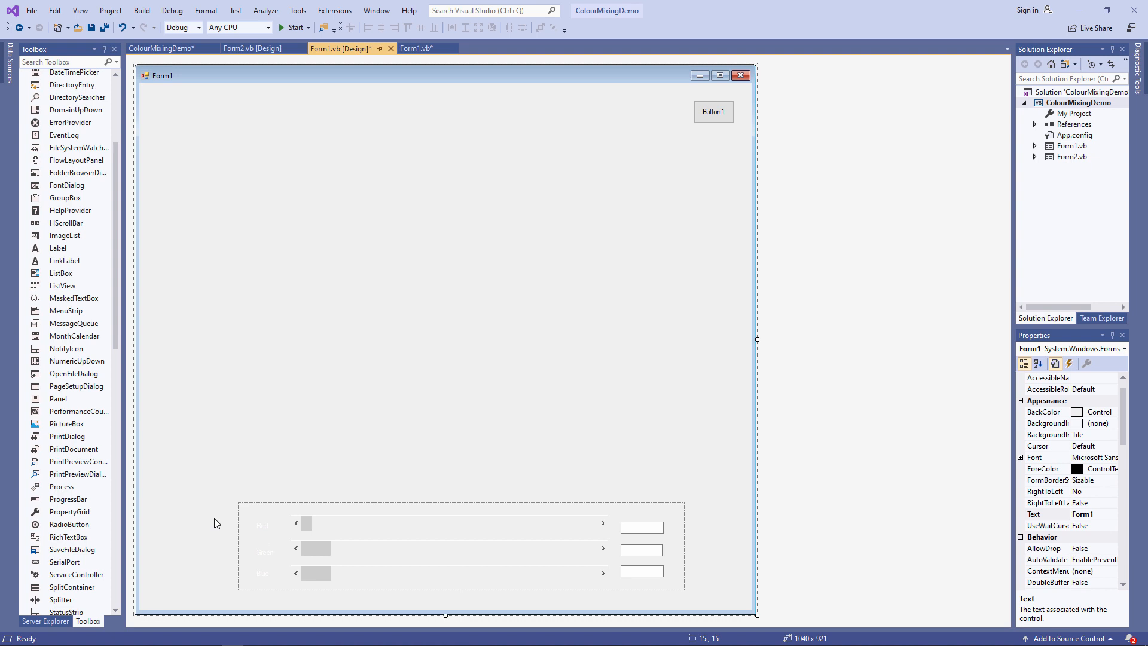
click(337, 549)
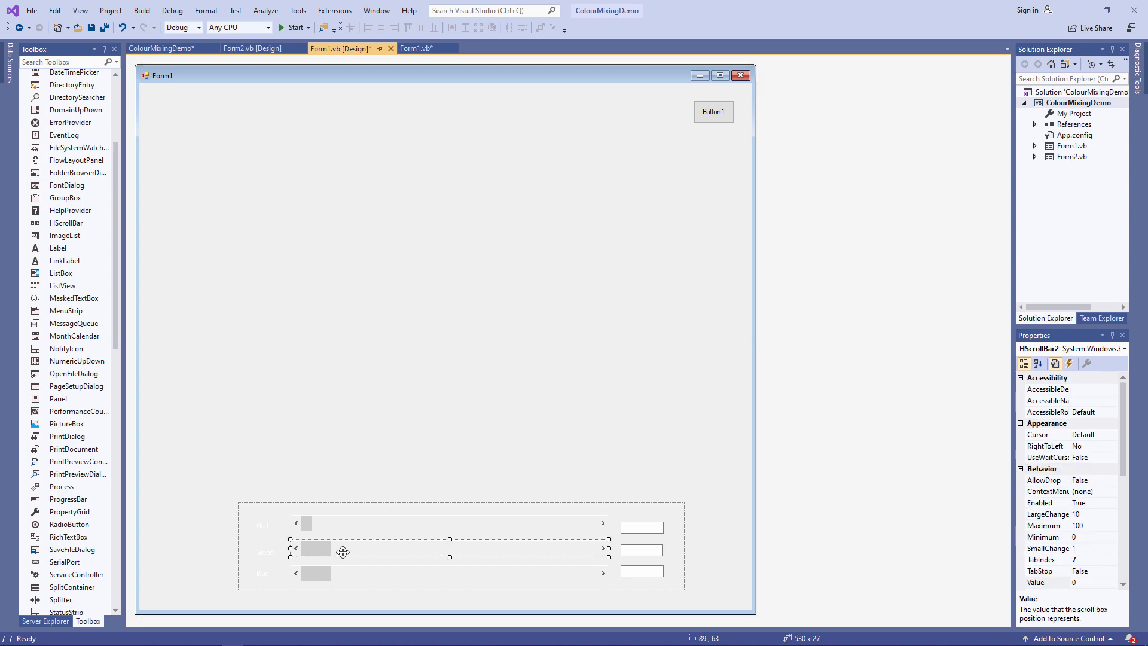
click(1047, 513)
text(1)
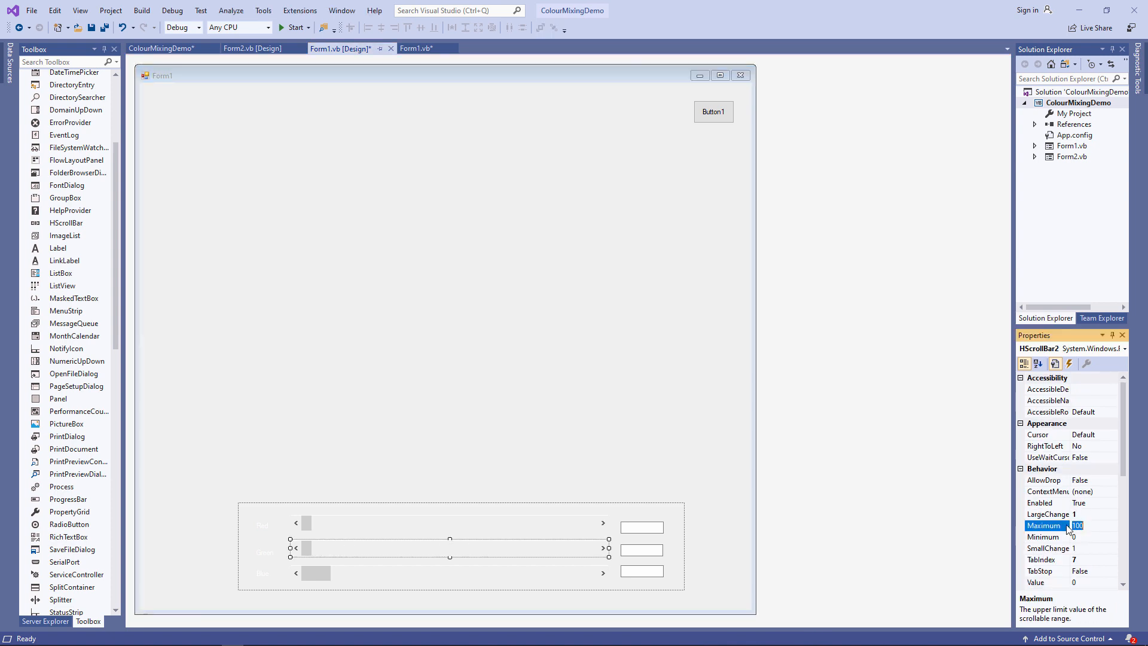
text(255)
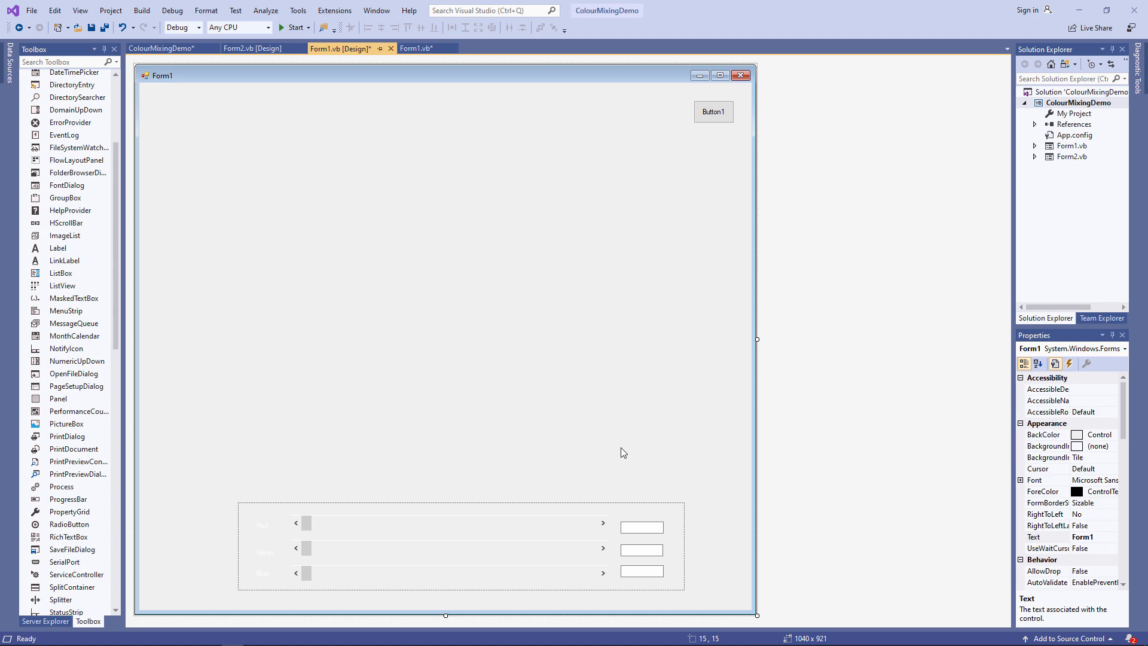
- Run the app, move its window aside to check the Red/Green/Blue rows at 255, then run it again
click(294, 27)
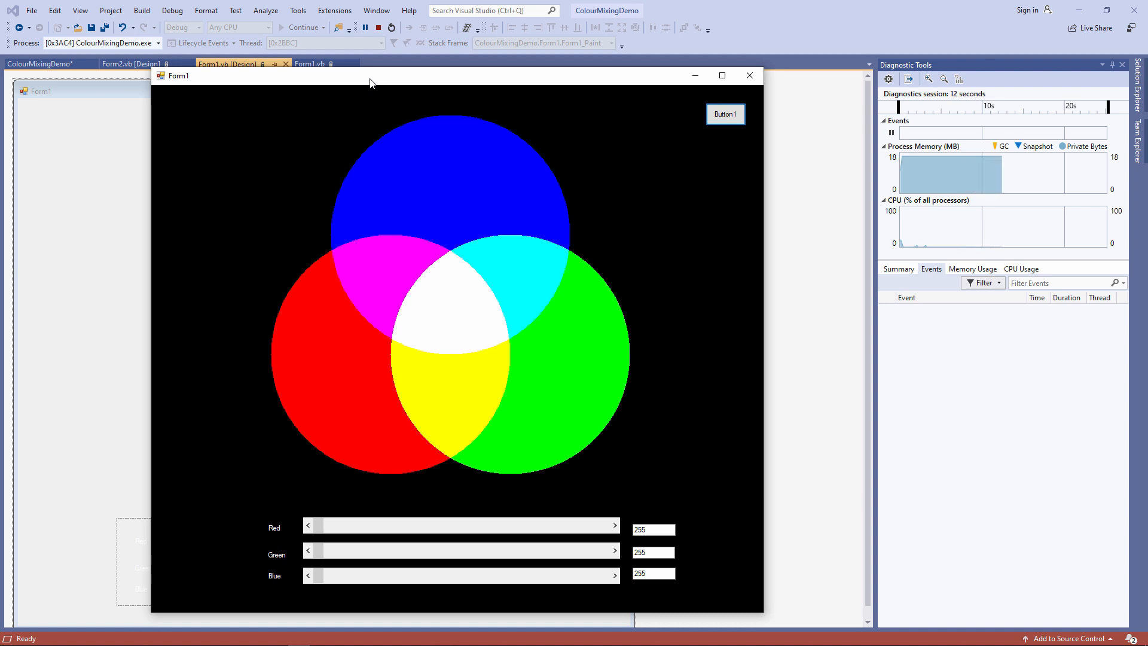
drag(316, 525, 419, 525)
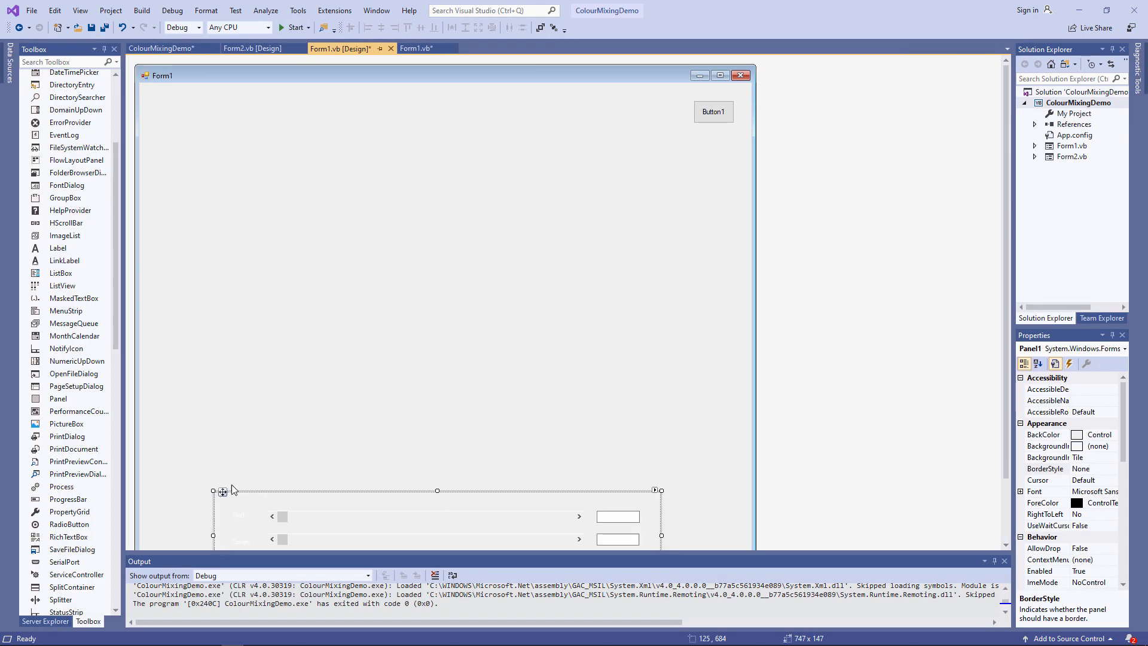
click(296, 28)
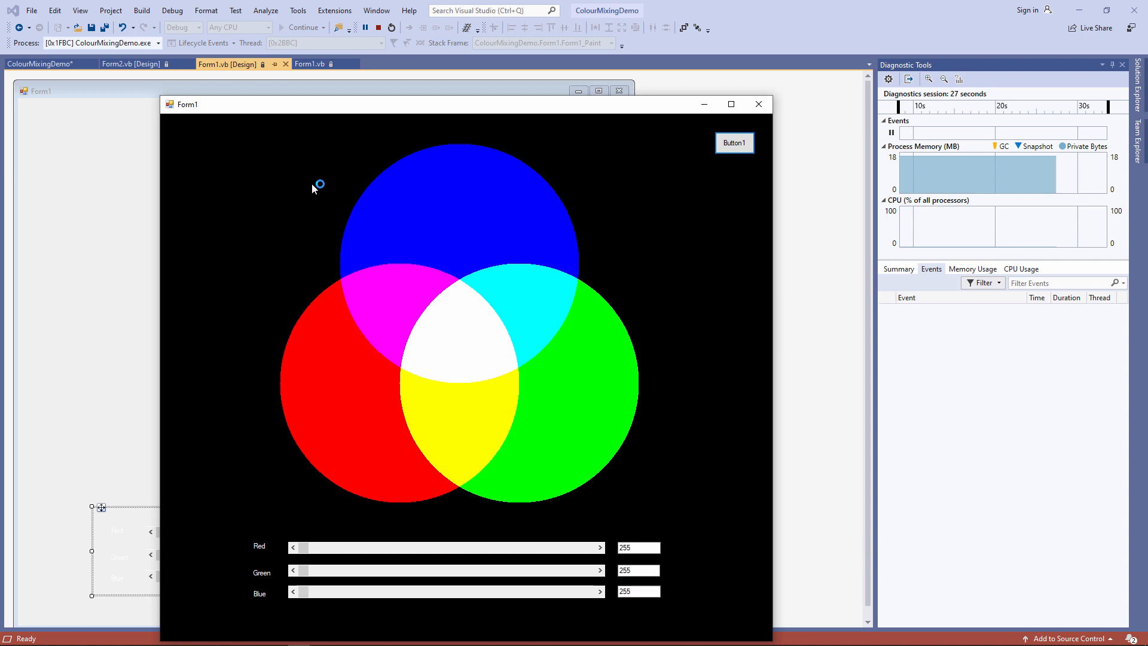
- Stop the running app before adding HScrollBar1/2/3.Value = 255 to Form1_Load
click(378, 28)
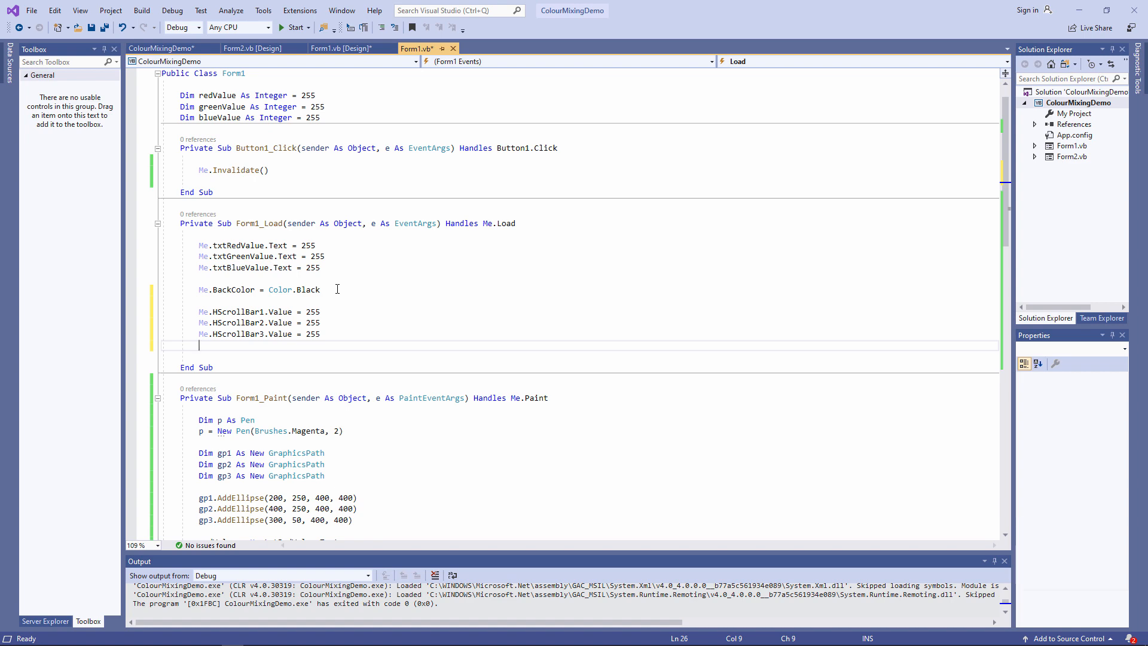
- Create the Scroll handlers and write txtGreenValue.Text = Me.HScrollBar2.Value for the Green bar
click(341, 47)
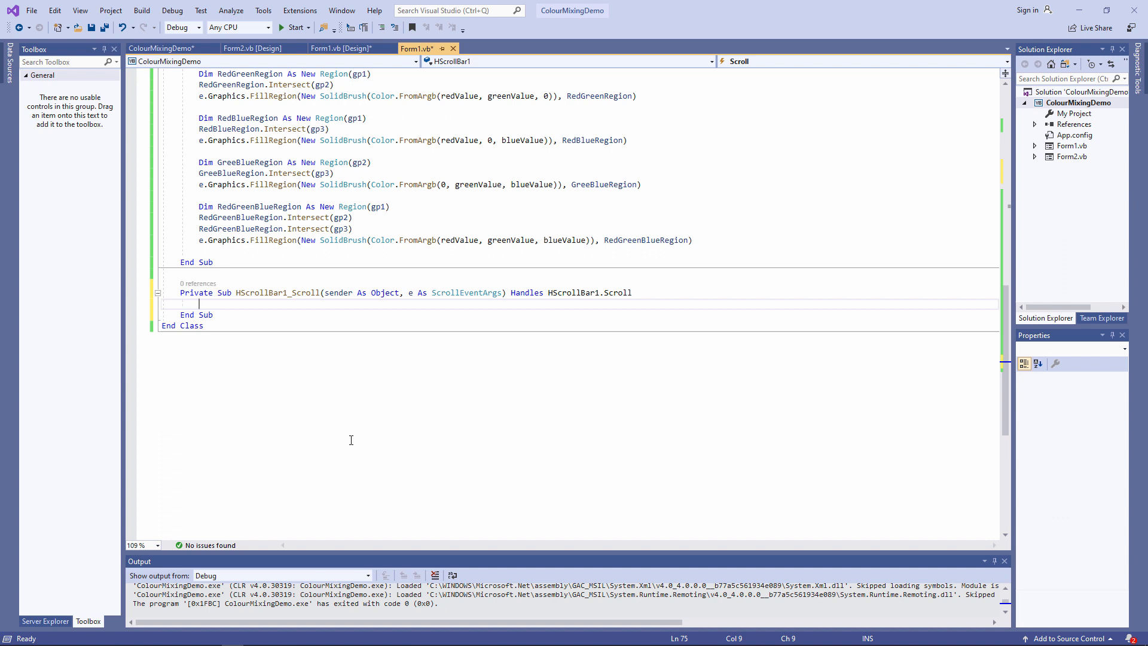
mouse_move(544, 291)
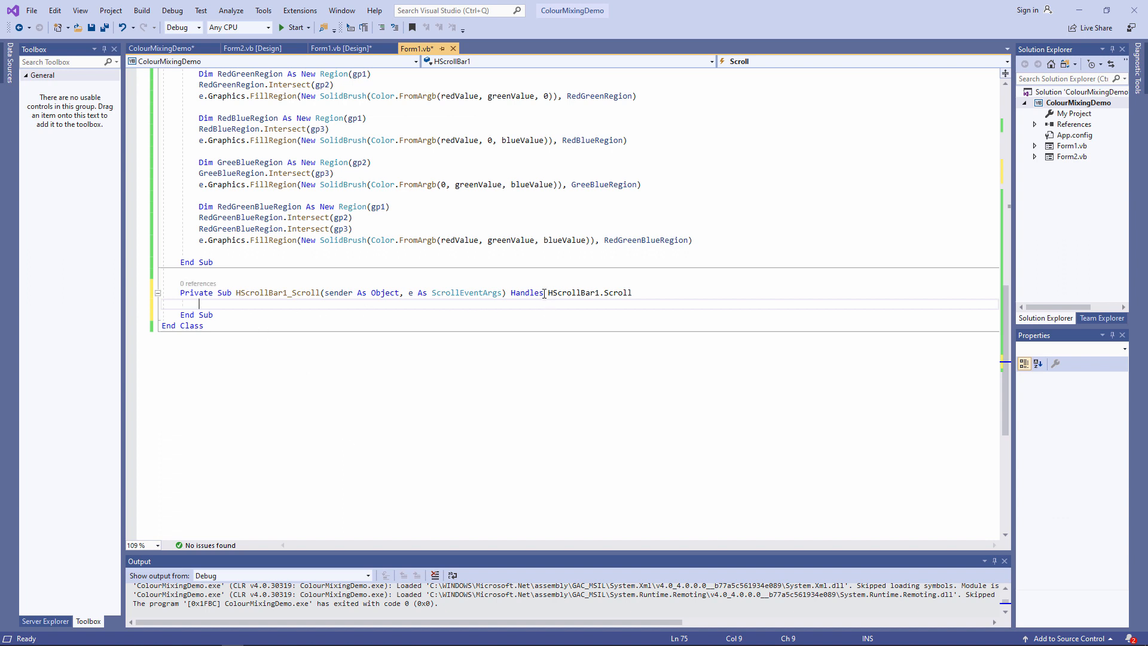
double_click(589, 291)
text(Me.txtRedValue)
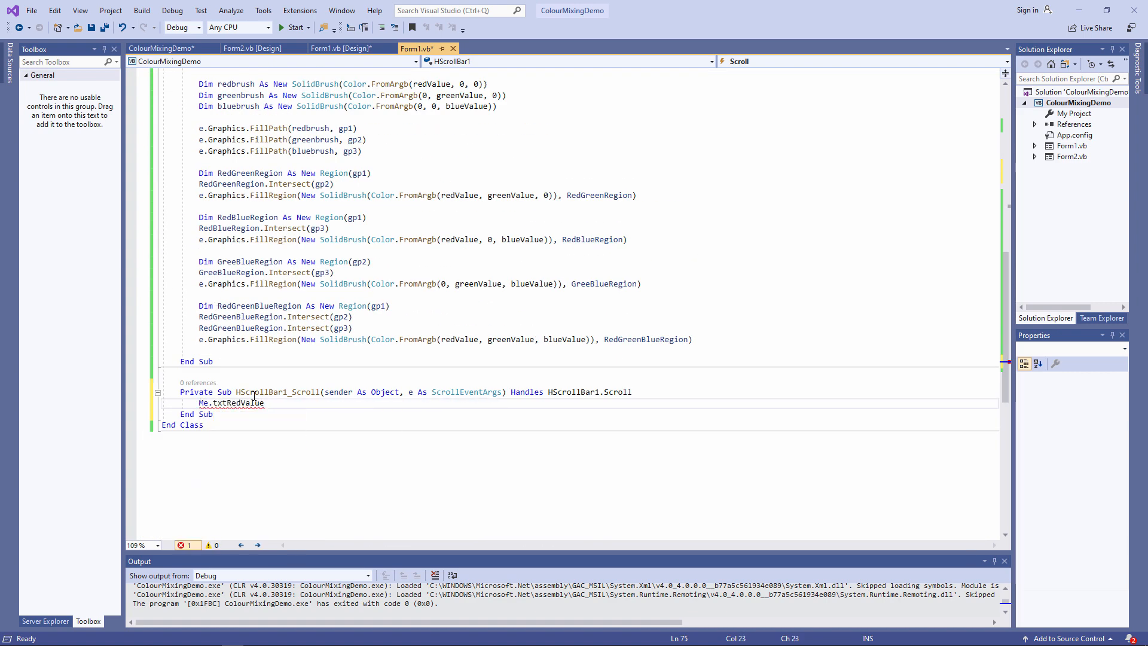
click(341, 48)
text(Me.)
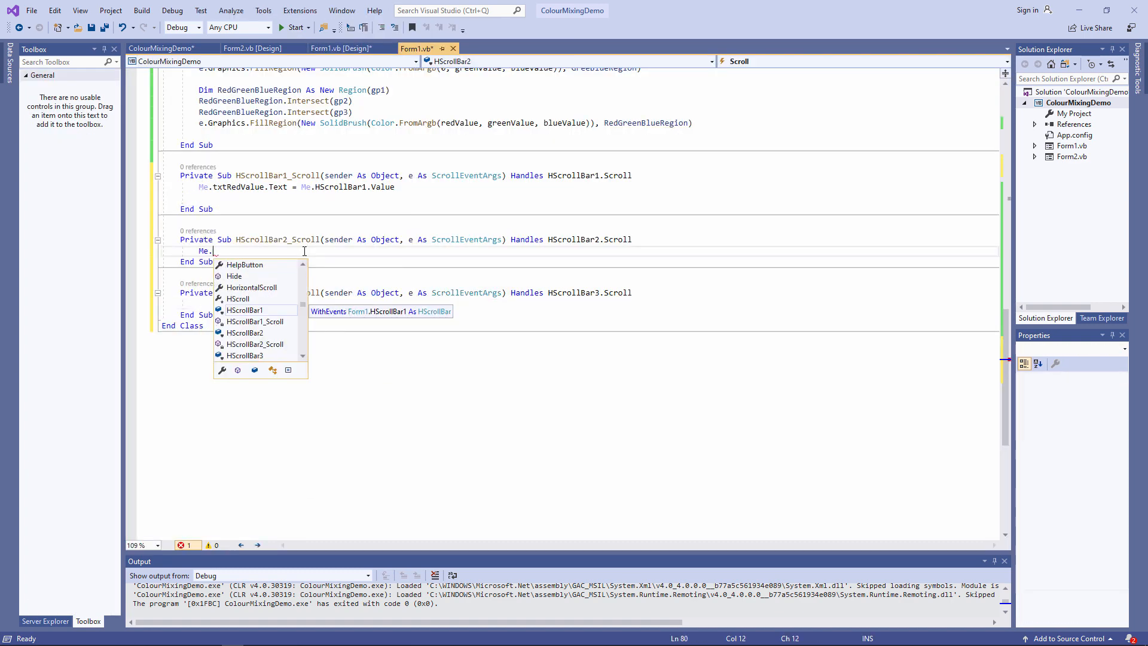
text(txtGreenValue.Text = Me.HScrollBar2.Value)
click(589, 303)
text(Me.txtBlueValue.Text = Me.HScrollBar3.Value)
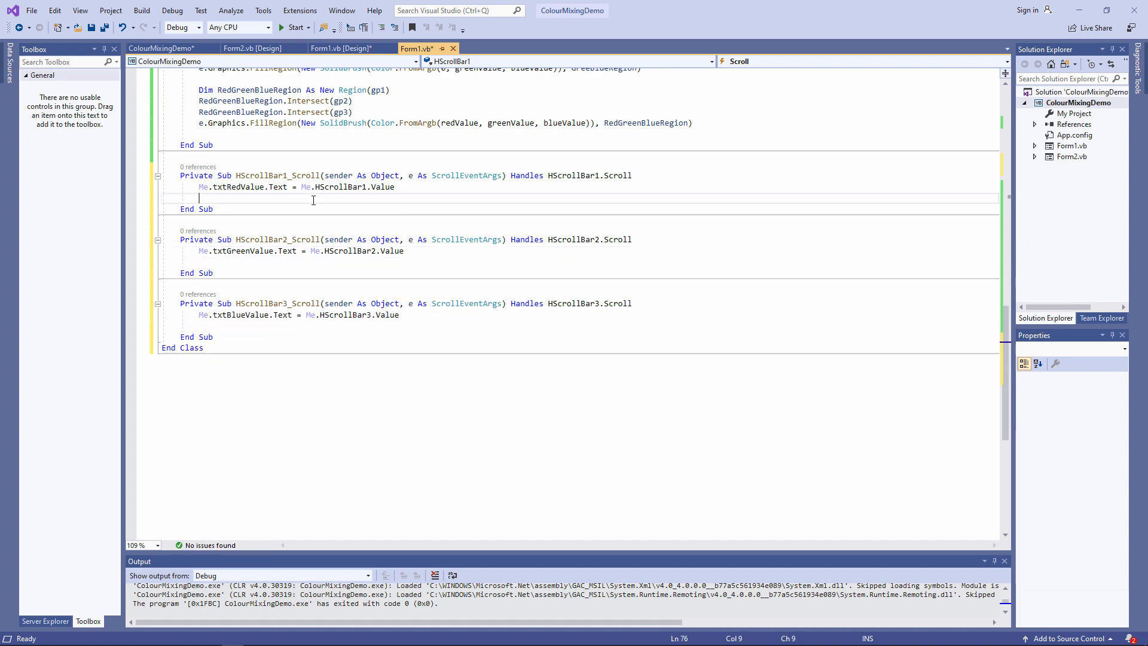
- Start the app and drag the Red scroll bar down to 89, back up to 254, then to about 168
click(294, 28)
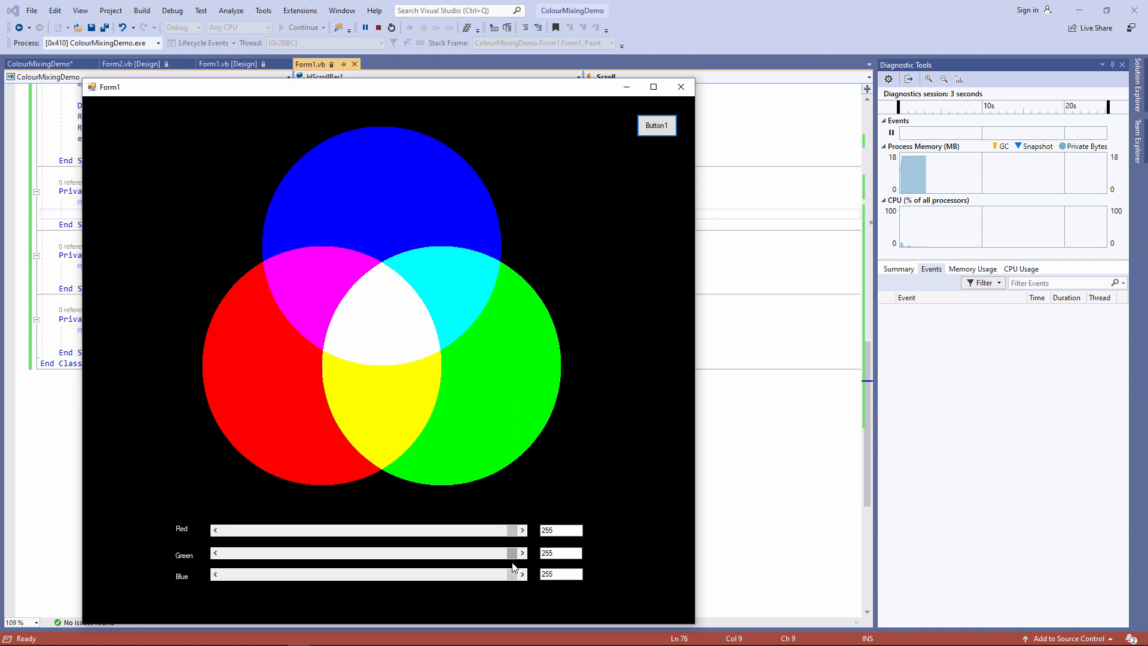
drag(516, 530, 322, 529)
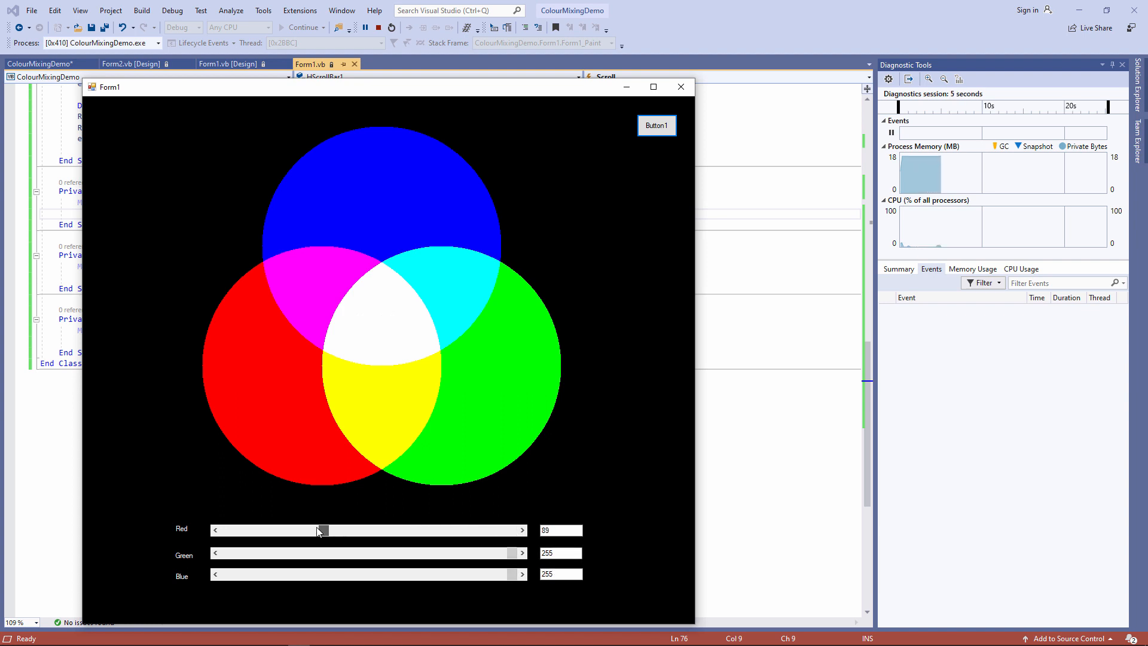
drag(322, 529, 288, 529)
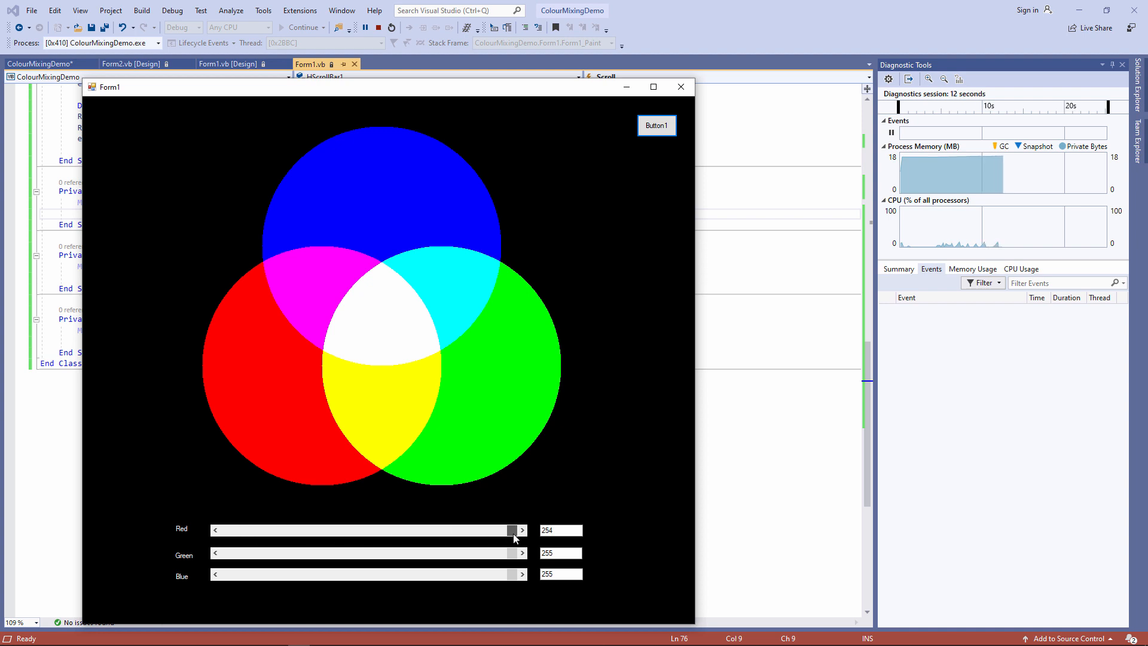
drag(513, 529, 414, 530)
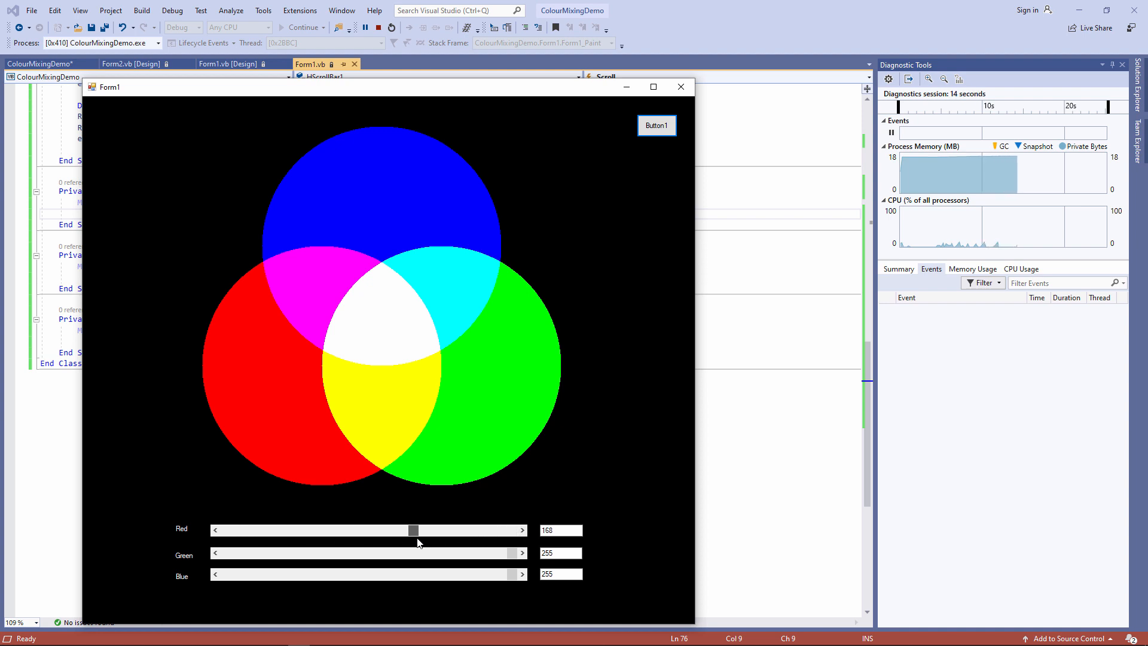
click(216, 530)
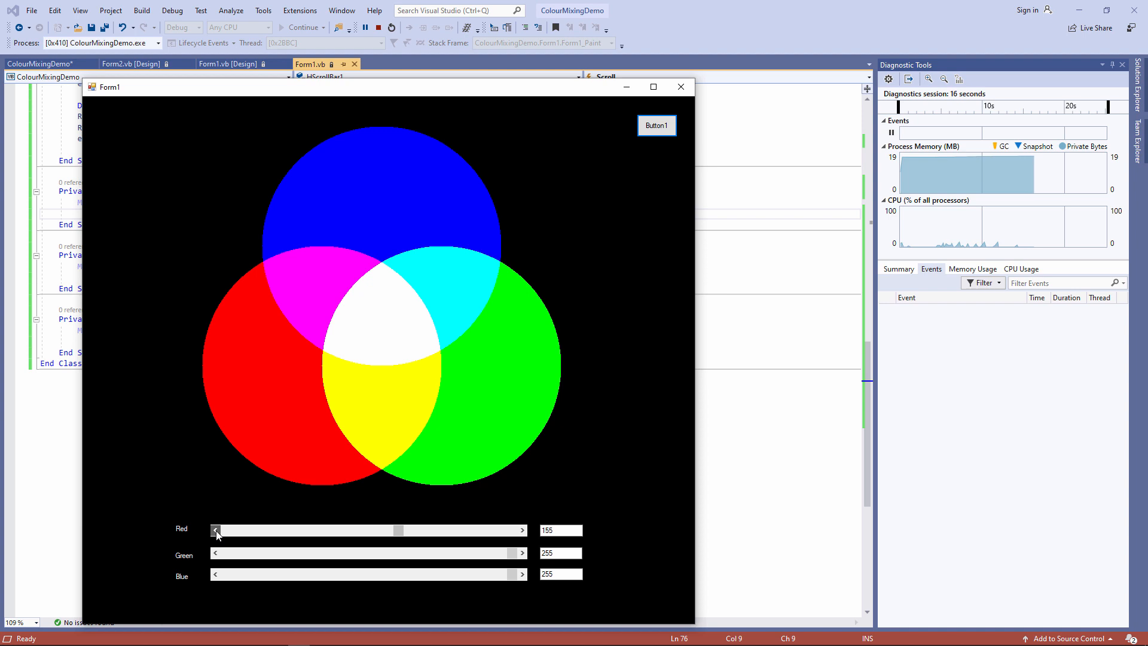
- Nudge the Red scroll bar right step by step until its value reads 255
click(522, 529)
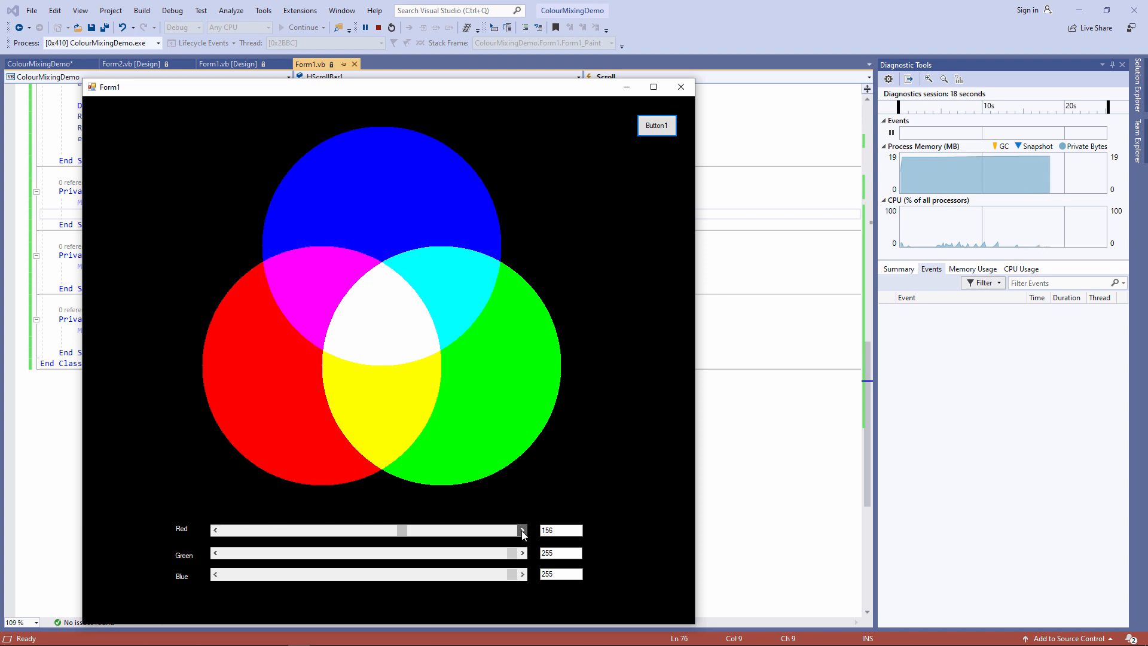
click(521, 530)
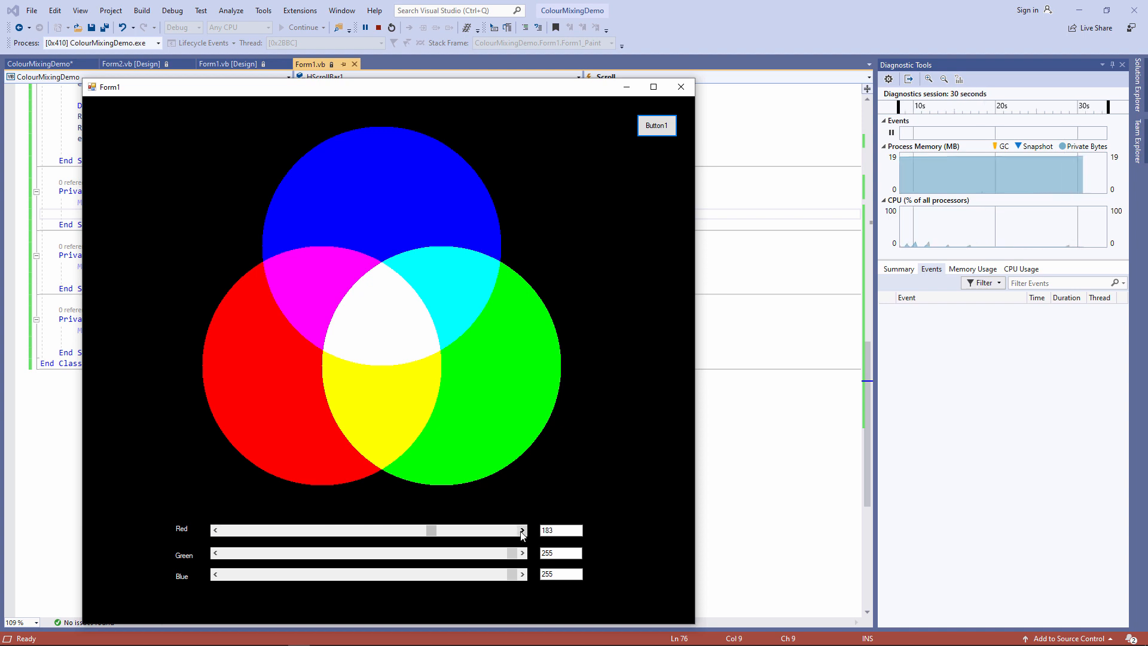
click(522, 529)
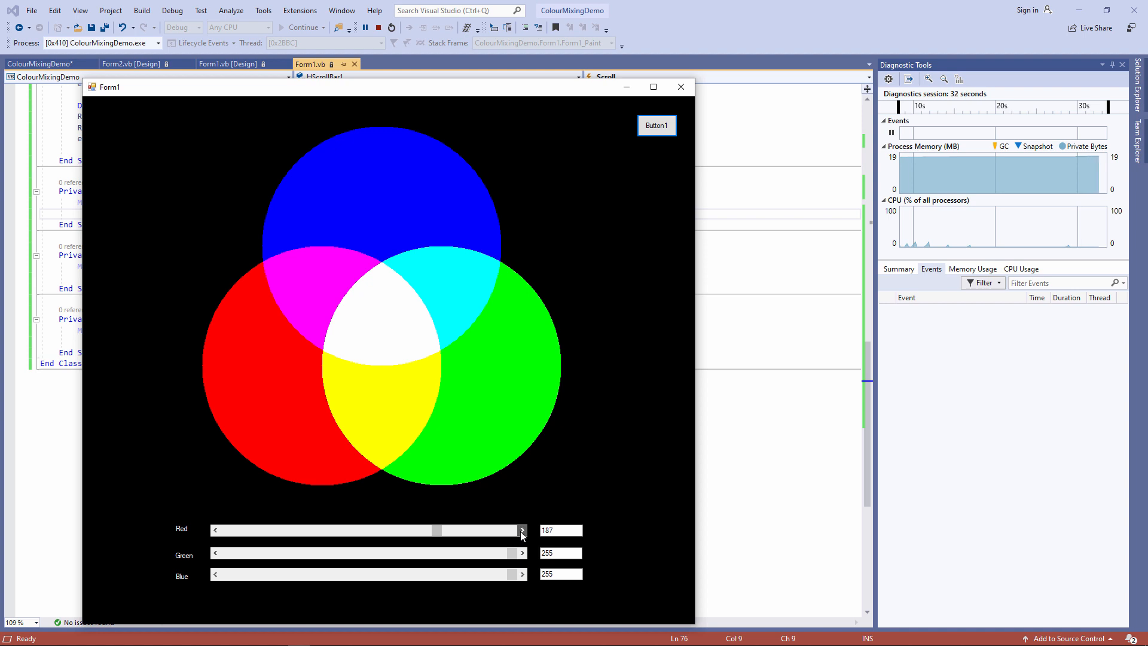
click(522, 529)
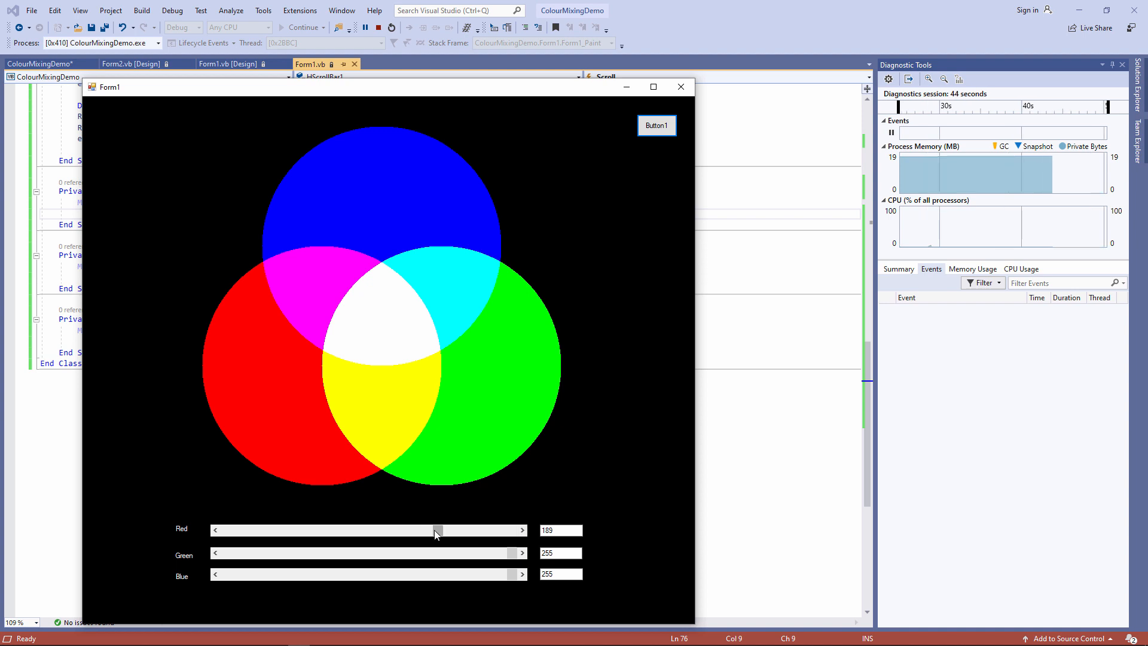
click(521, 529)
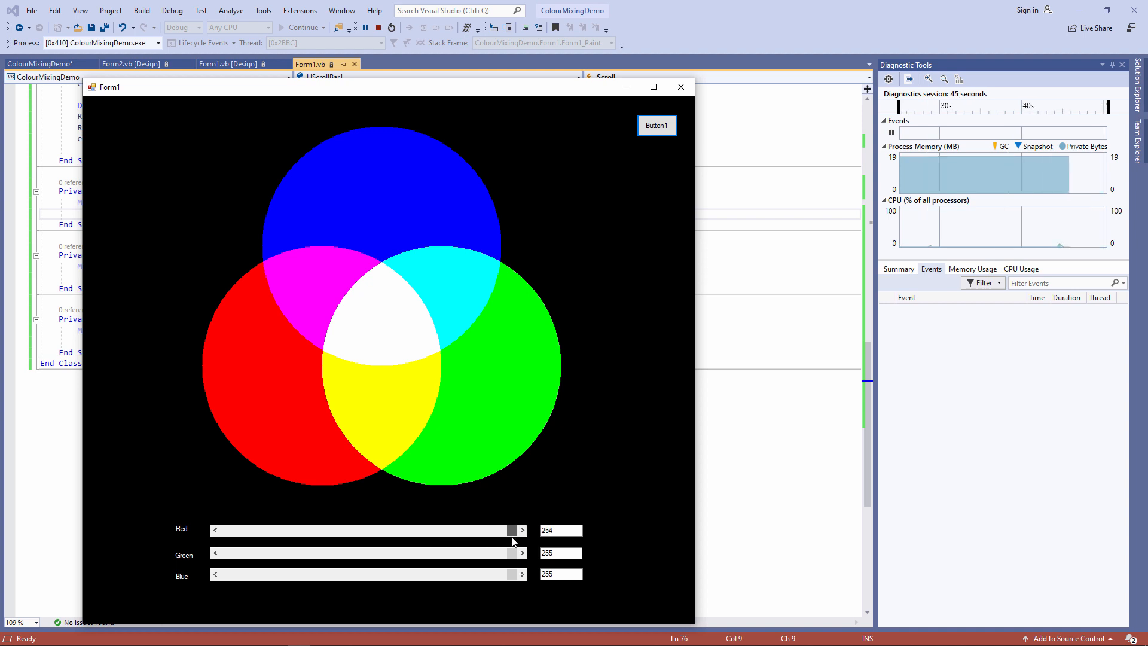
click(520, 530)
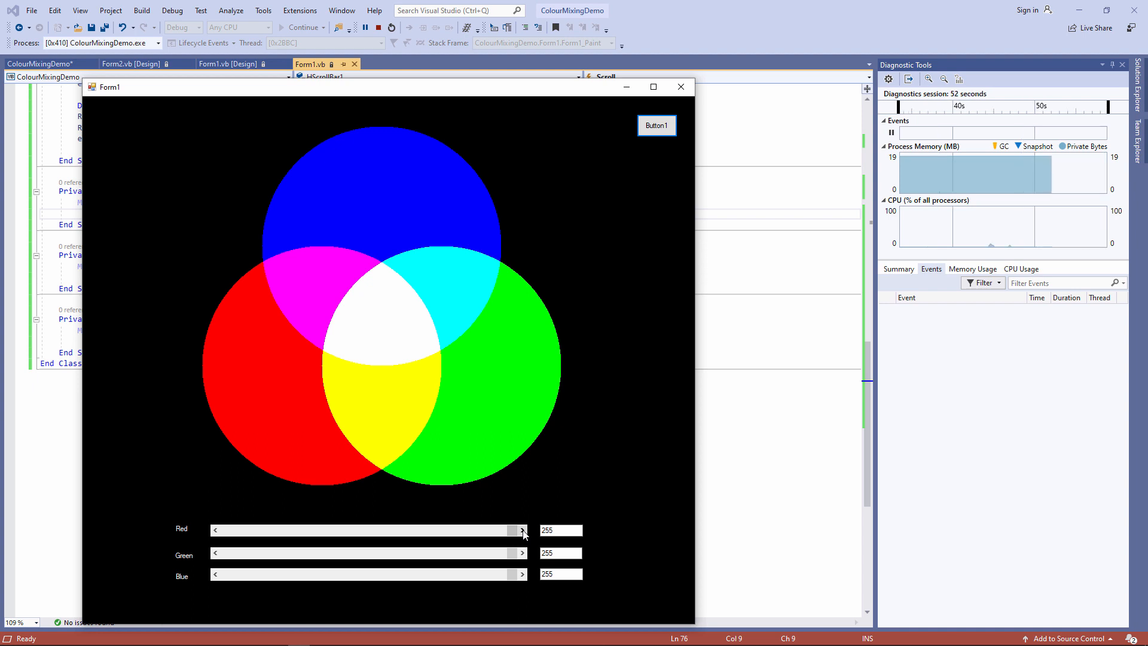
click(559, 530)
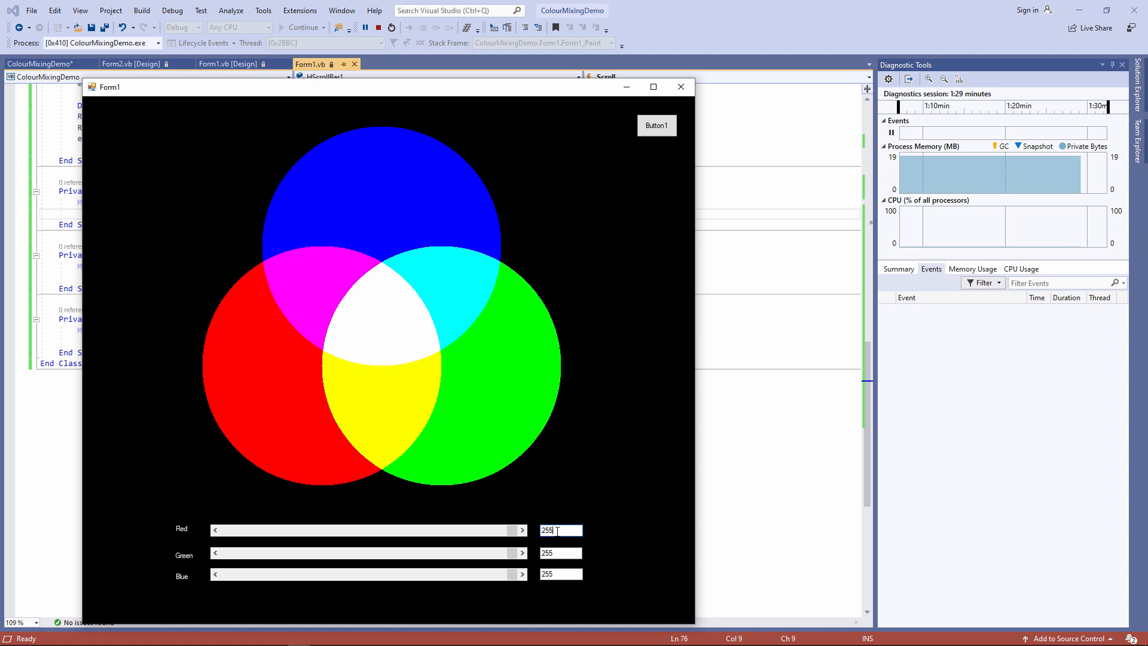
- Lower the Red scroll bar, settle it near 225 and use Button1 to repaint the circles
drag(520, 530, 468, 529)
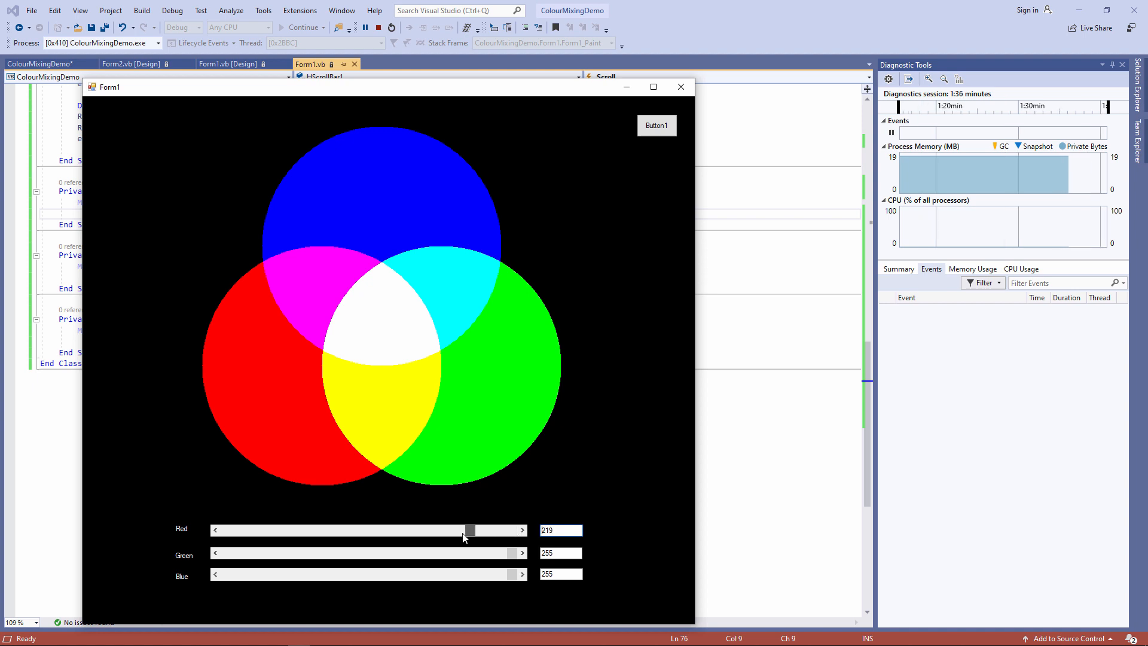
drag(469, 530, 363, 530)
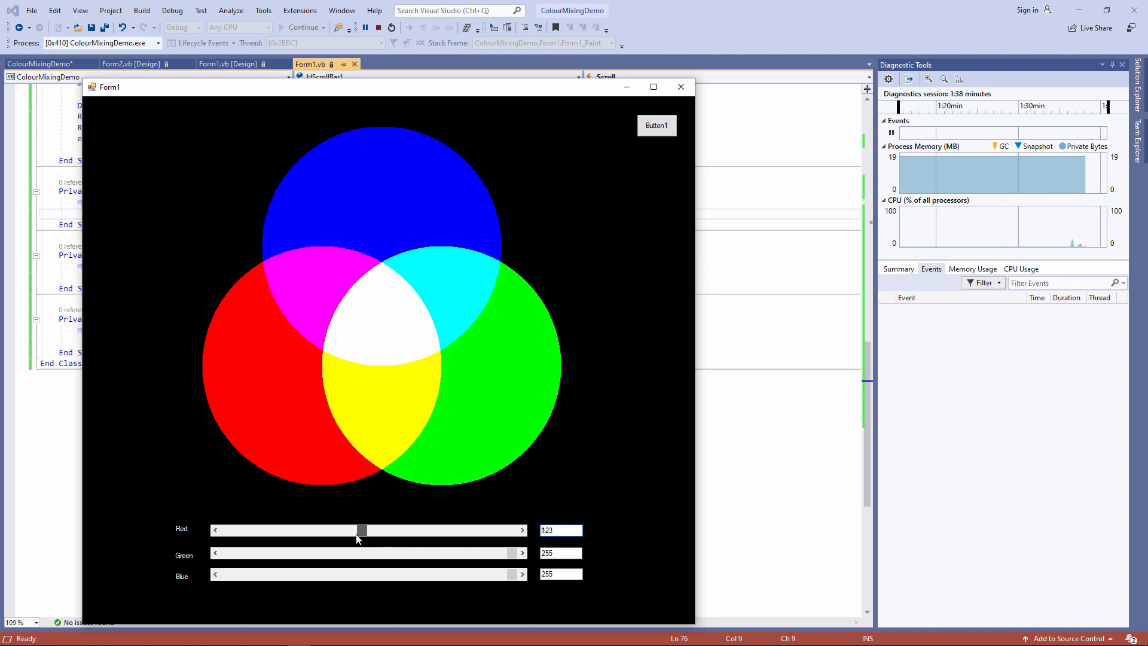
drag(362, 530, 438, 530)
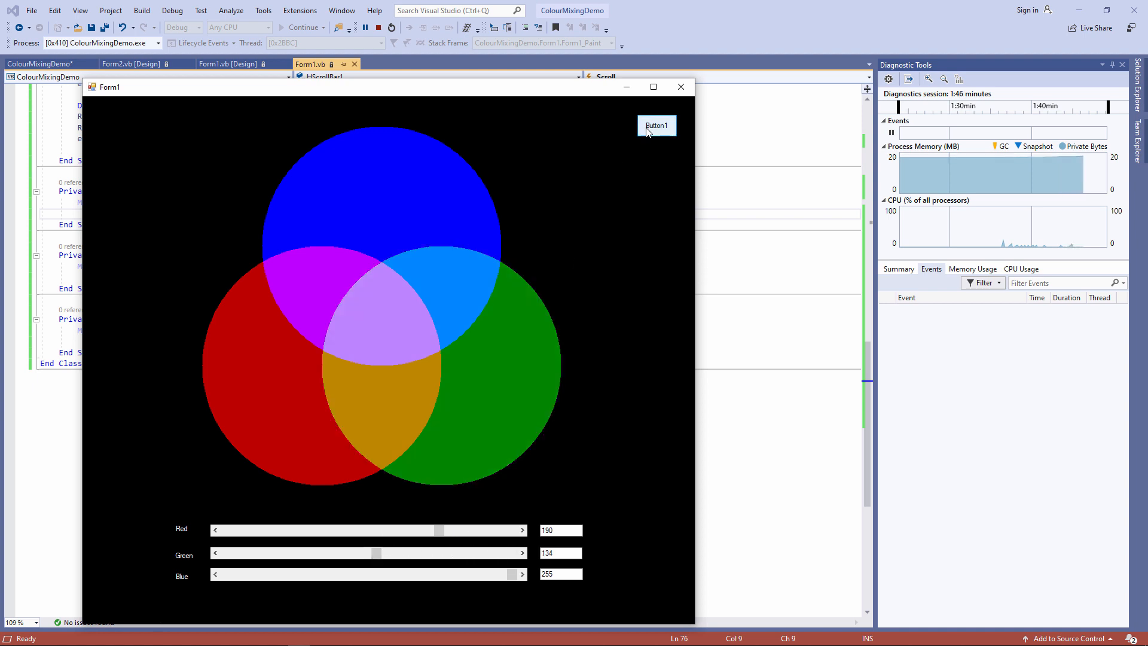
drag(438, 530, 478, 529)
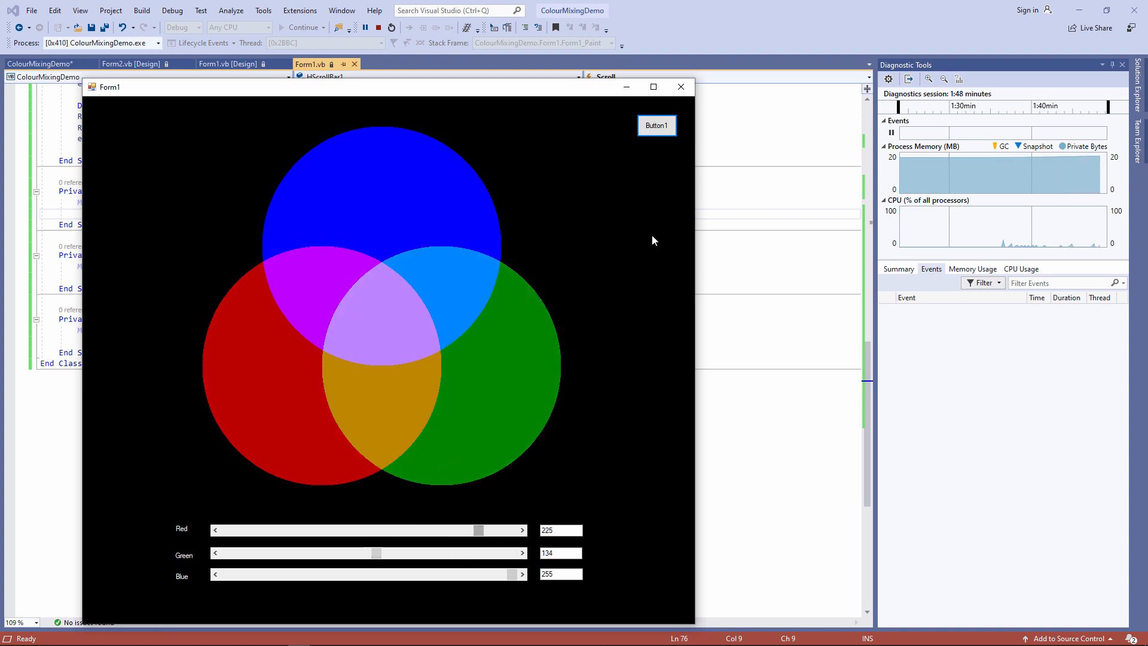
click(656, 126)
text(Me.i)
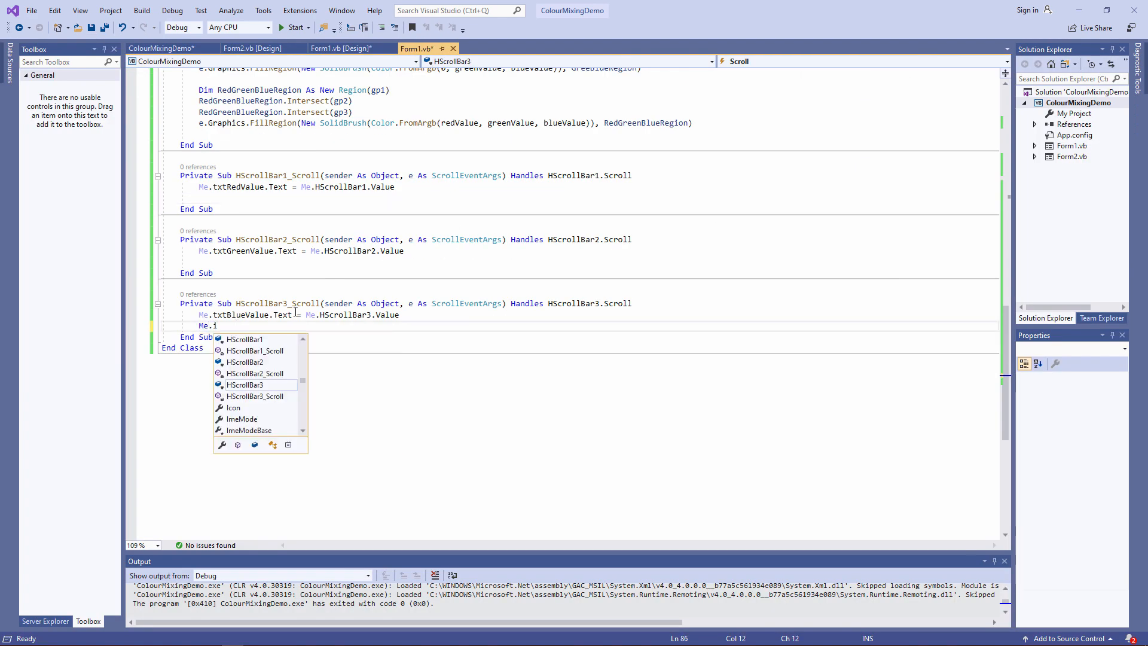
- Complete Me.Invalidate() in HScrollBar3_Scroll and start the app again
text(nvalidate())
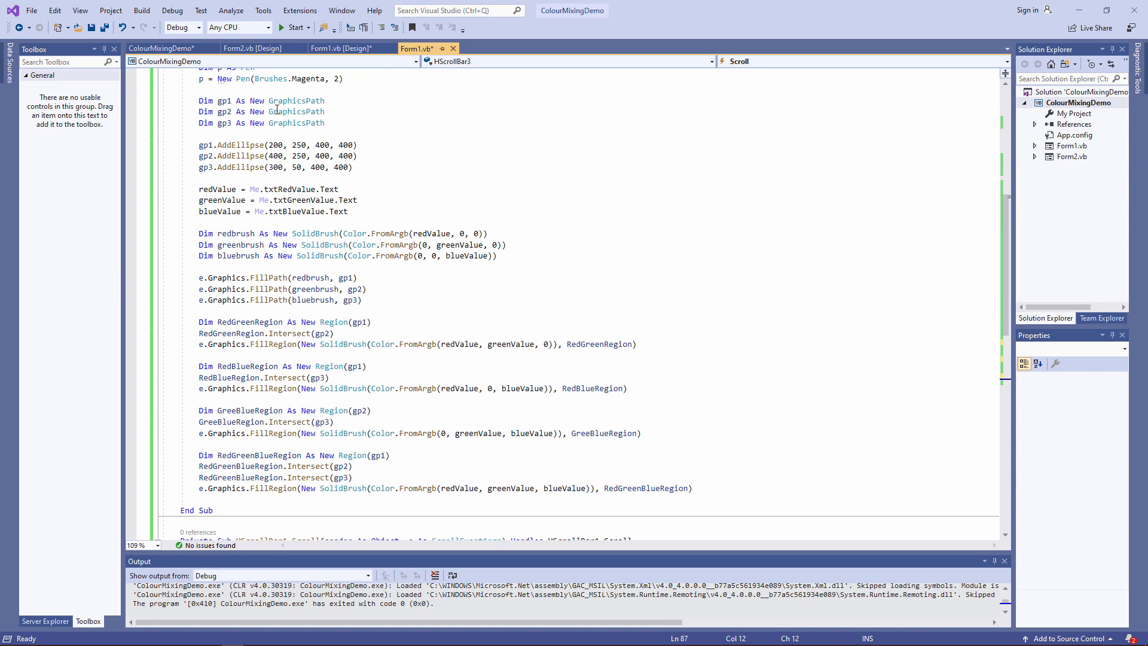
click(341, 48)
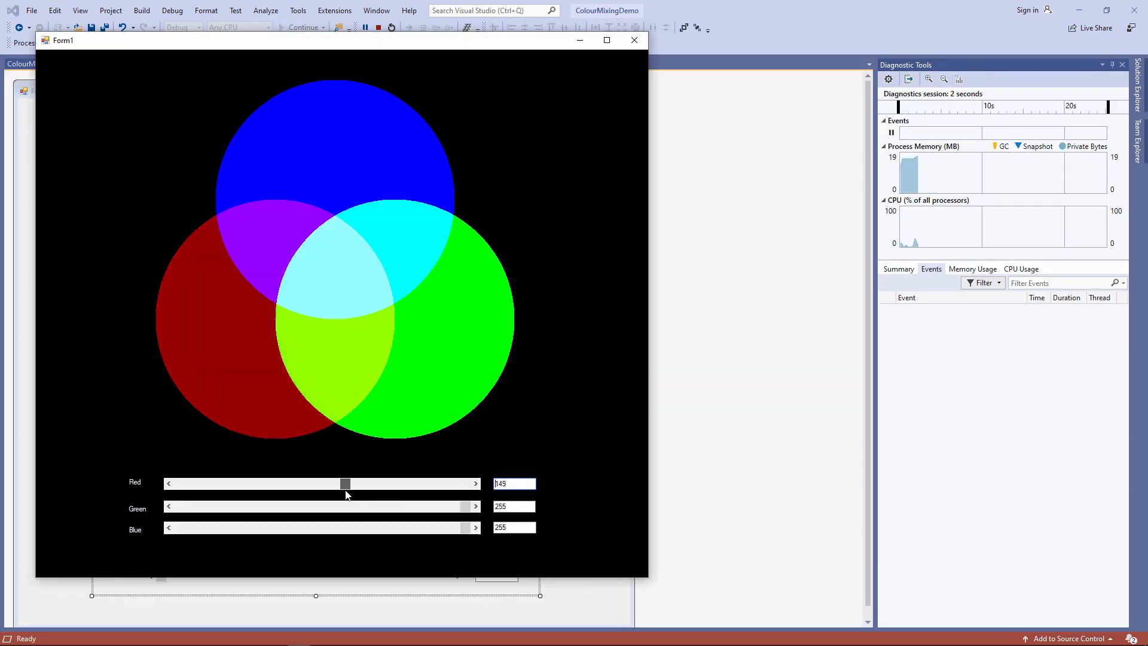
- Drag the scroll bars up and down and watch the circles recolour live, with flicker
drag(344, 483, 307, 483)
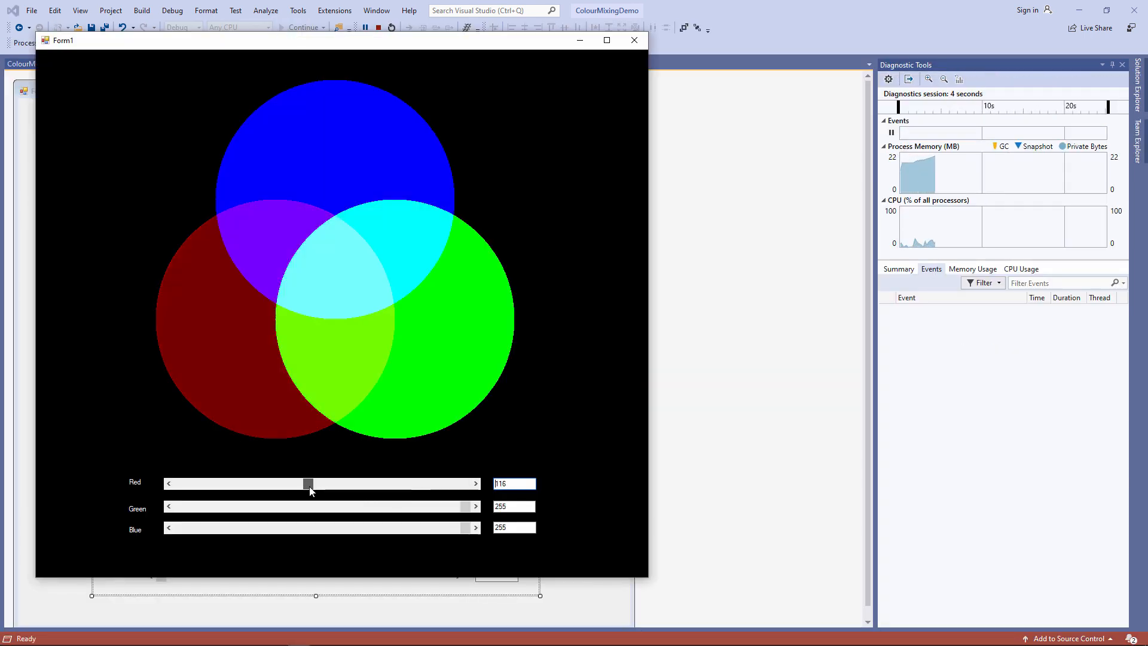
drag(465, 505, 271, 506)
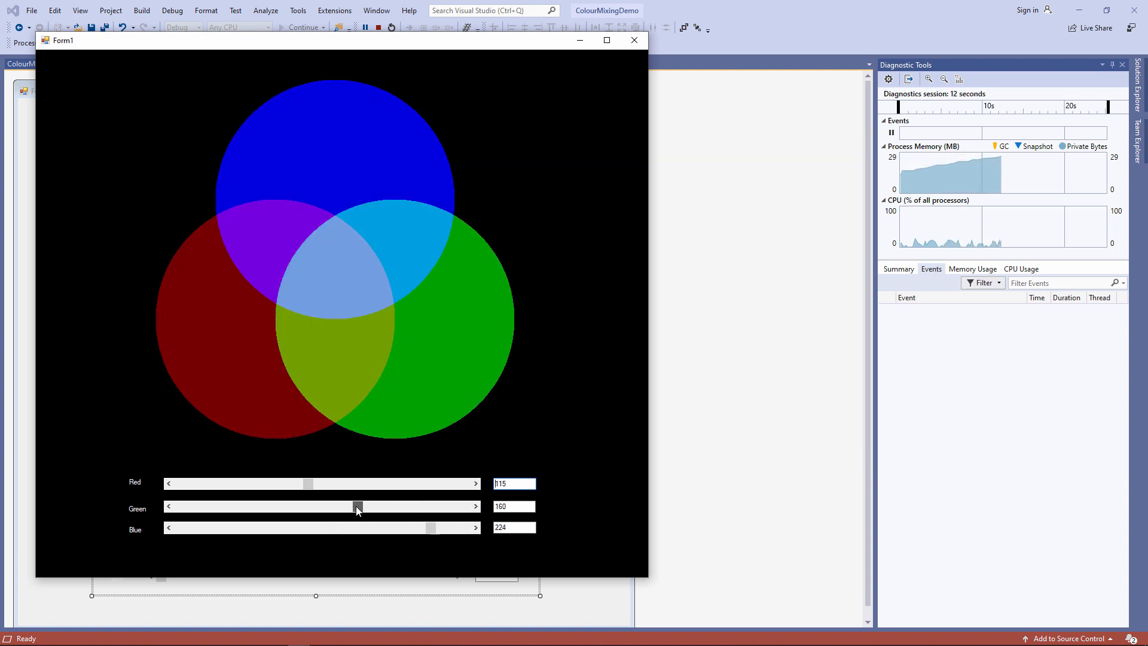
drag(307, 483, 396, 483)
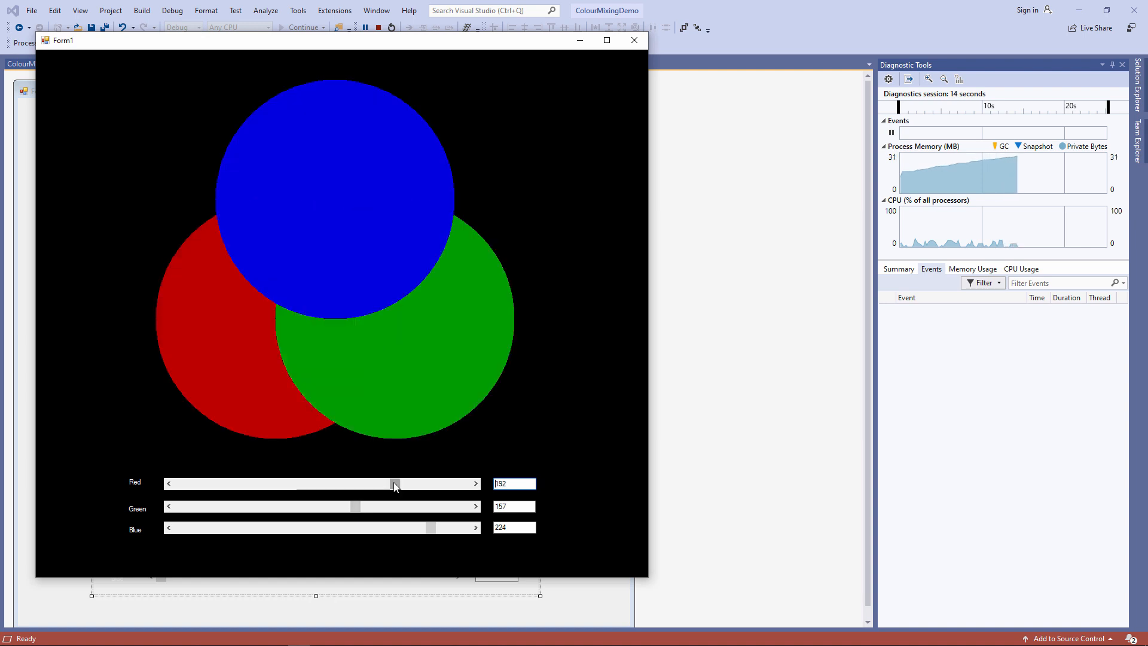
drag(396, 483, 396, 483)
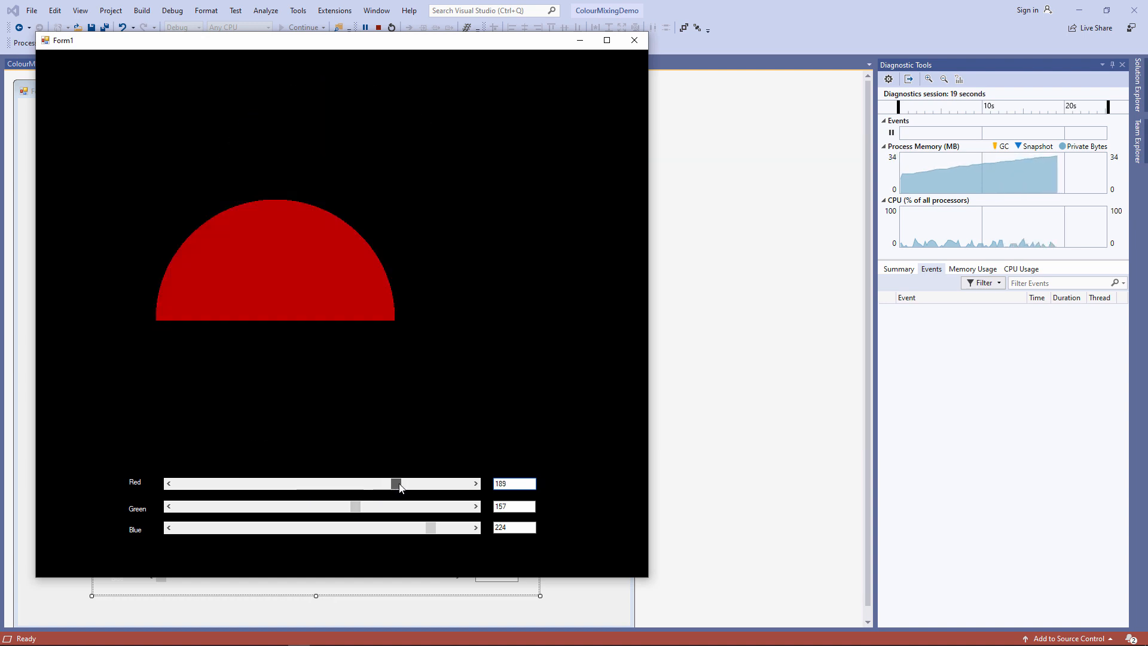
drag(396, 483, 436, 483)
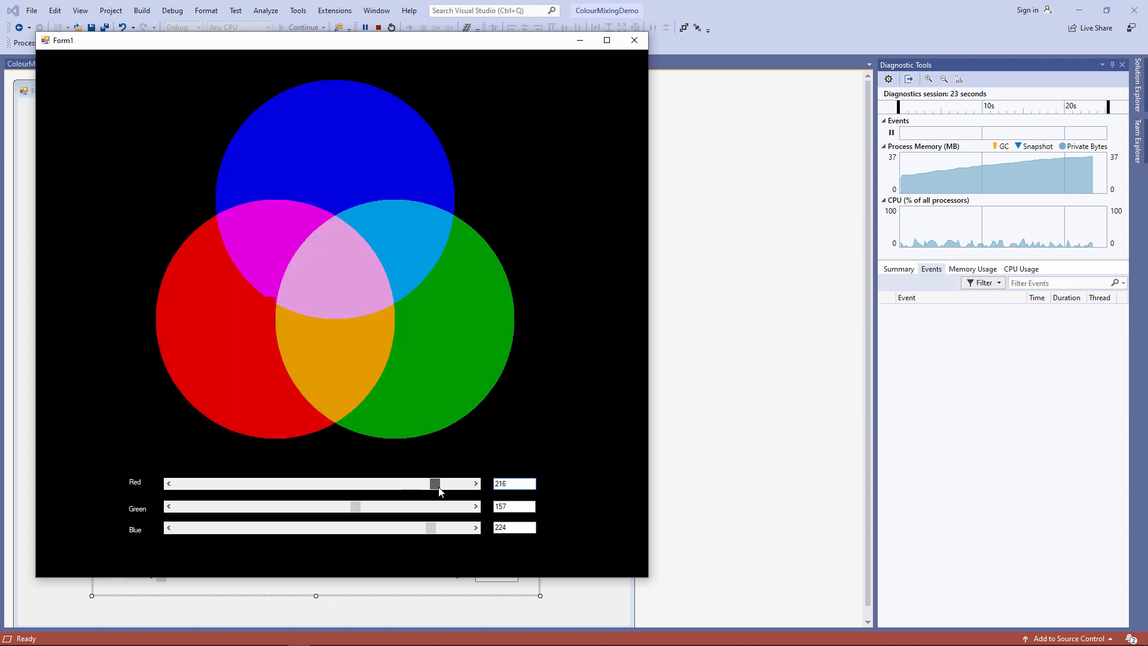
drag(435, 482, 407, 483)
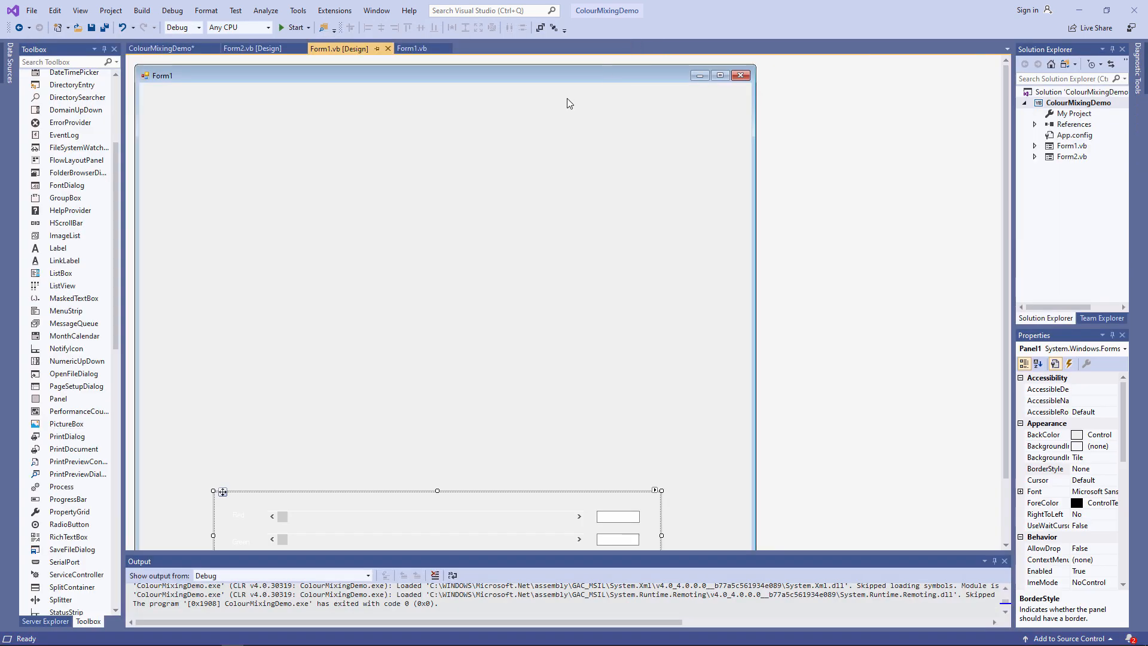
- Add Me.DoubleBuffered = True to Form1_Load and start the app
text(me)
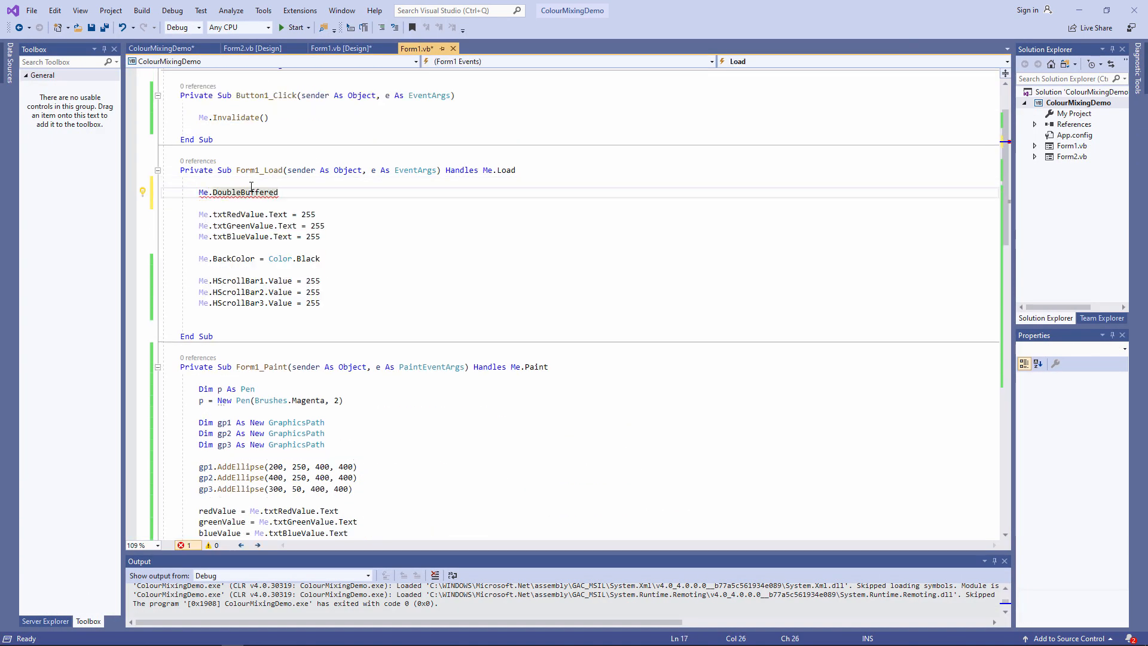
text(= True)
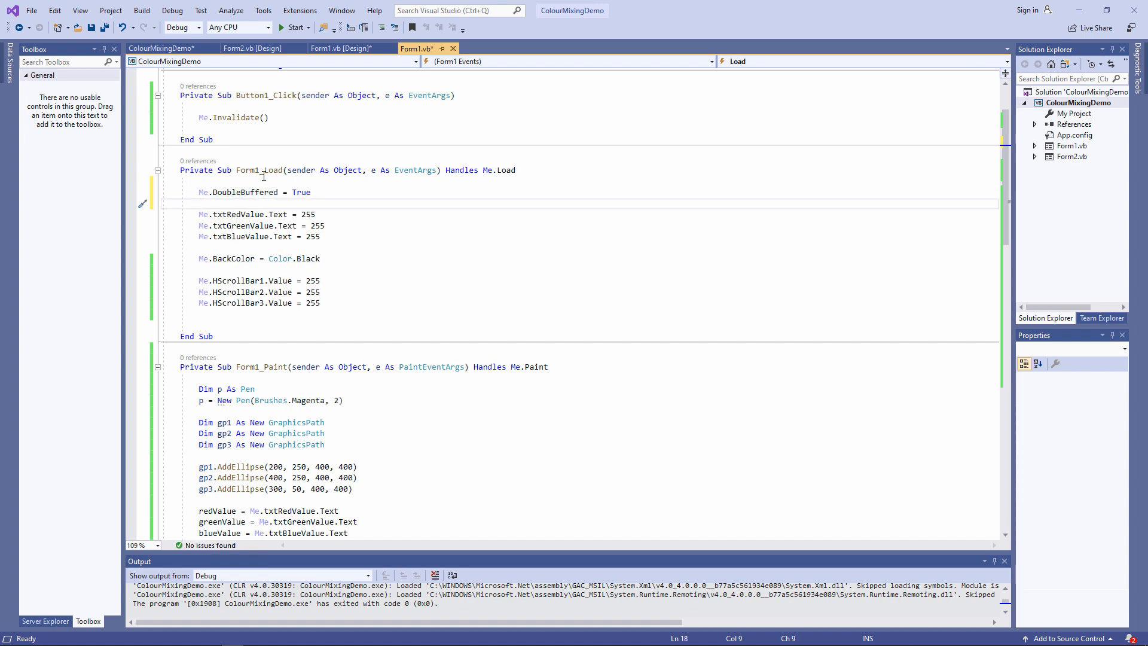
click(293, 27)
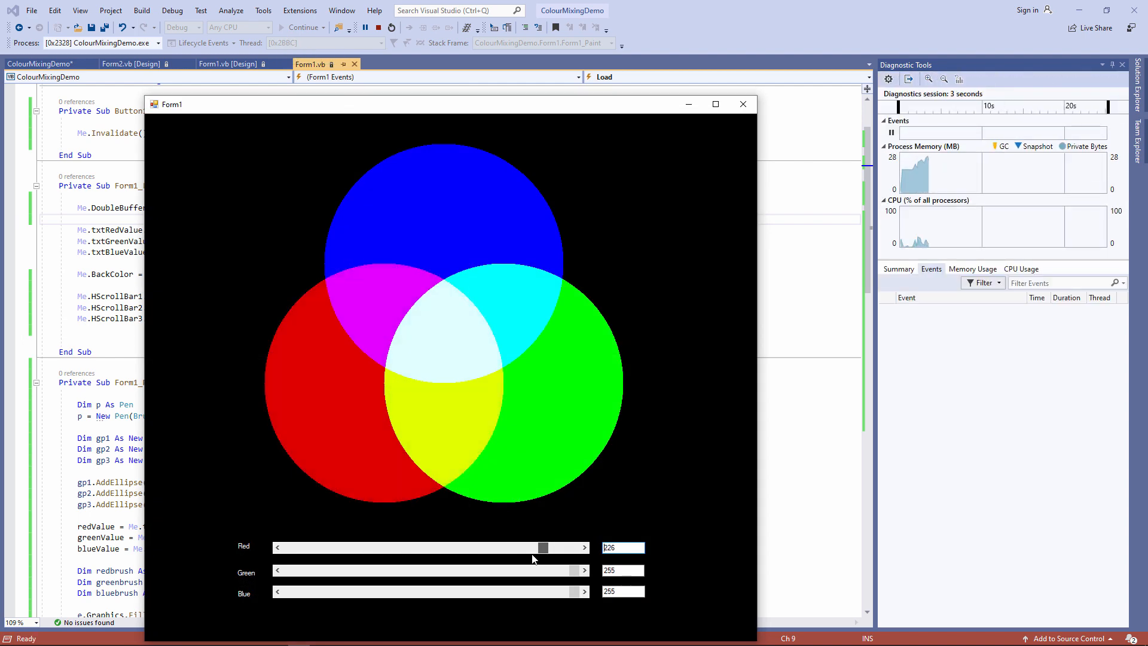
- Move Red and Green to about 205, 135 and 236 and see the circles recolour without flicker
drag(541, 571, 503, 570)
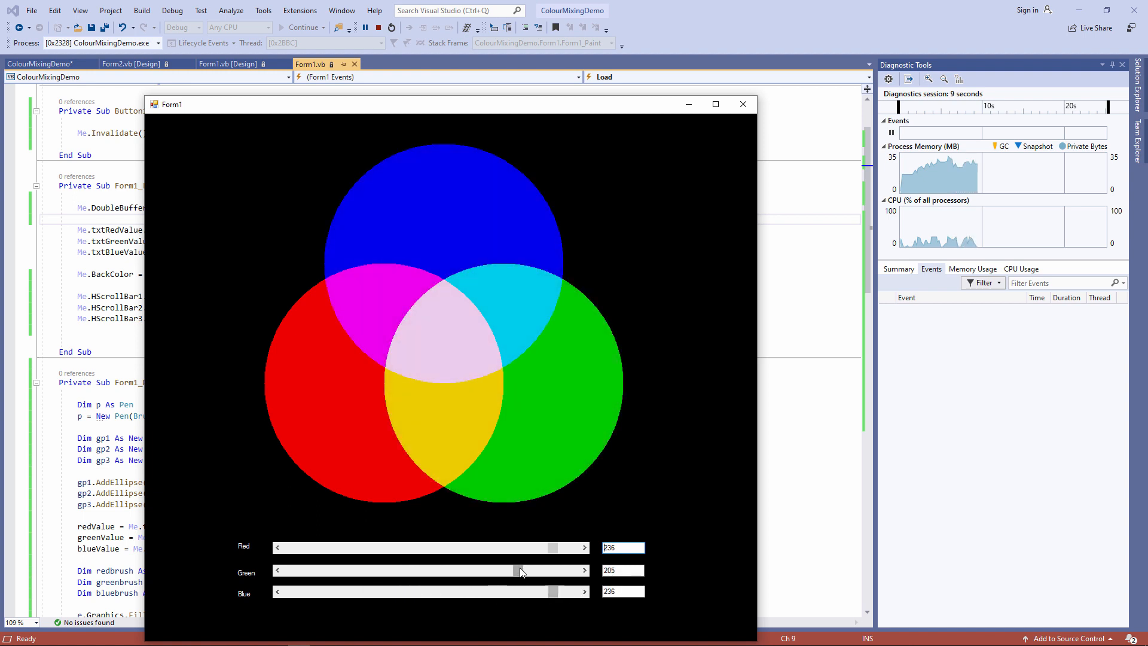
drag(520, 569, 438, 569)
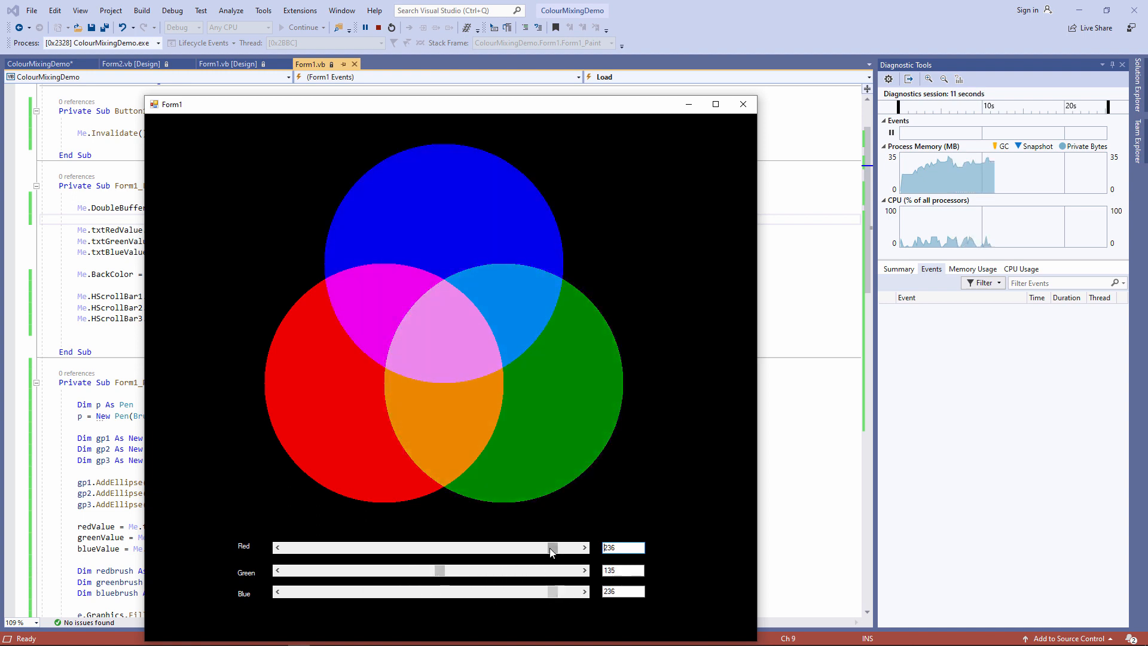
drag(552, 547, 521, 546)
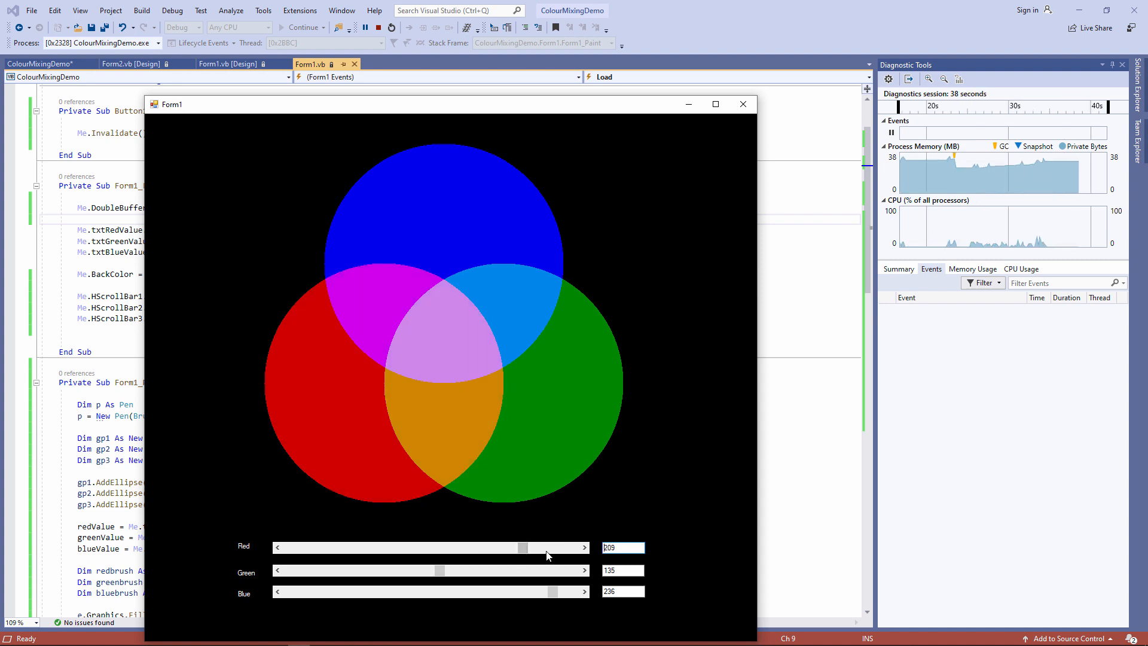
mouse_move(654, 268)
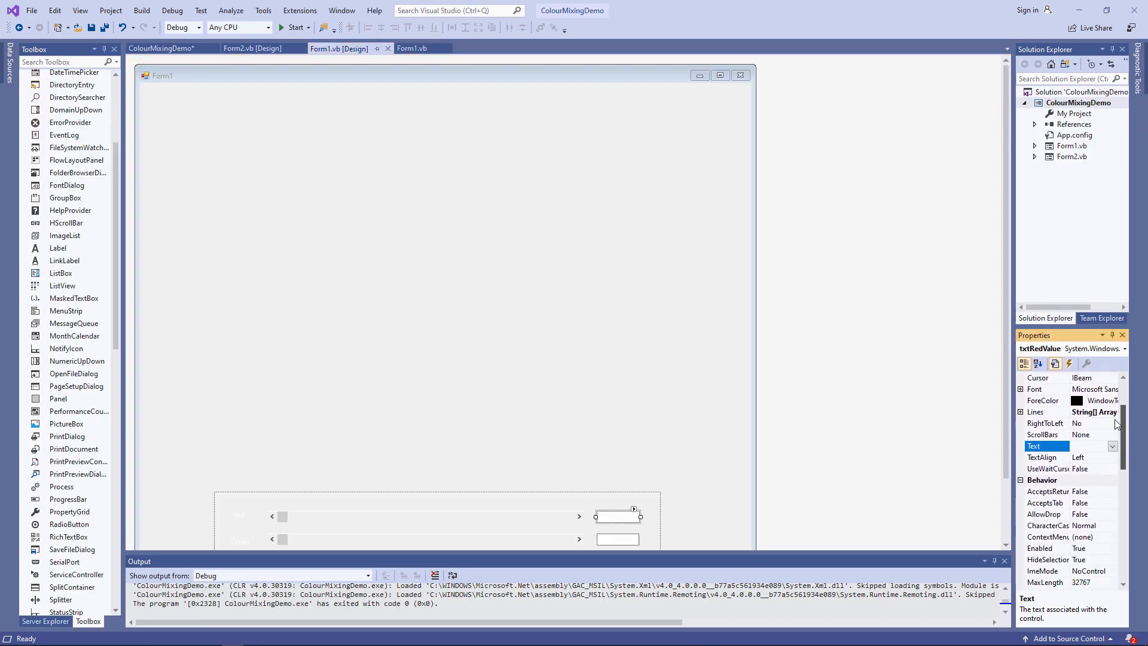
- Set txtRedValue's Enabled property to False and start the app
scroll(down, 3)
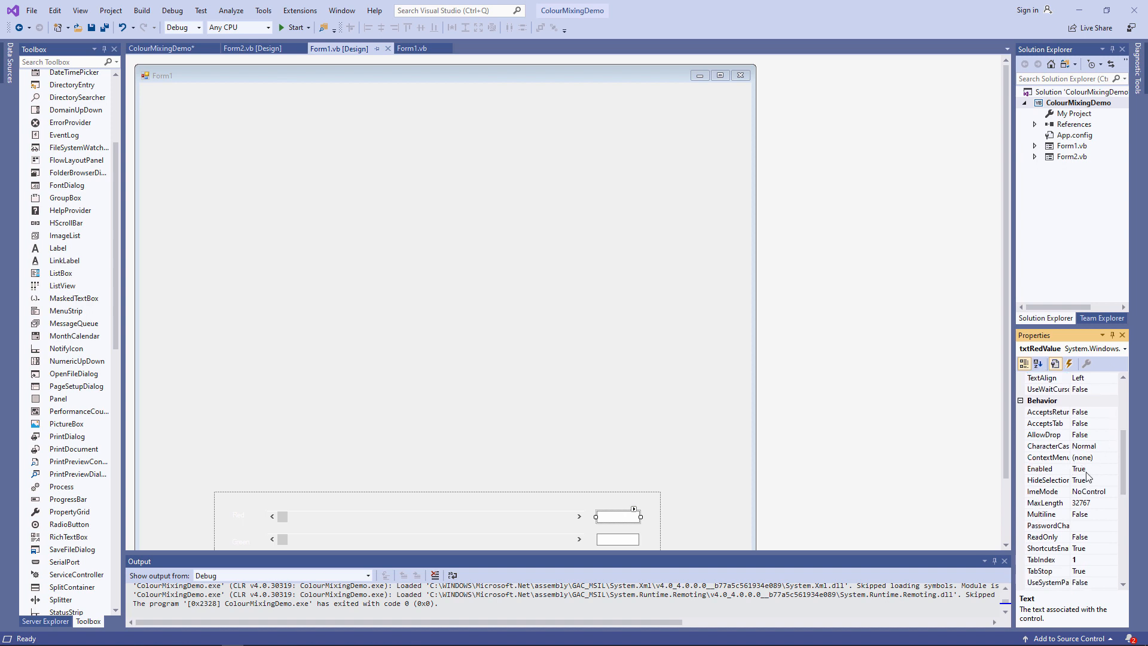
click(1083, 468)
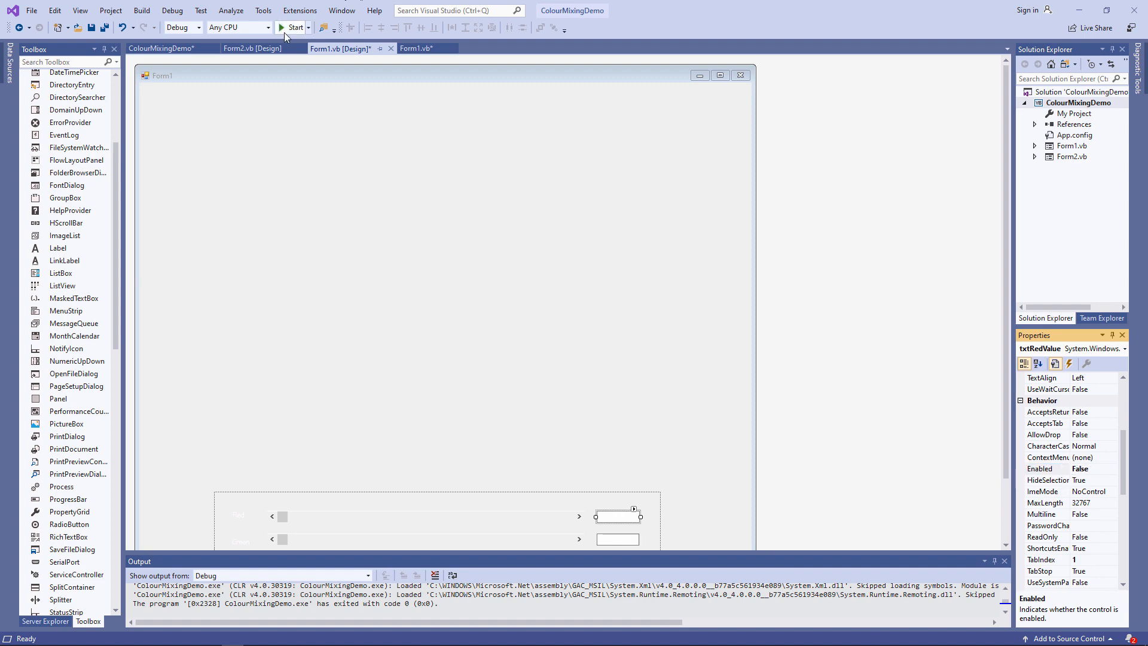
click(295, 27)
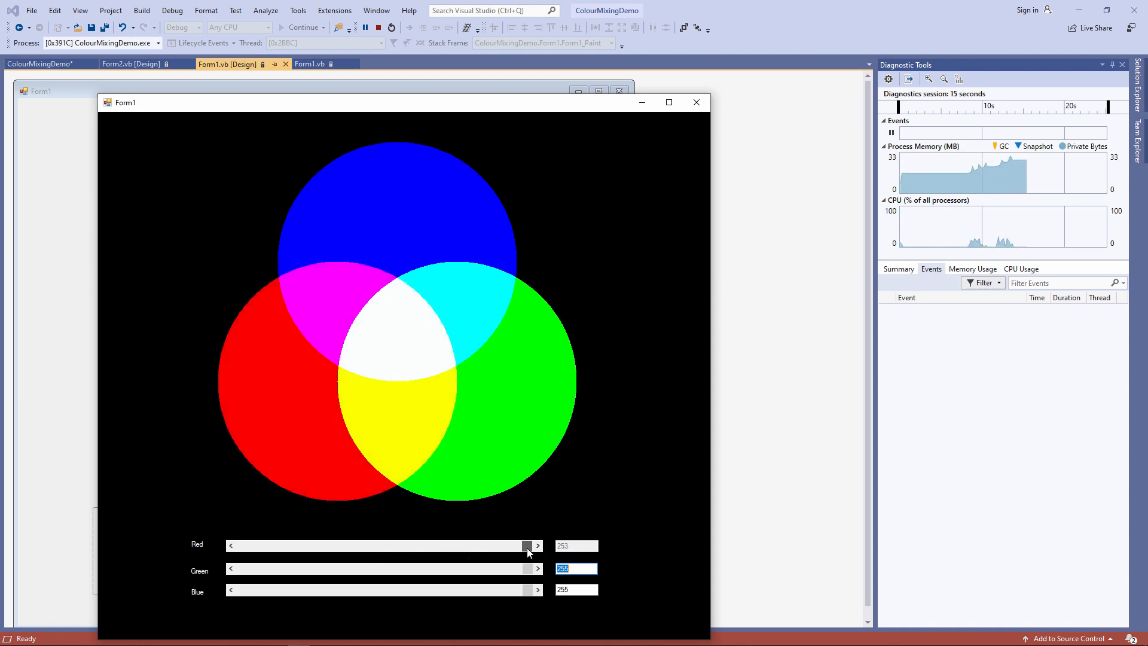
- Check the Green value box, disable Green and Blue boxes too, and relaunch the app
click(536, 545)
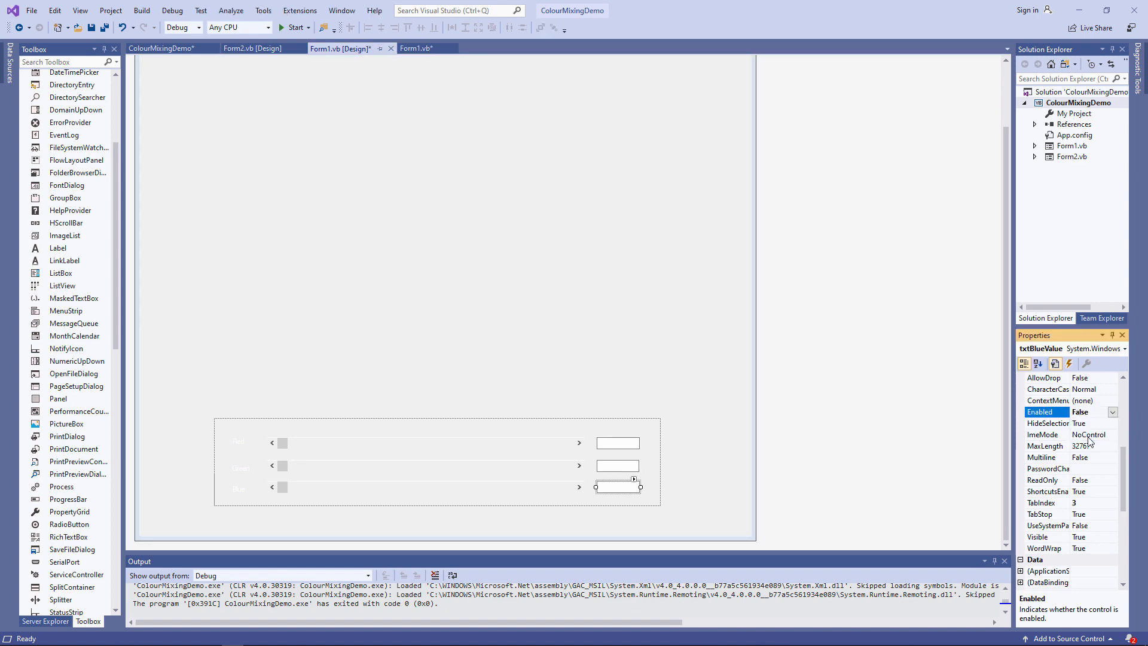
click(294, 28)
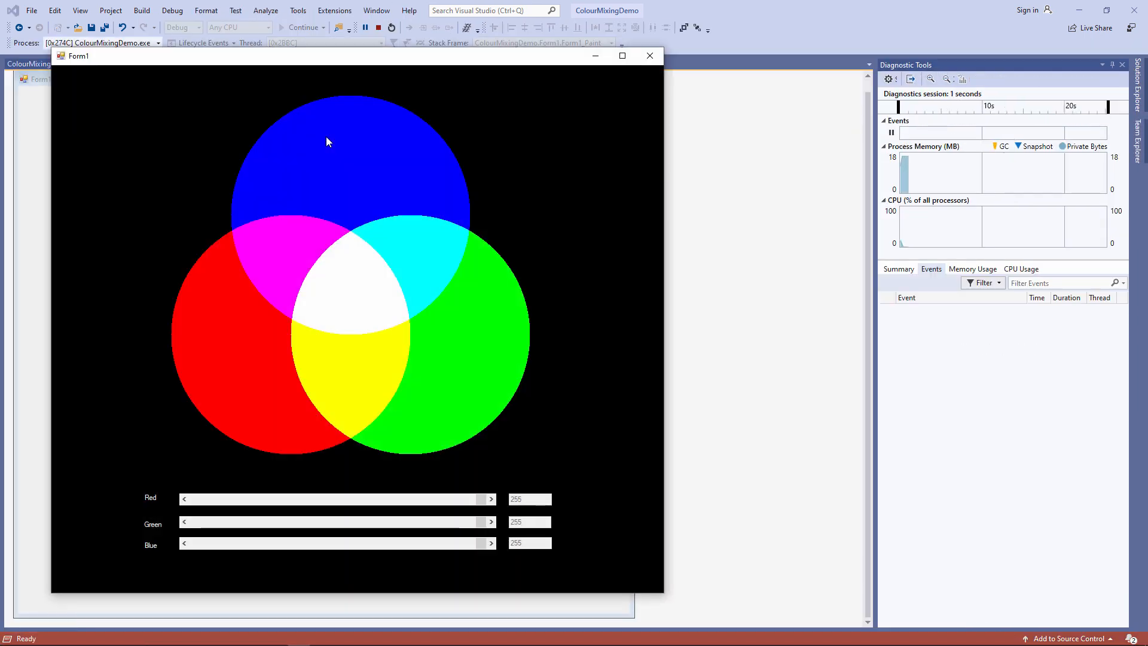
- Drag Red and Green down to about 182 and 242, with the greyed-out boxes updating live
drag(481, 498, 455, 499)
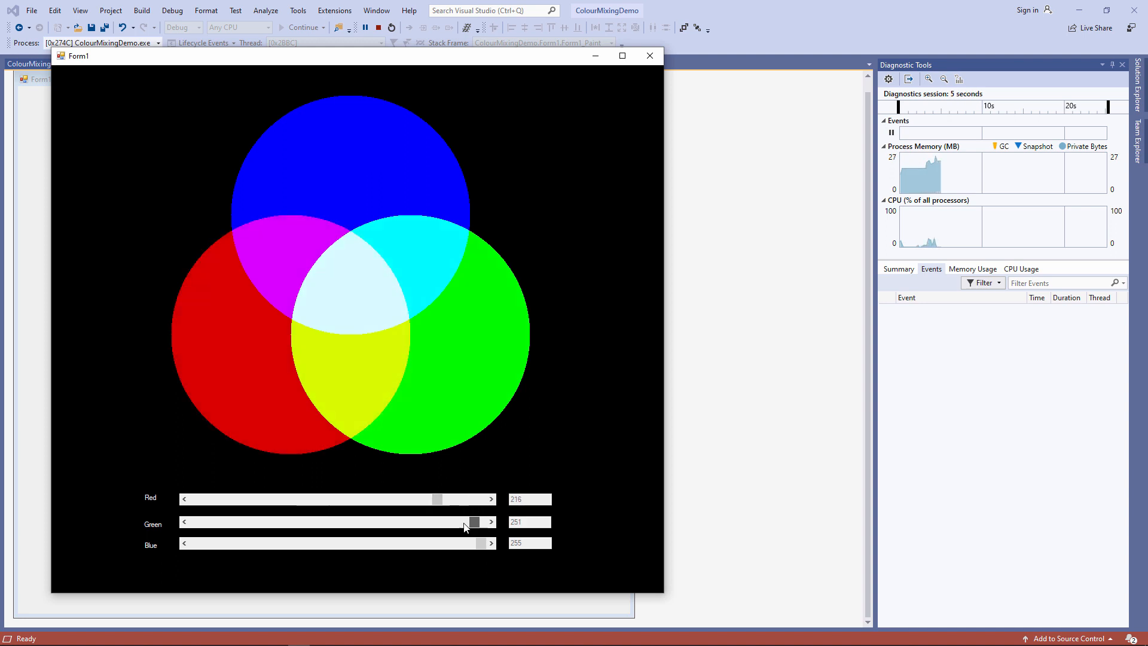
drag(473, 522, 355, 521)
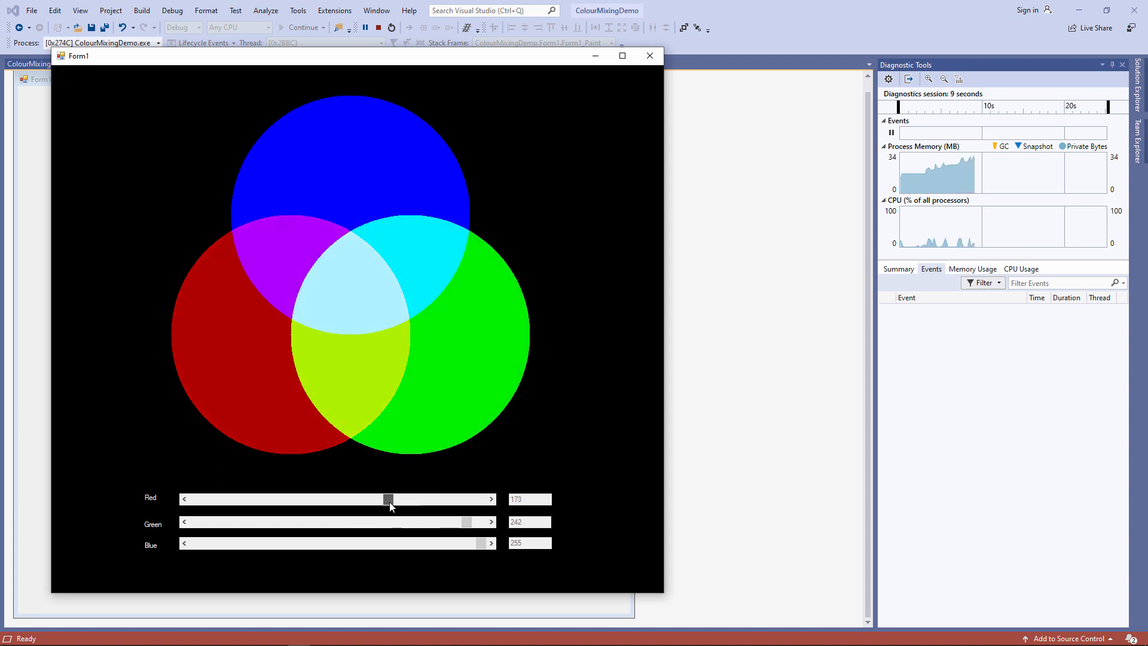
drag(388, 498, 399, 498)
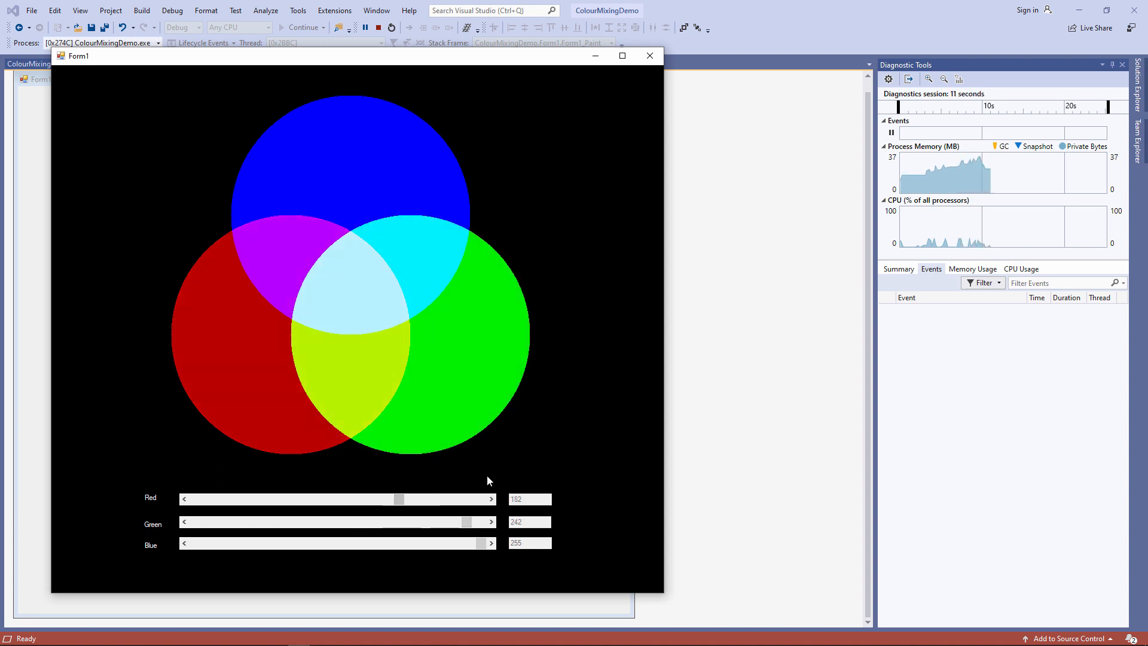